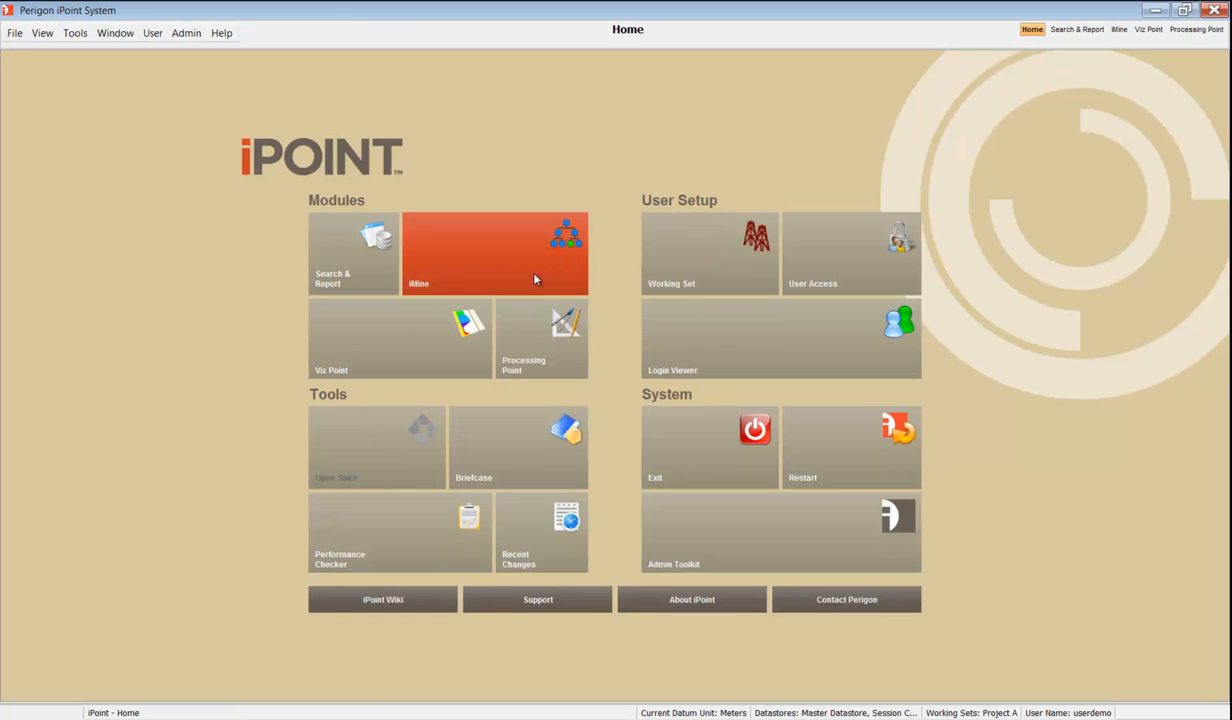
mouse_move(576, 348)
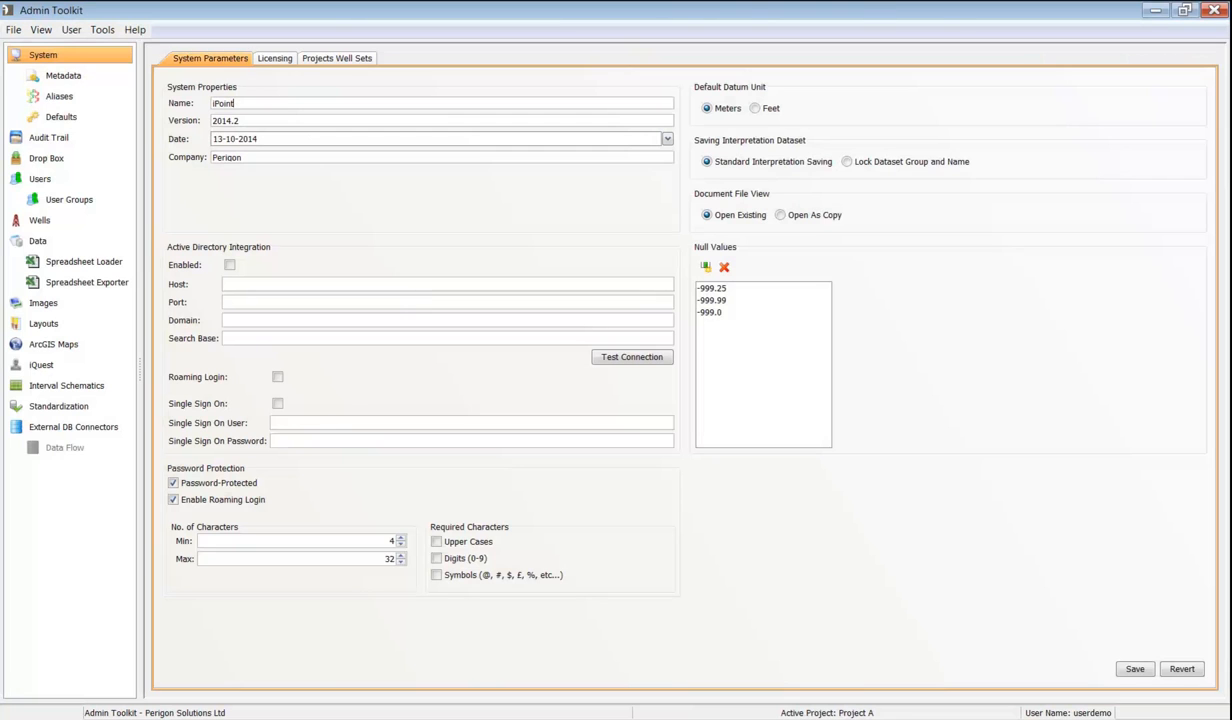
Import Project B well list.csv with Auto-Create Projects so wells B01–B12 are added.
click(38, 220)
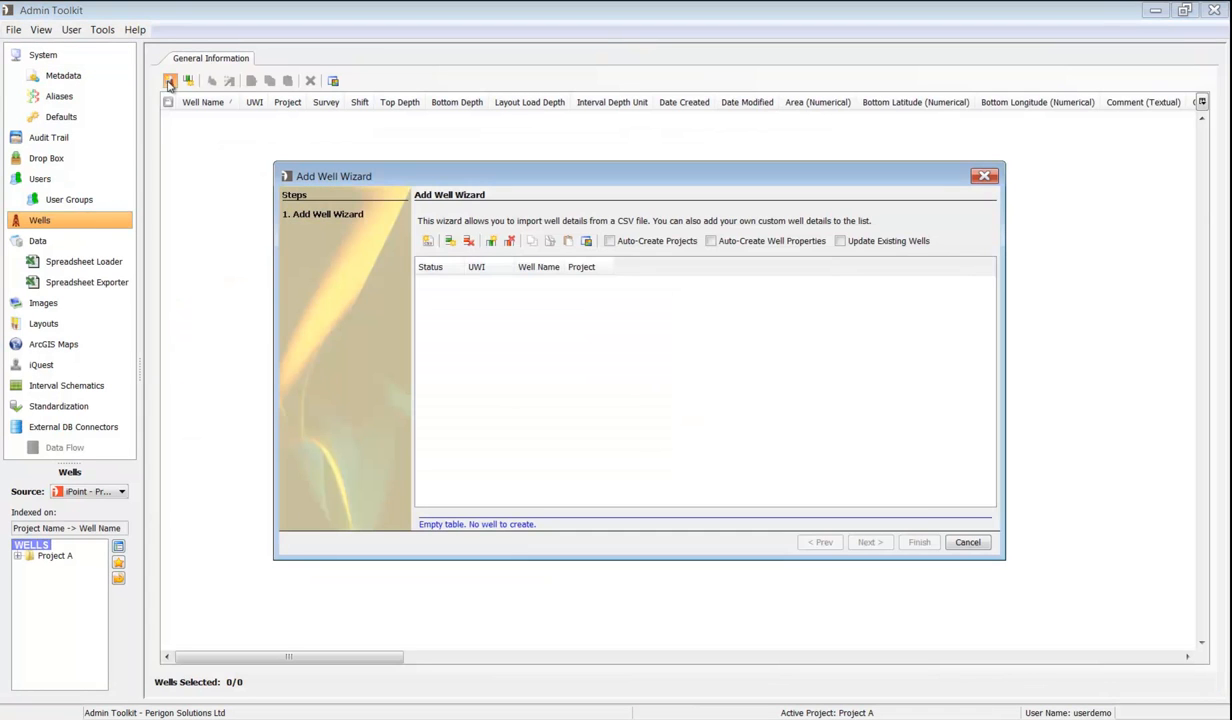
click(428, 240)
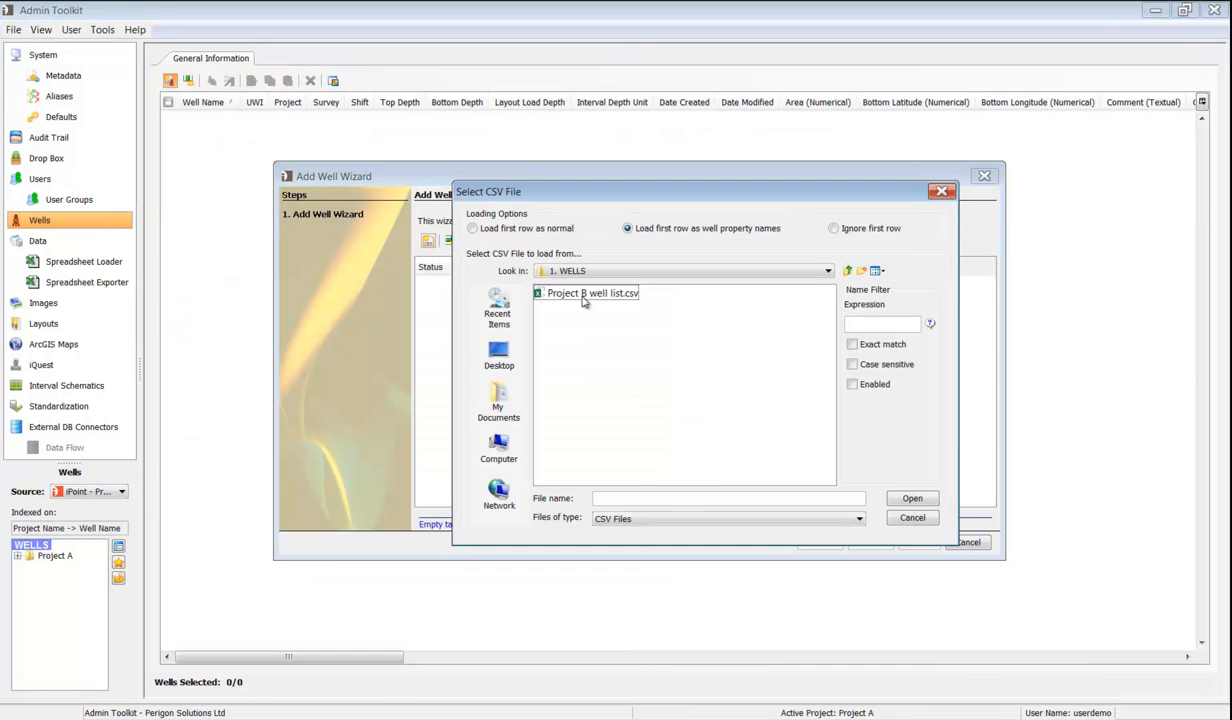
click(912, 498)
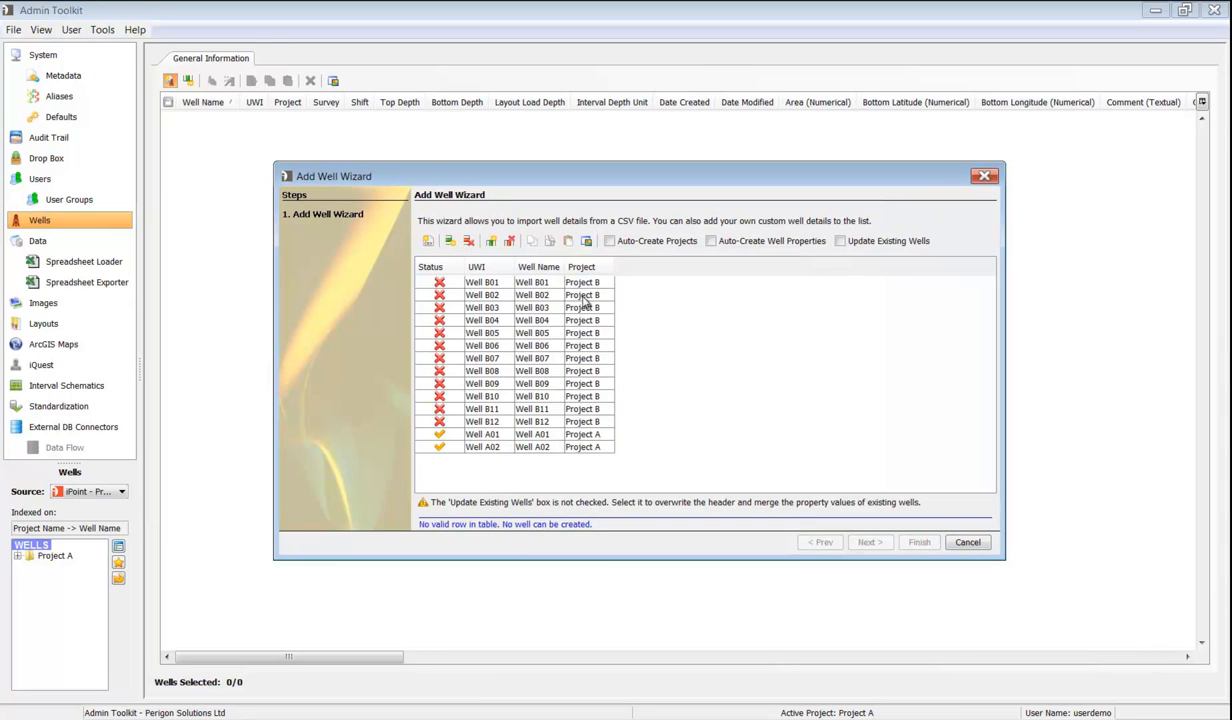
click(610, 240)
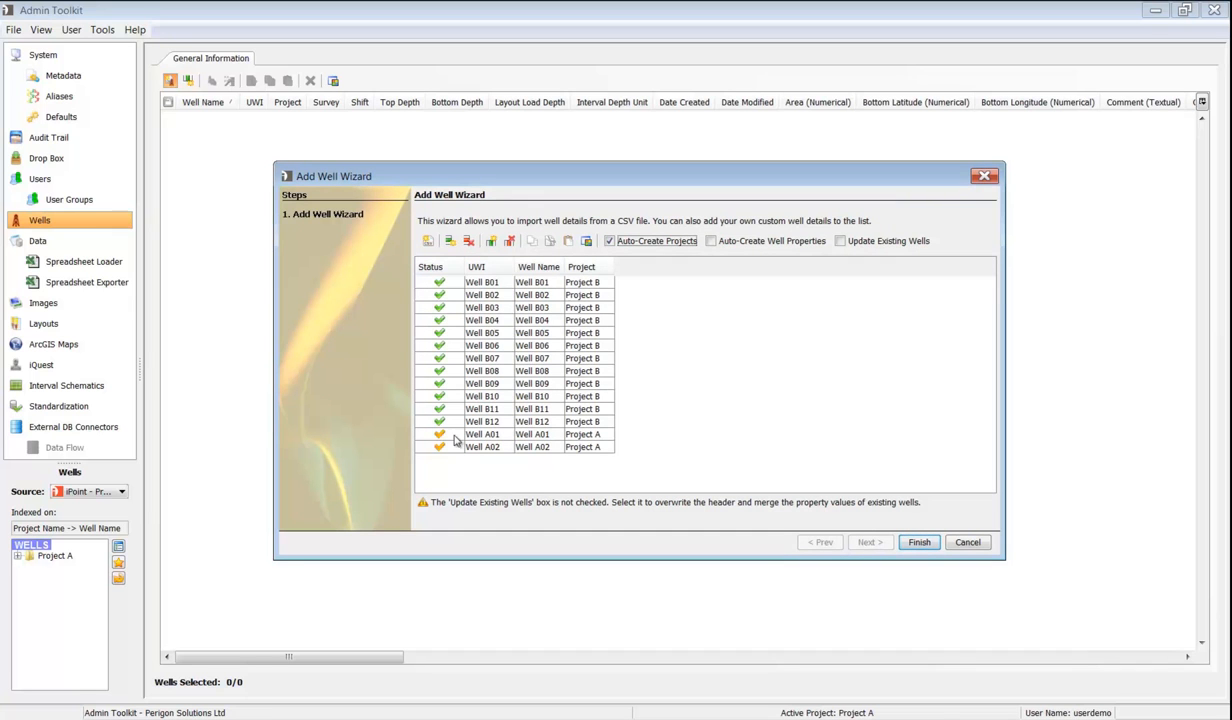
mouse_move(474, 454)
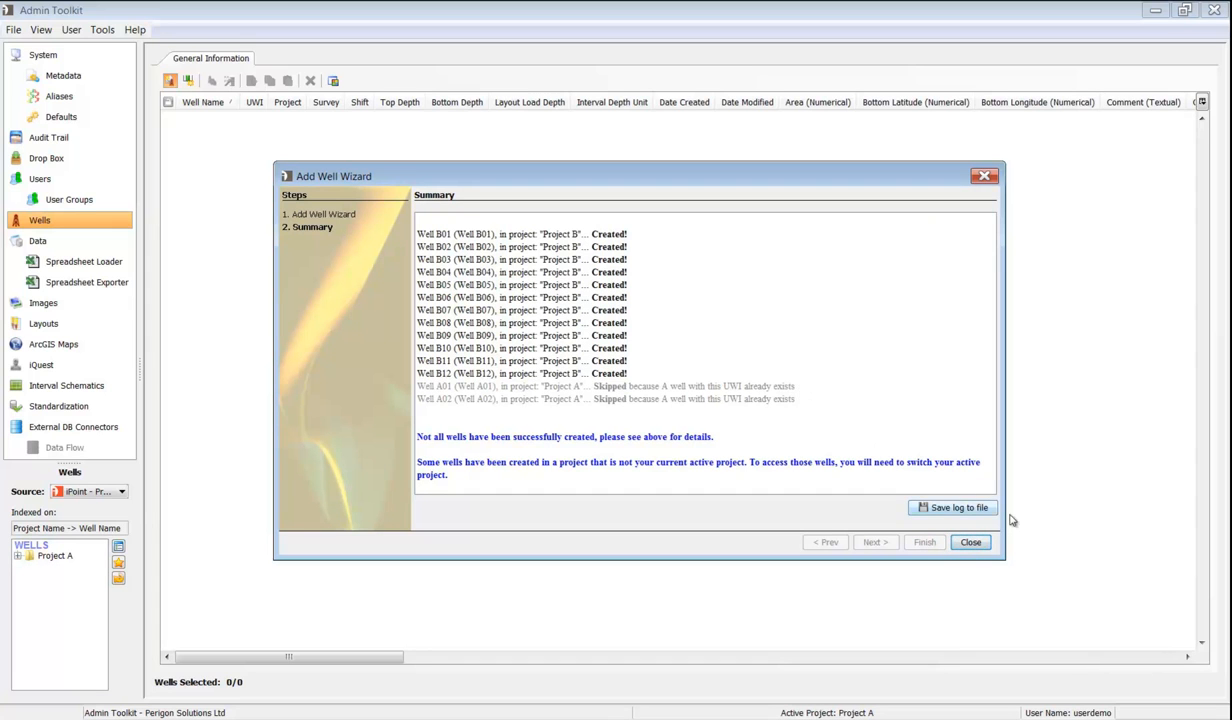
click(970, 542)
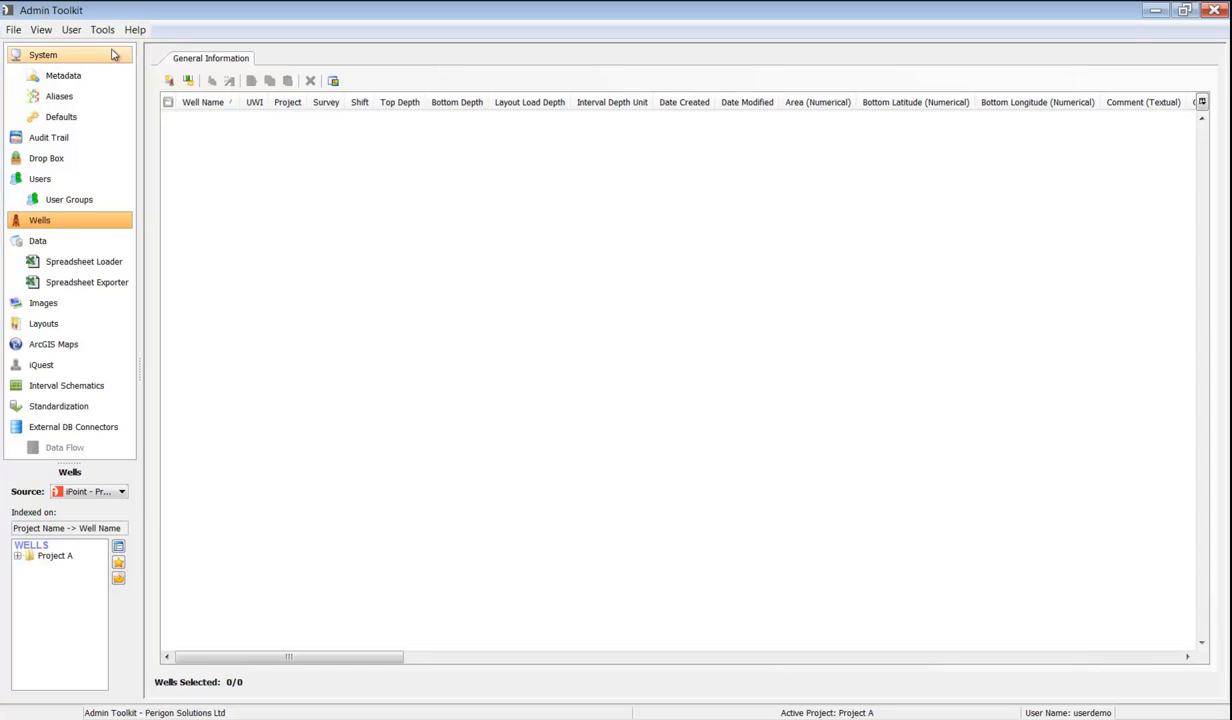
Check Project B appears under Projects Well Sets, then go to its datasets.
click(44, 54)
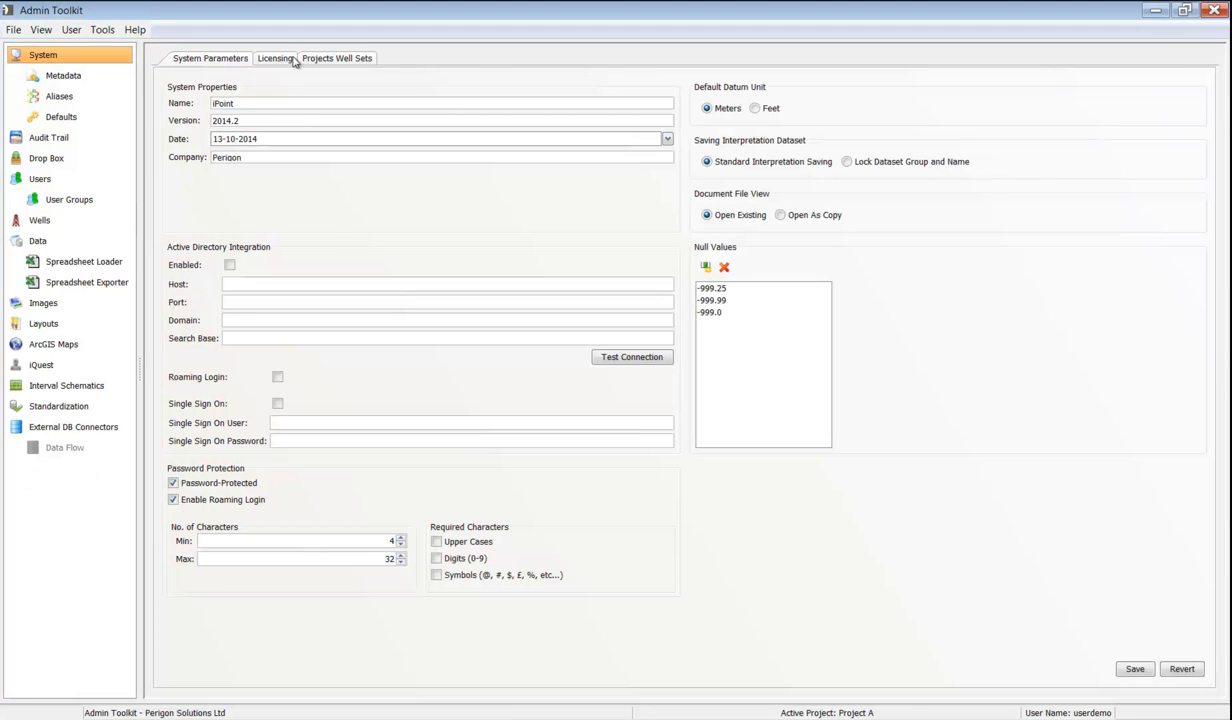
click(336, 56)
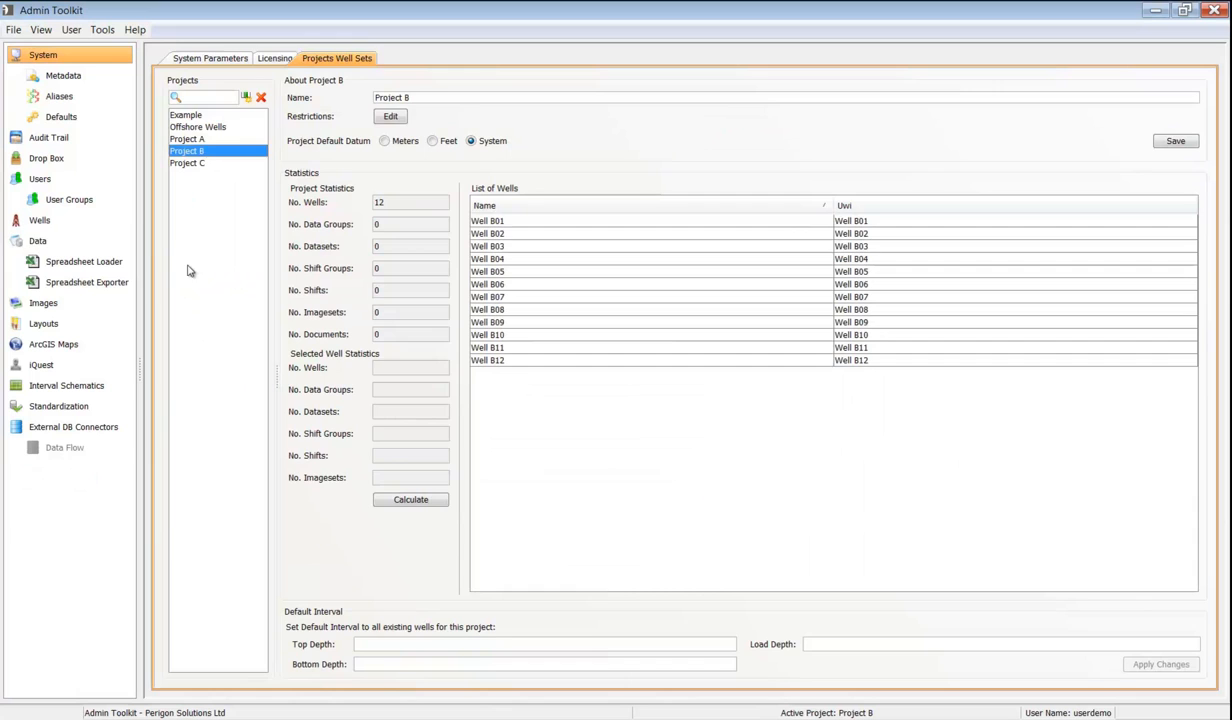
click(36, 240)
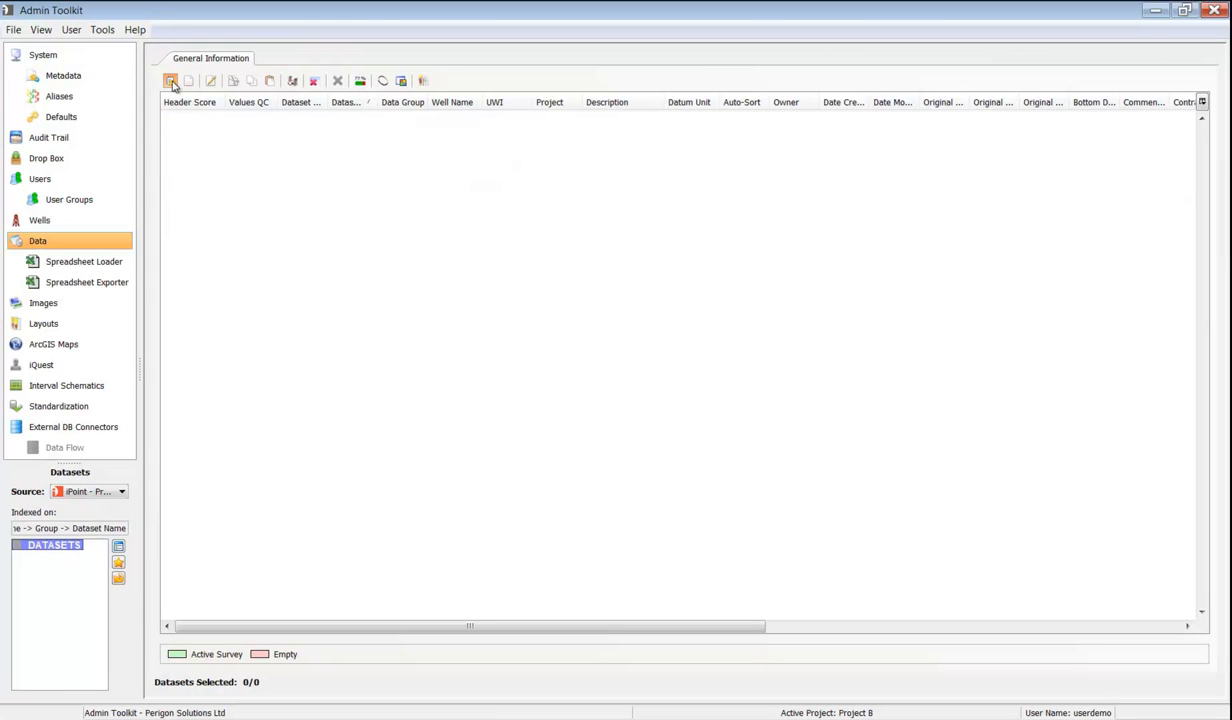
Load the two deviation survey files for wells B01 and B02 via the Add Data Wizard.
click(172, 80)
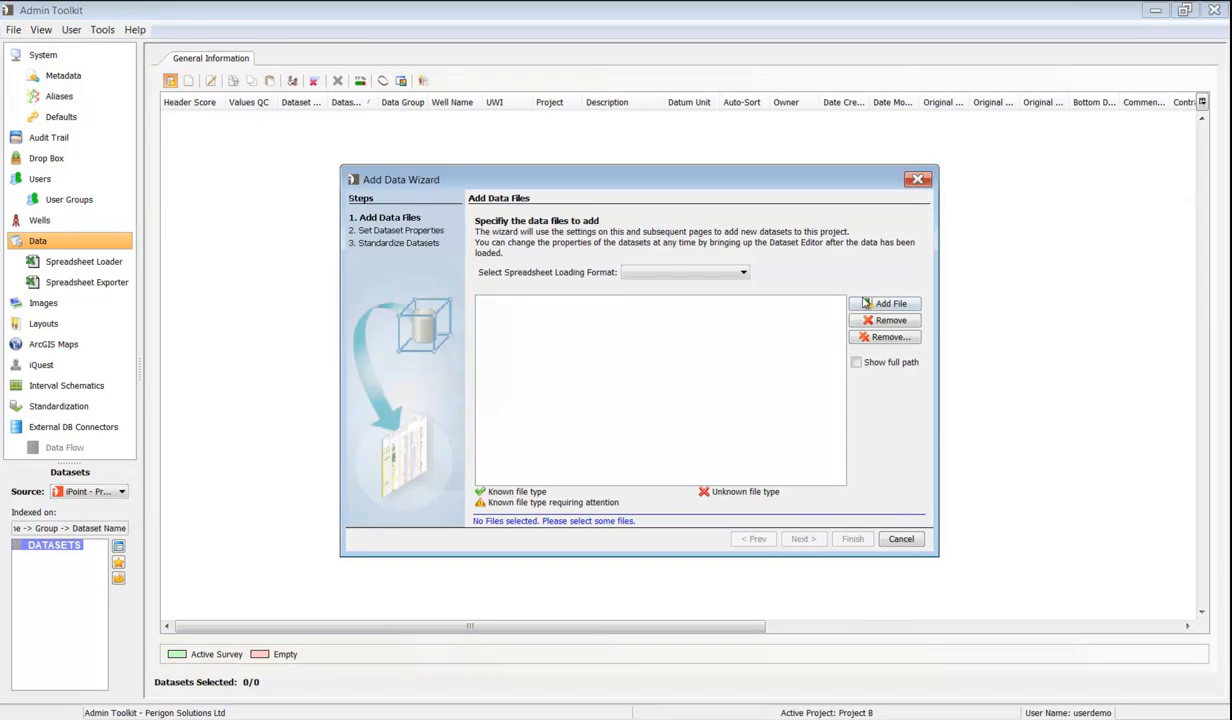
click(884, 304)
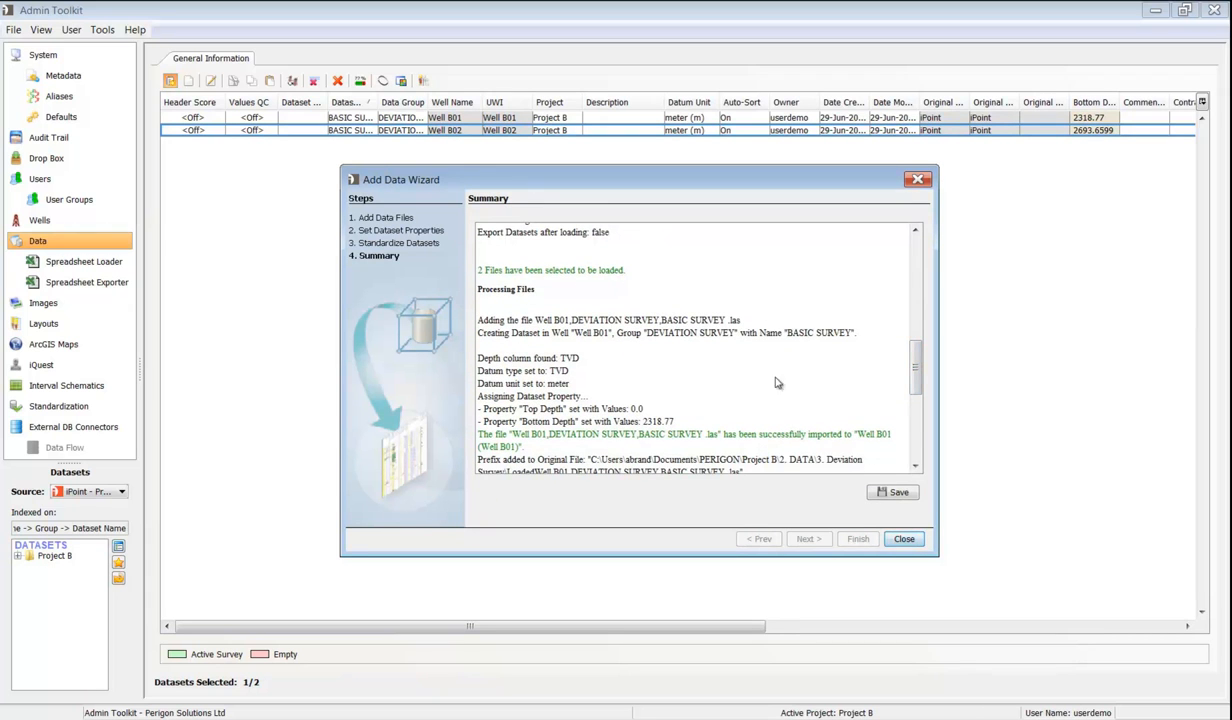
click(904, 538)
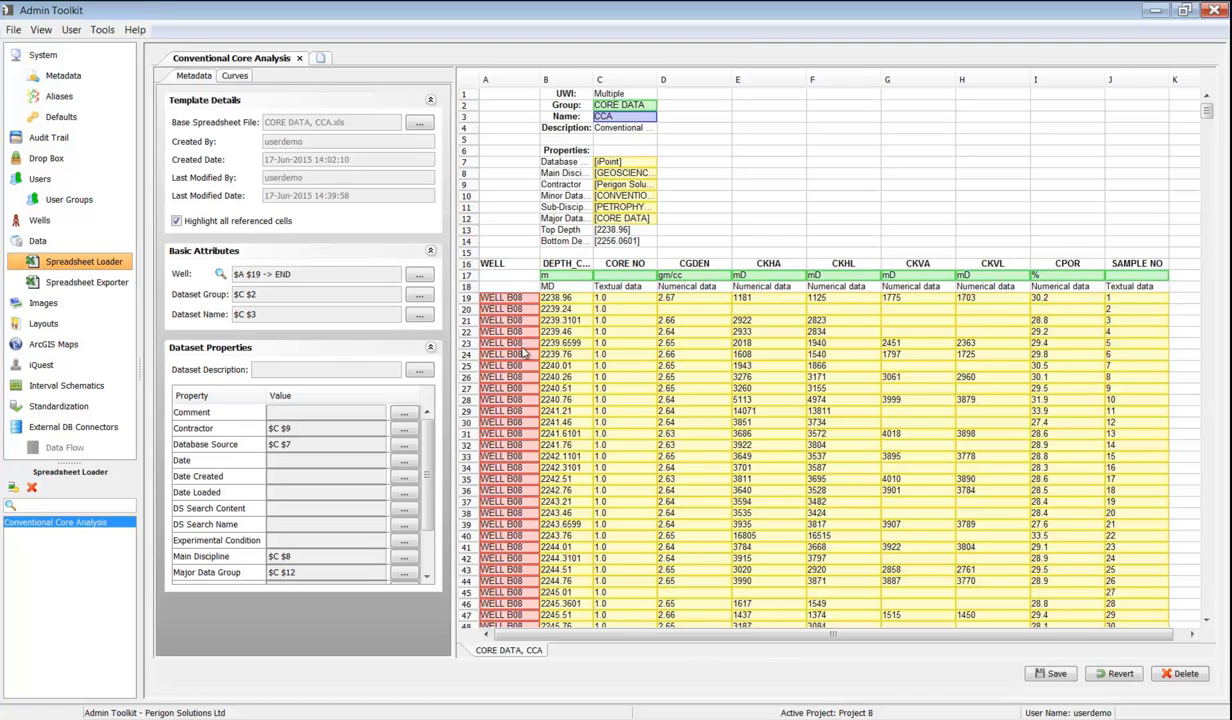
mouse_move(508, 504)
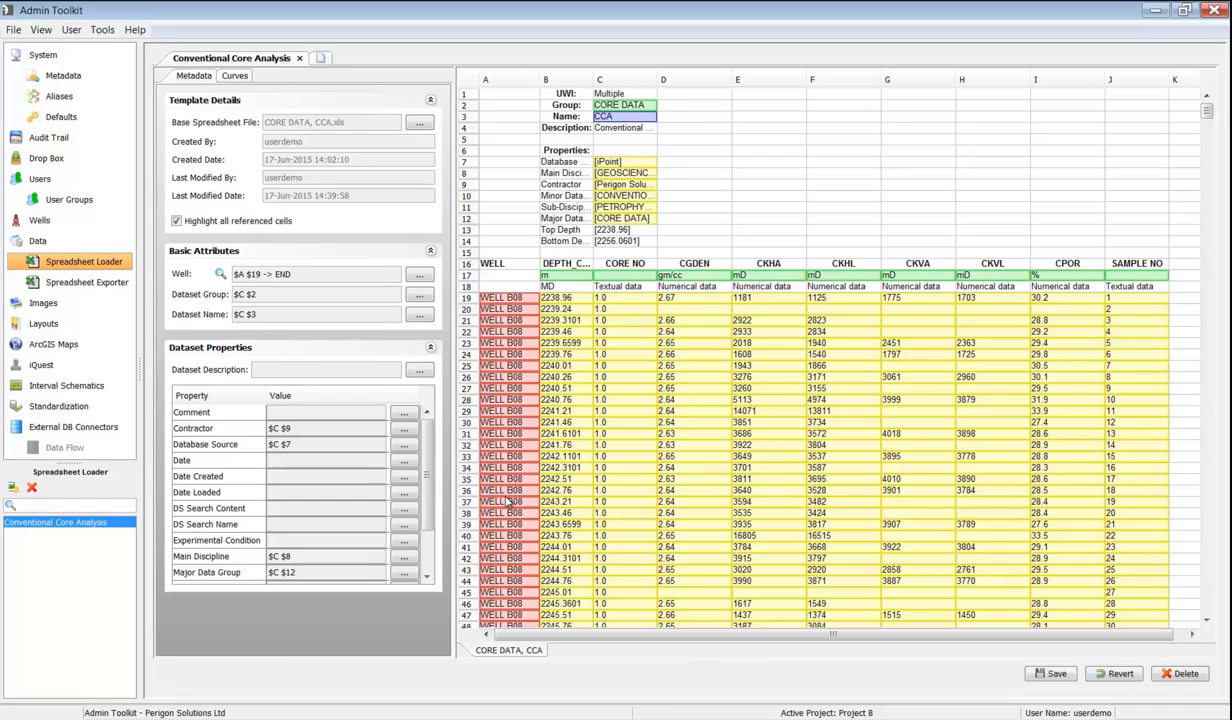
Load the CORE DATA CCA Job 1 and Job 2 spreadsheets in Conventional Core Analysis format.
click(36, 240)
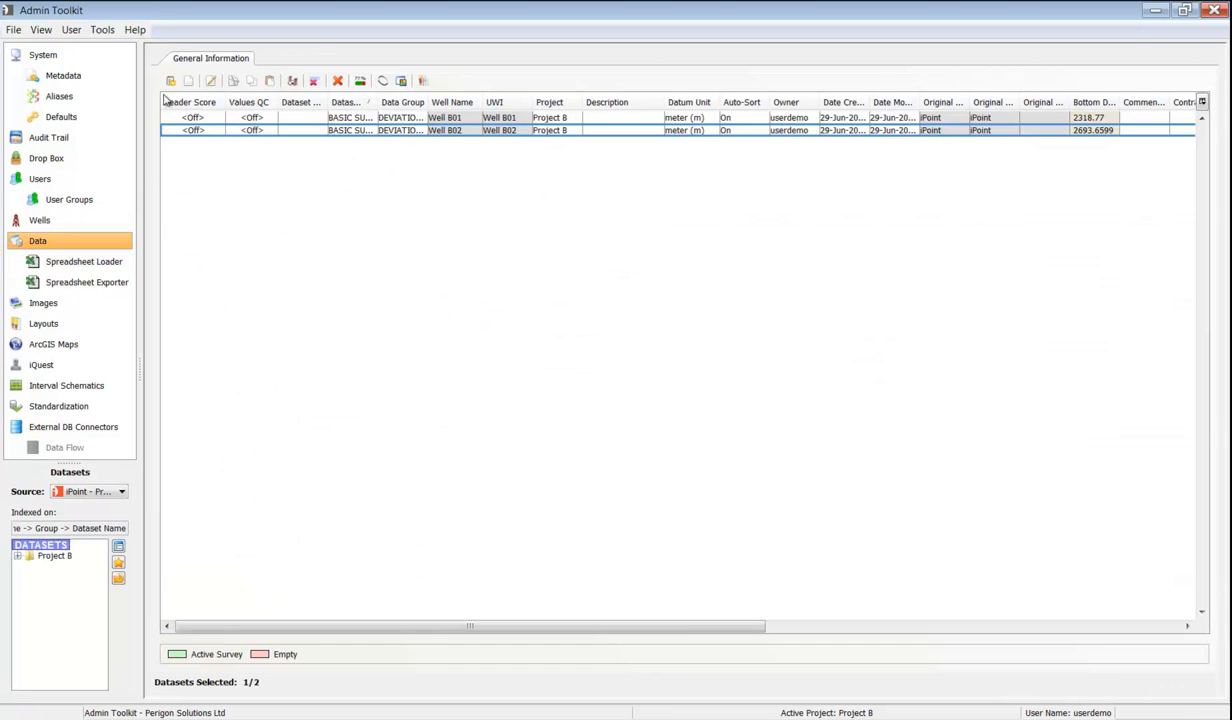
click(170, 80)
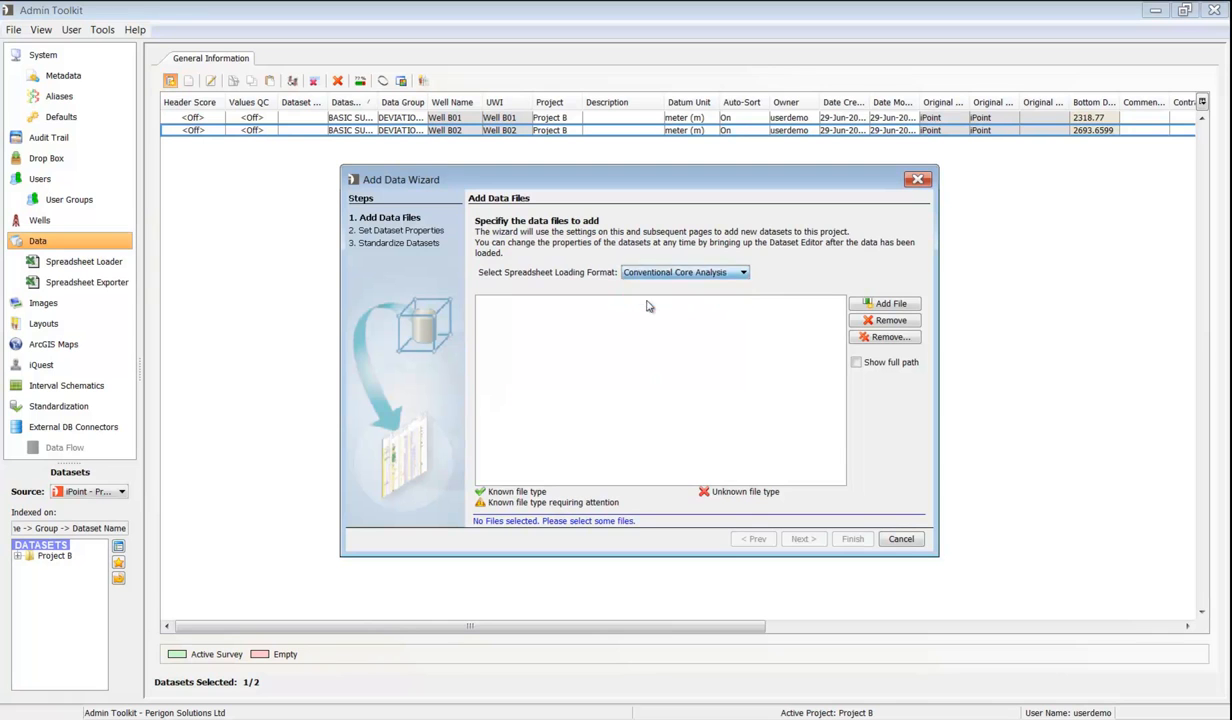
click(884, 304)
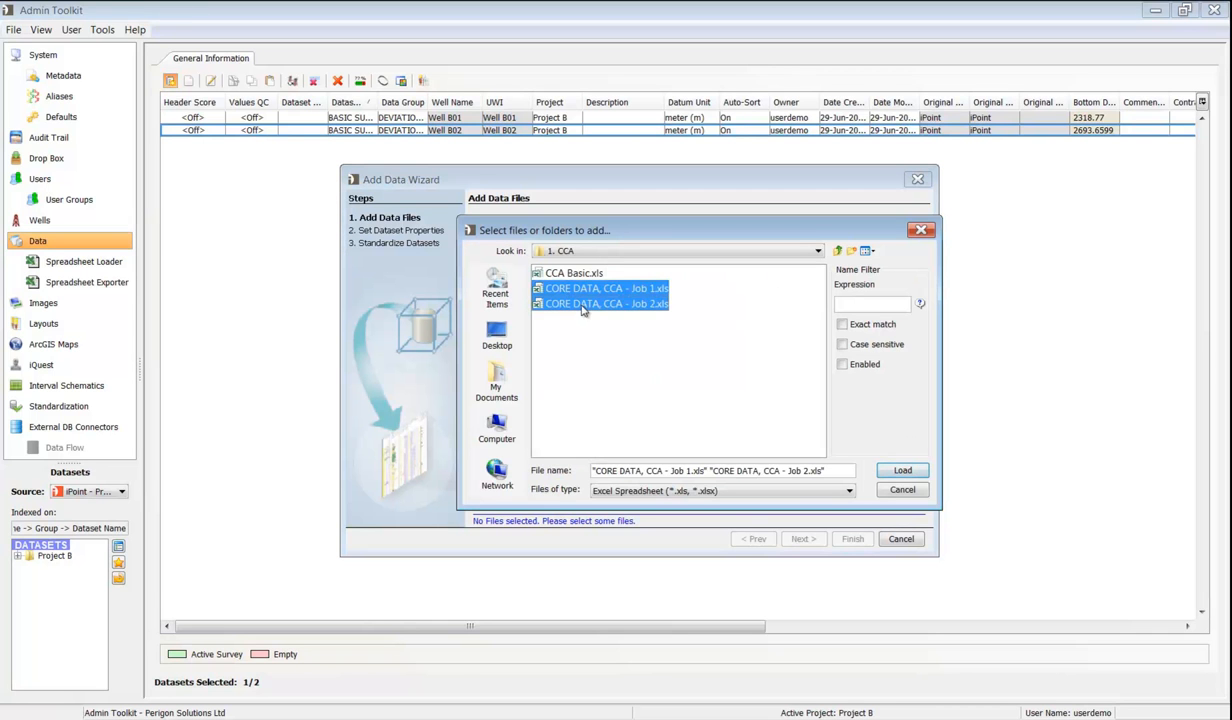
click(900, 470)
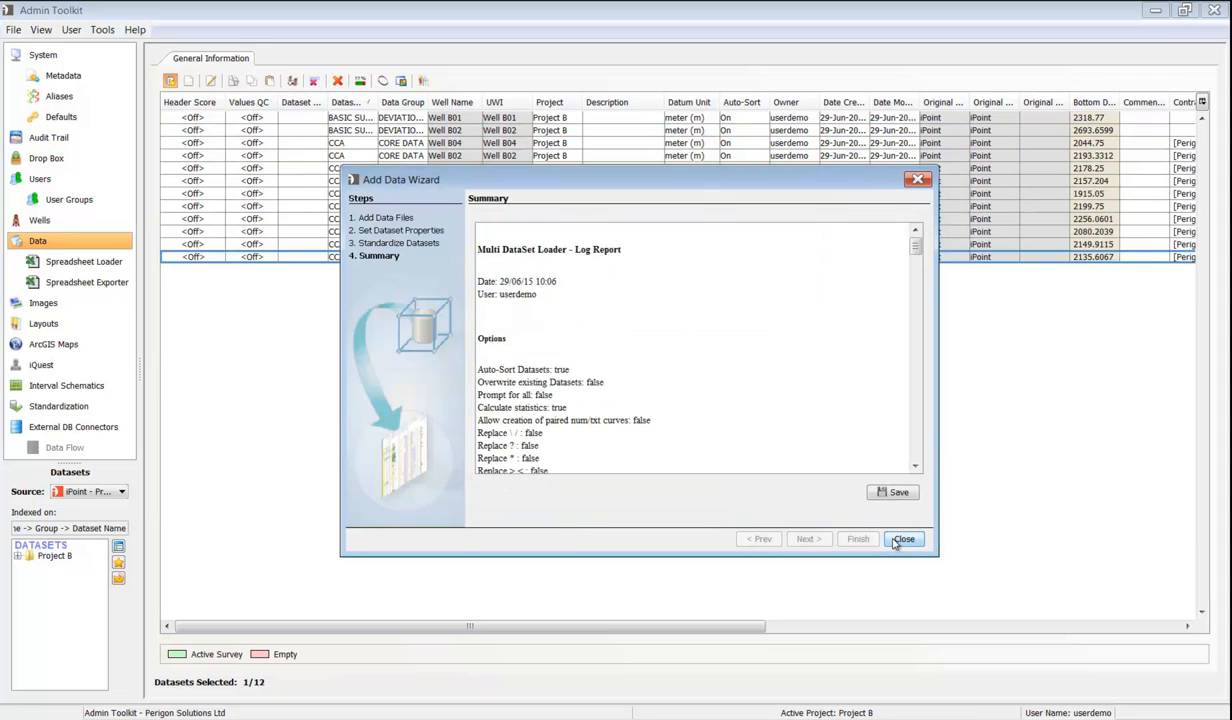
click(904, 540)
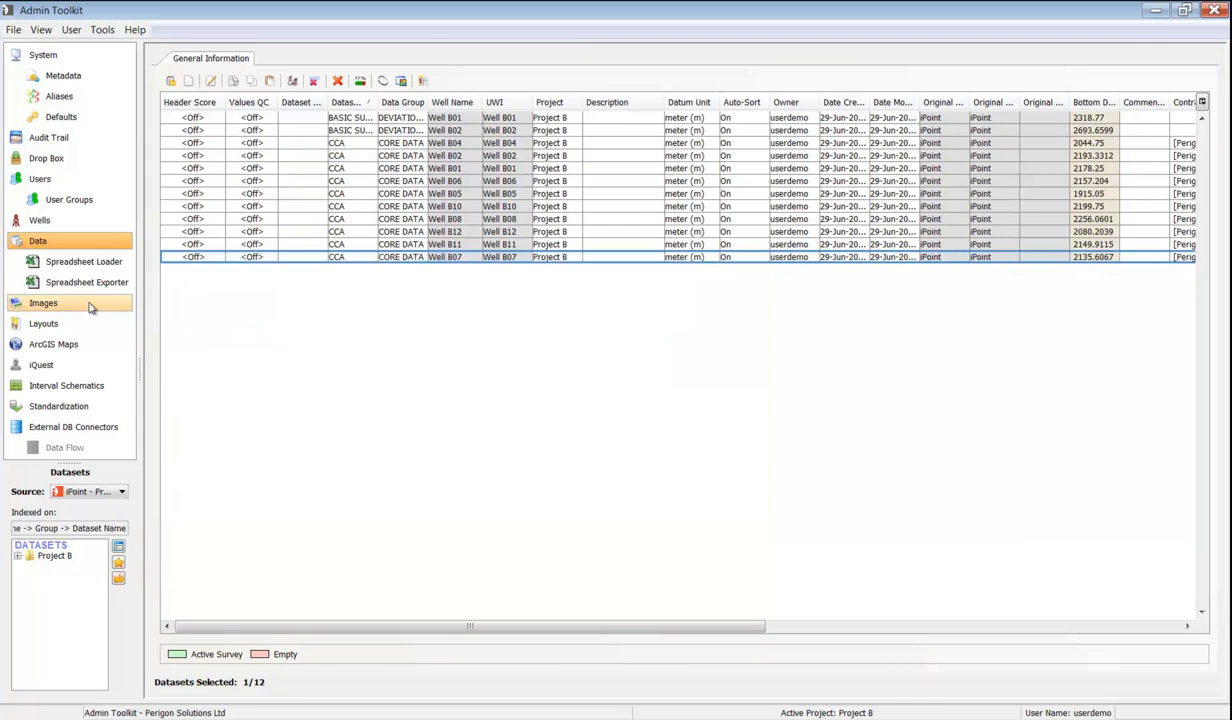
Show the Core Plate Tool view options with section order displayed on the plate.
click(44, 302)
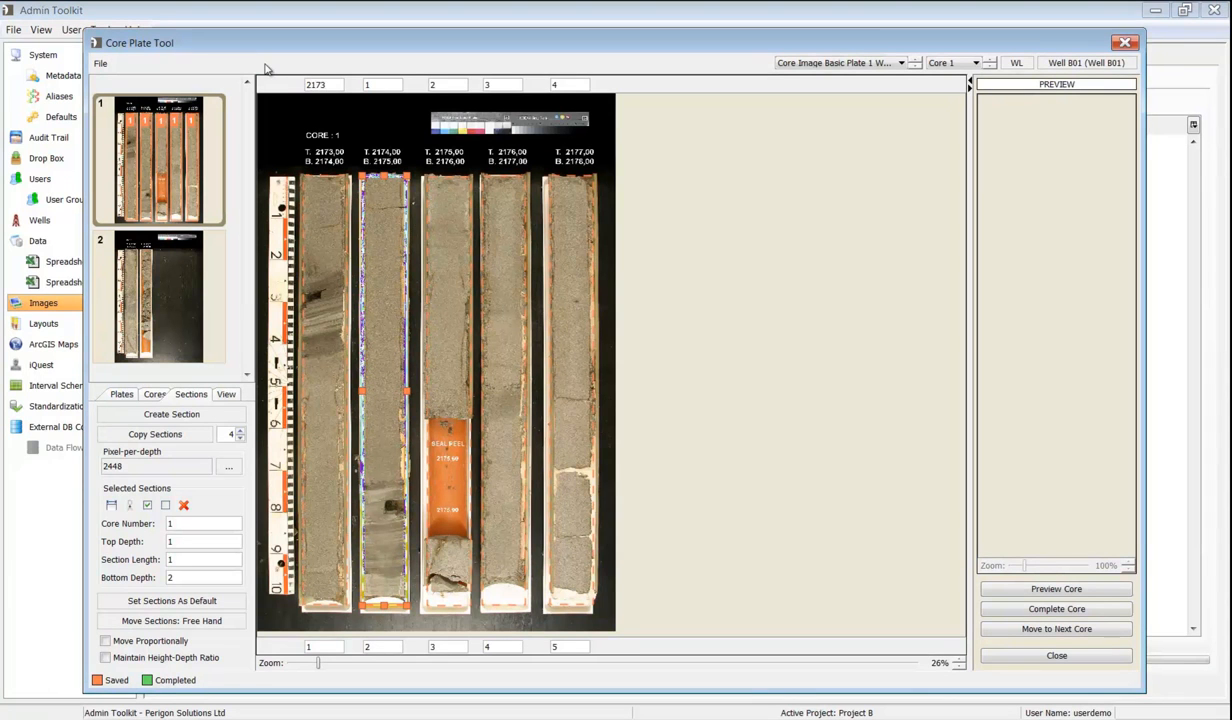
click(226, 392)
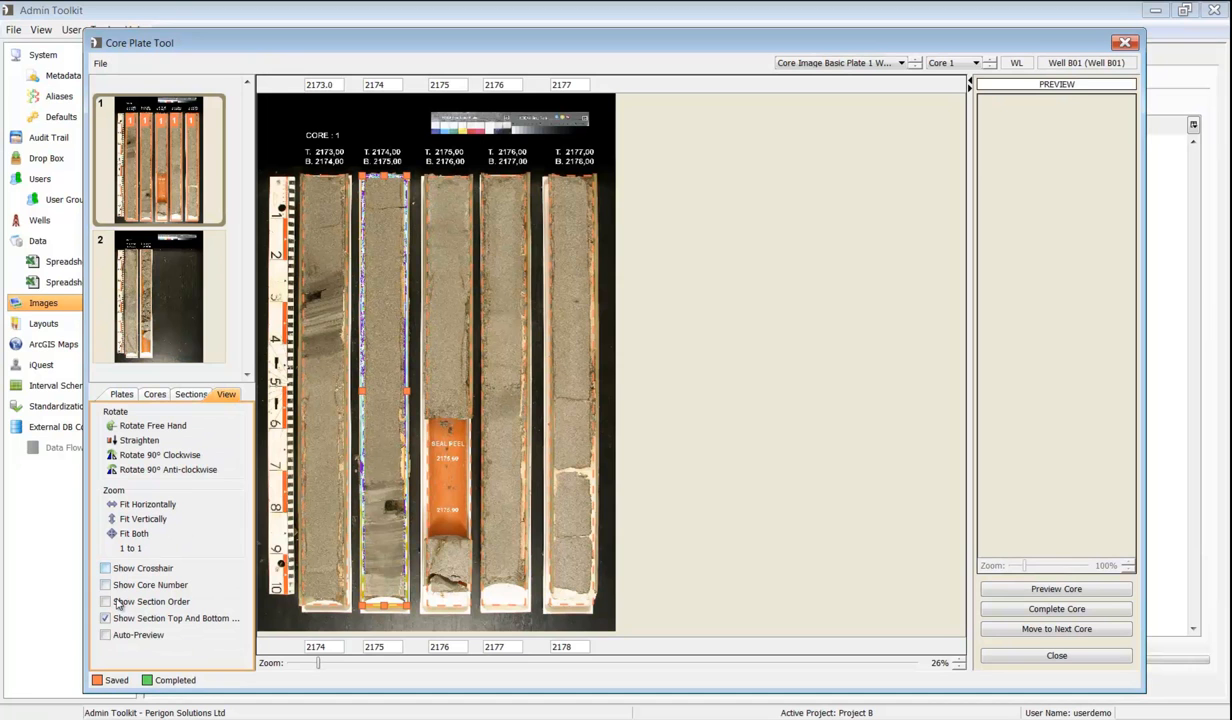
click(104, 636)
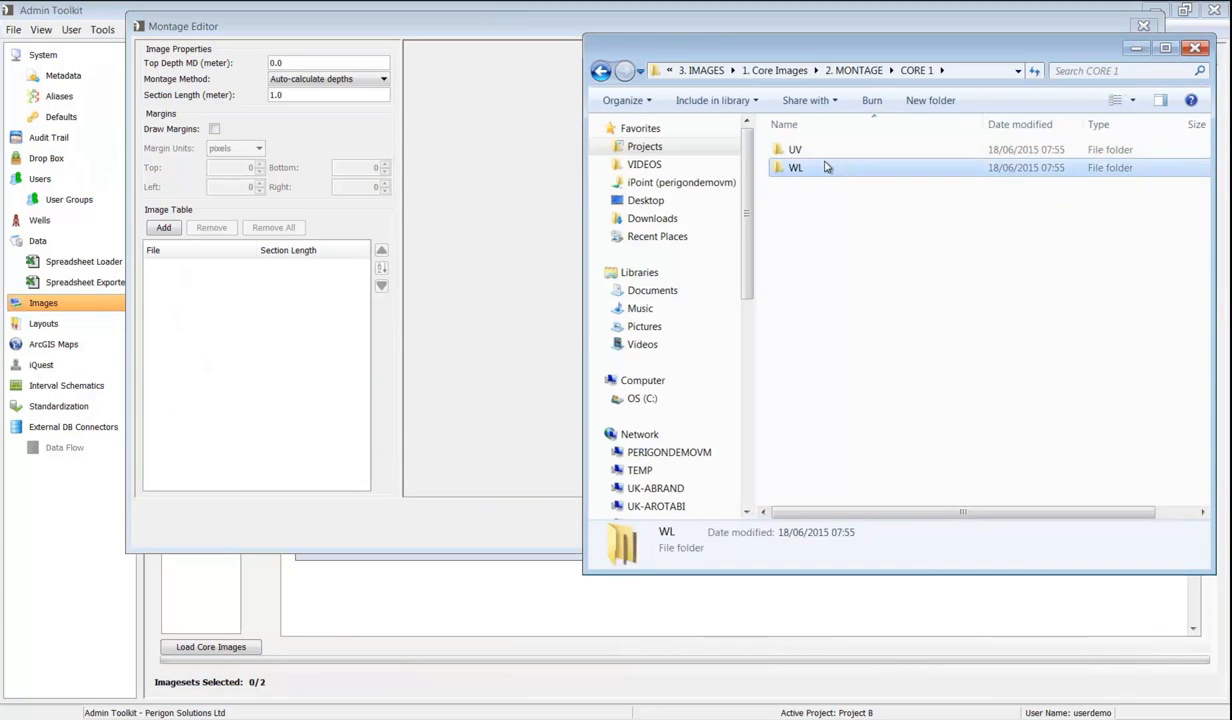
Add the Well B09 images from the WL folder to the montage and preview it.
double_click(796, 168)
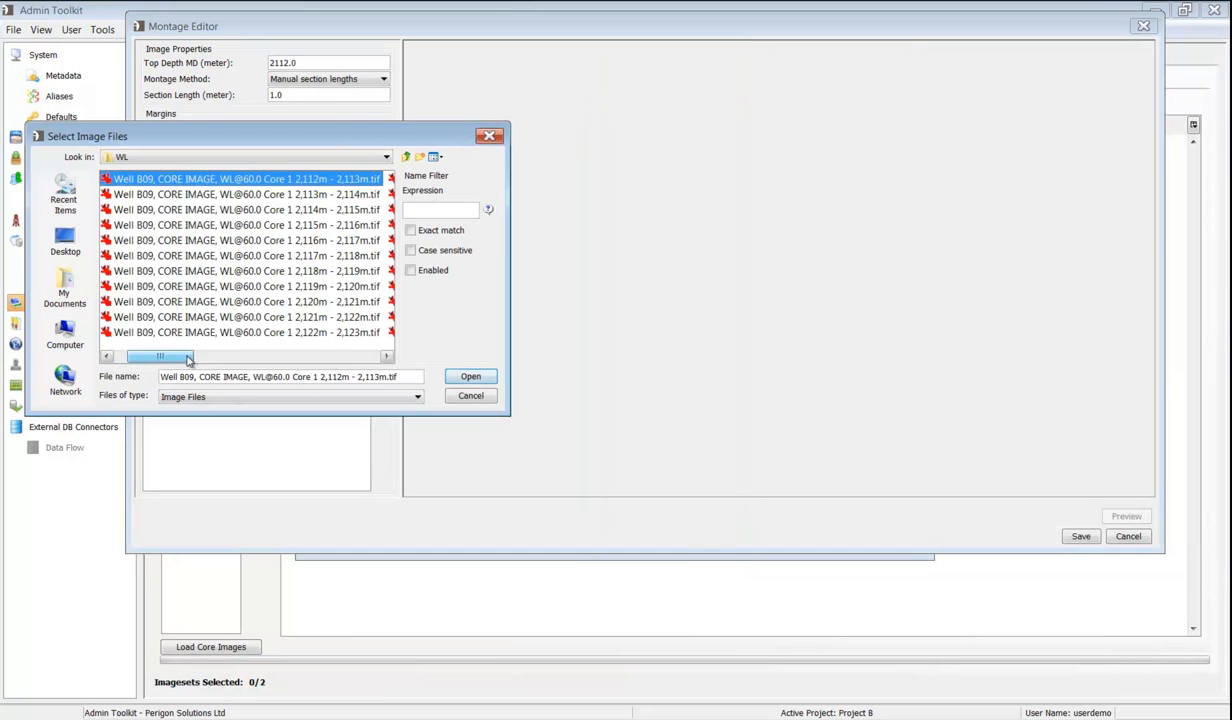
click(470, 376)
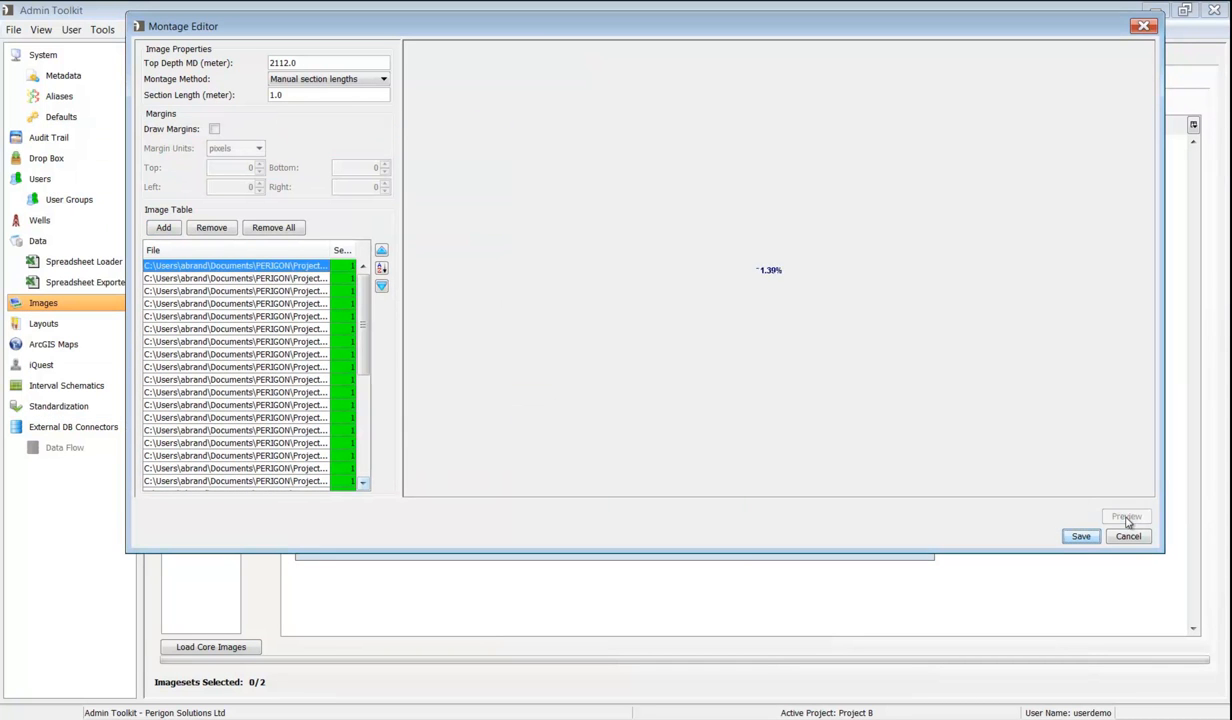
click(1126, 516)
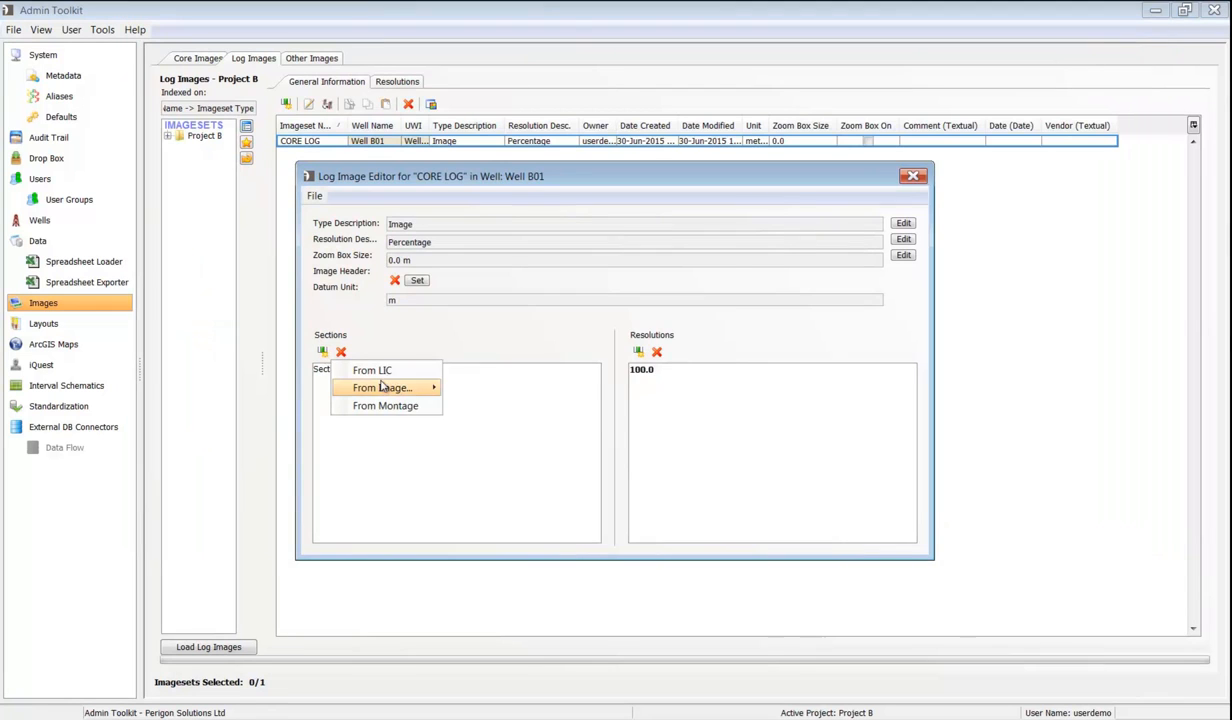
Add a composite log section image to the Well B01 CORE LOG image set.
click(380, 388)
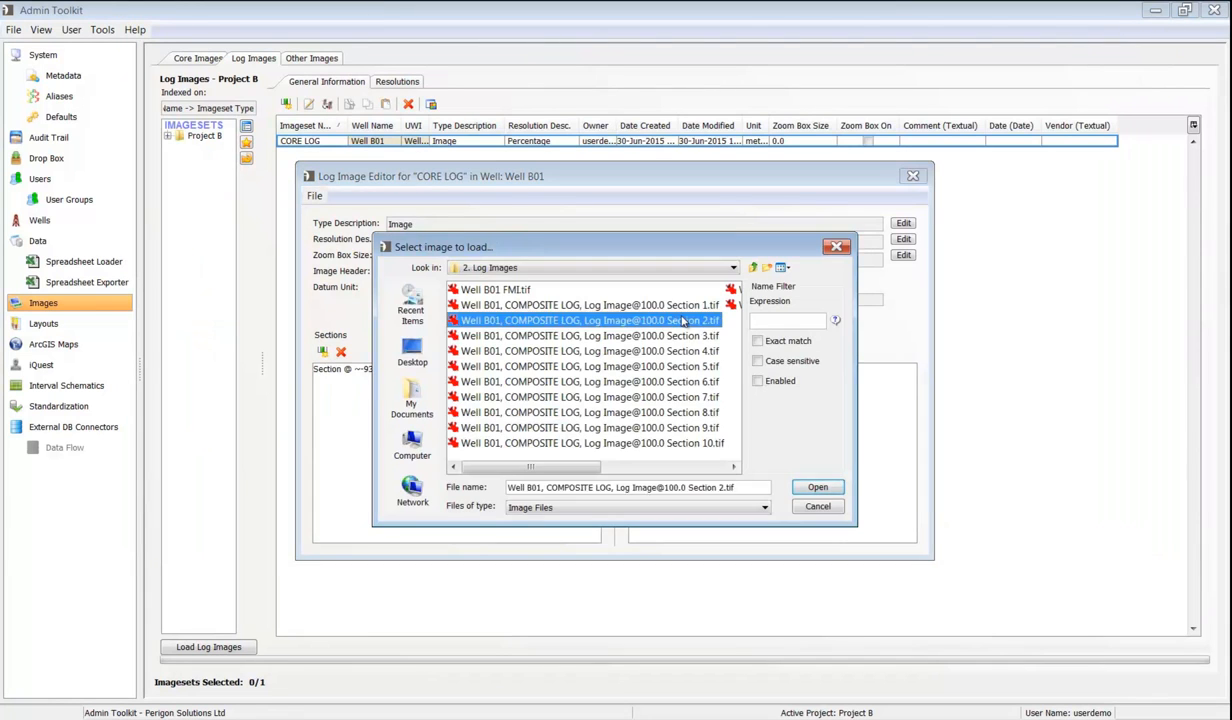
click(816, 488)
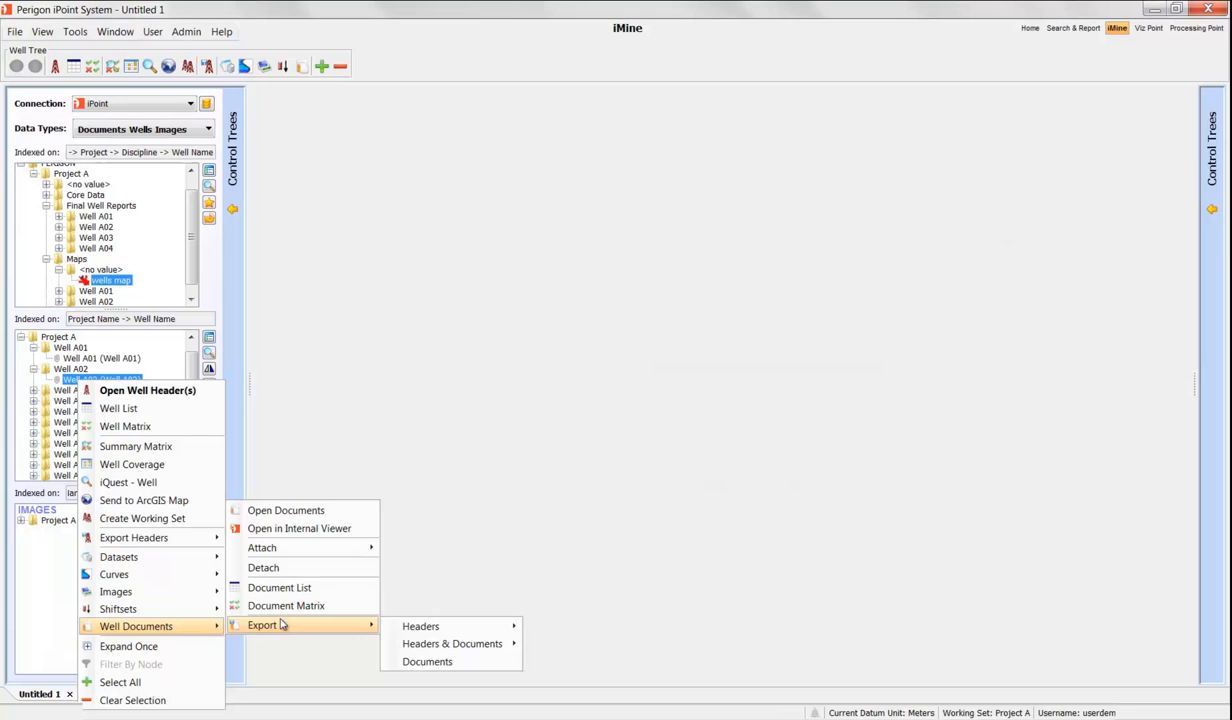
Select Project A Report, Well A02 FINAL REPORT and Well A02 map in the Document Chooser and confirm.
click(428, 660)
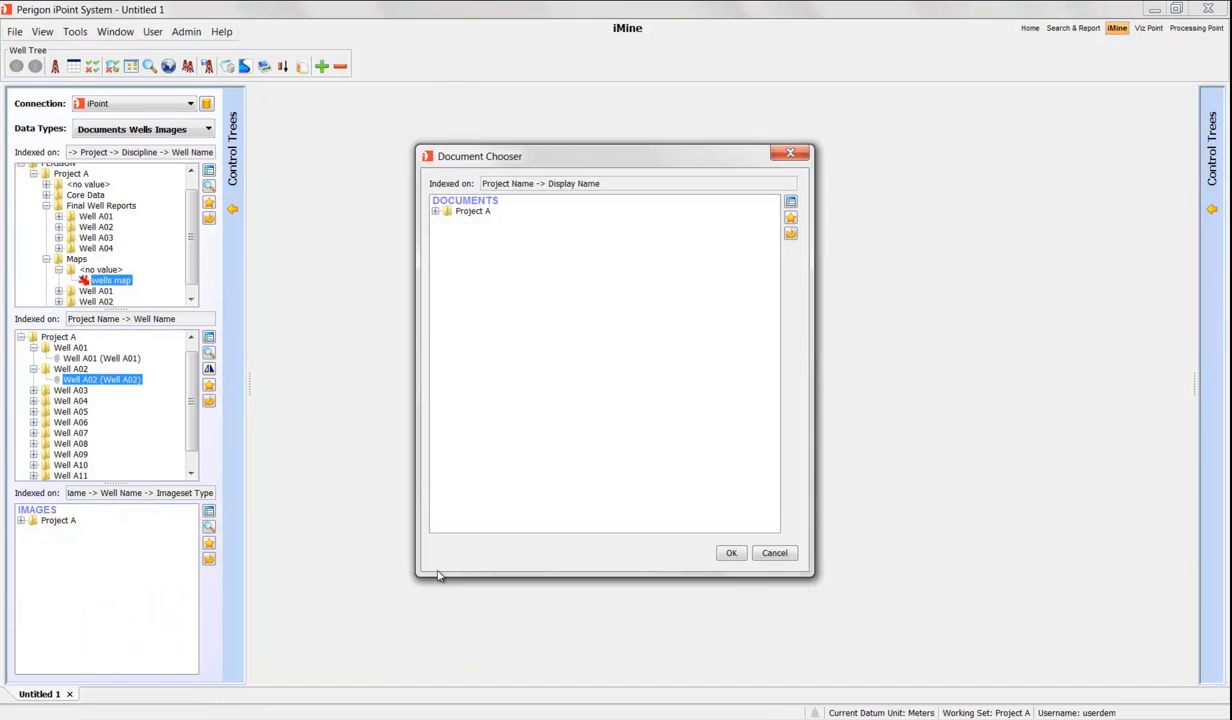
click(436, 212)
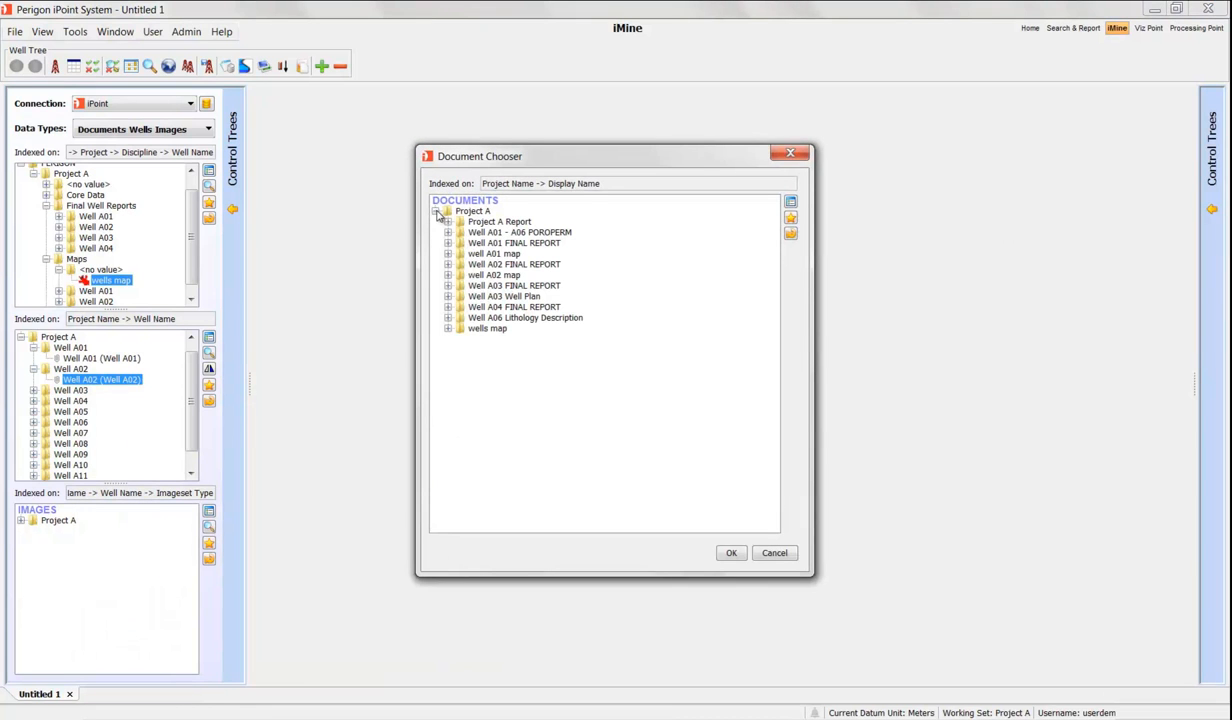
click(514, 264)
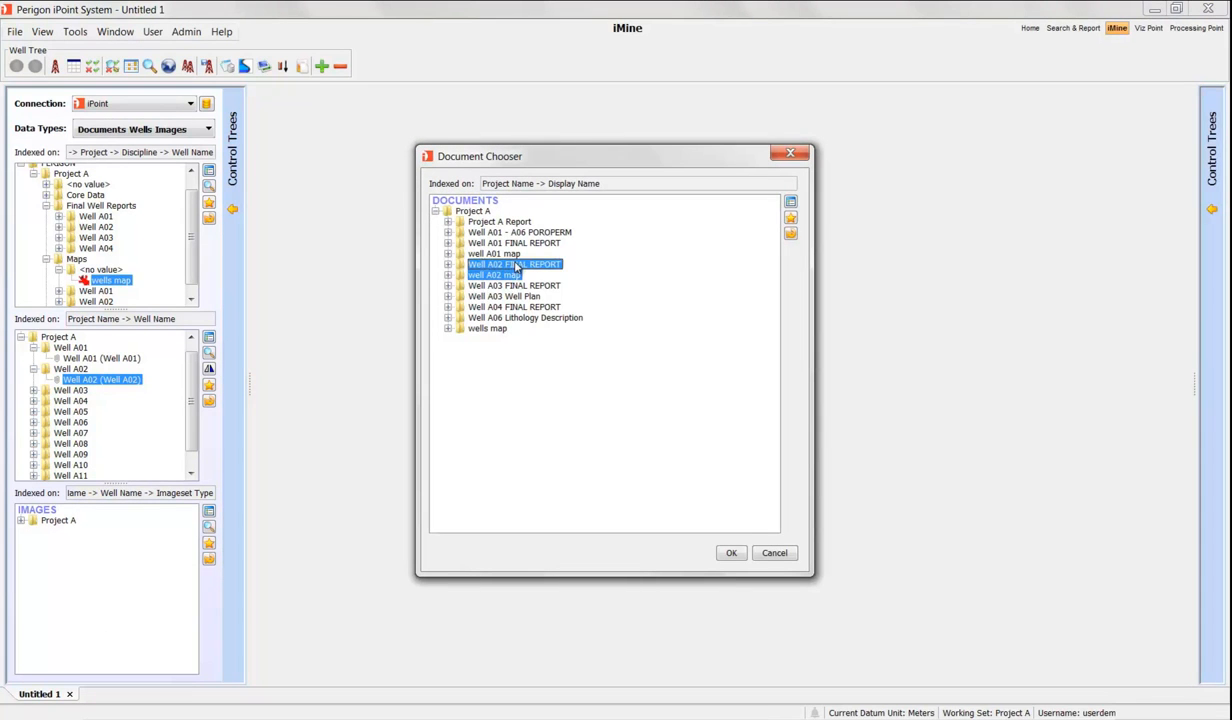
click(498, 220)
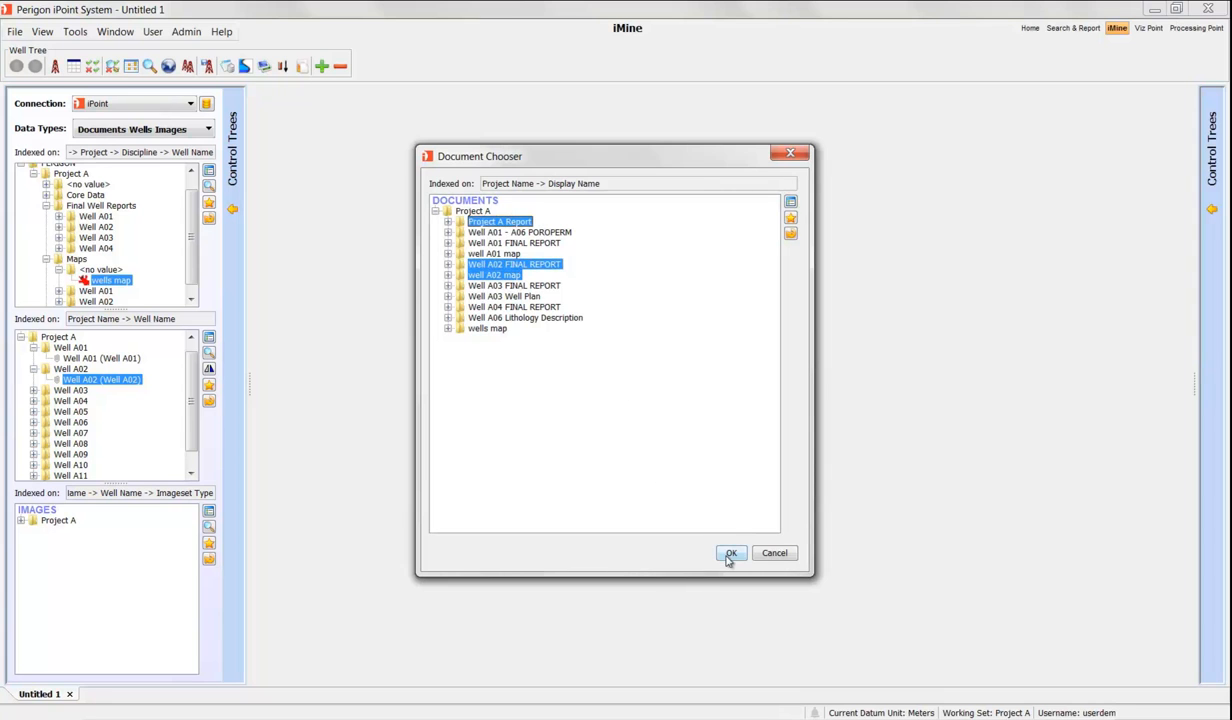
click(732, 552)
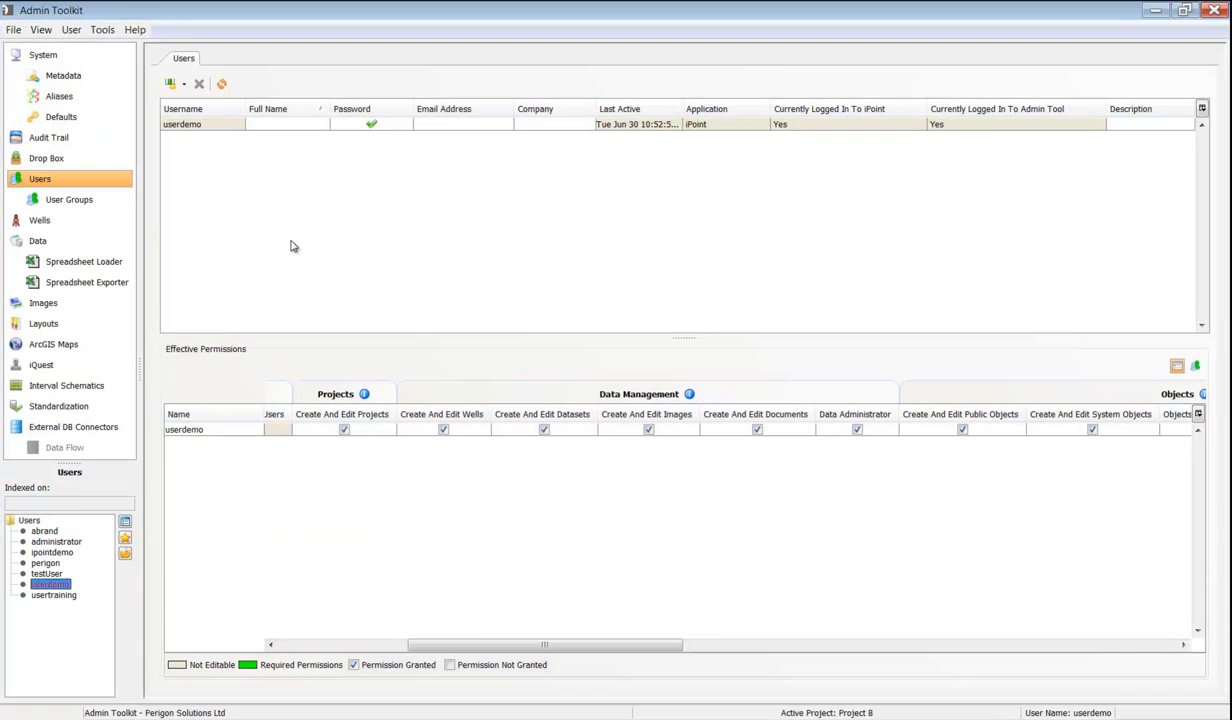
mouse_move(72, 480)
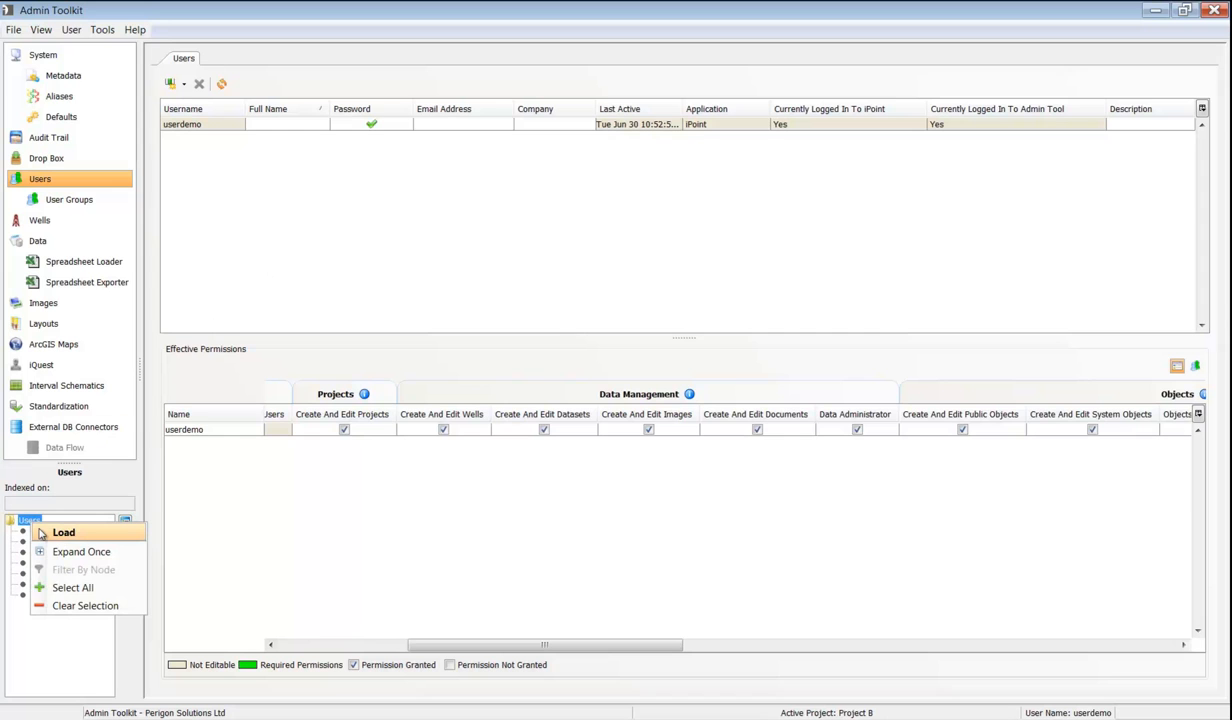
Create user newuser with Admin Tool launch, iPoint launch and dataset create/edit permissions.
click(64, 532)
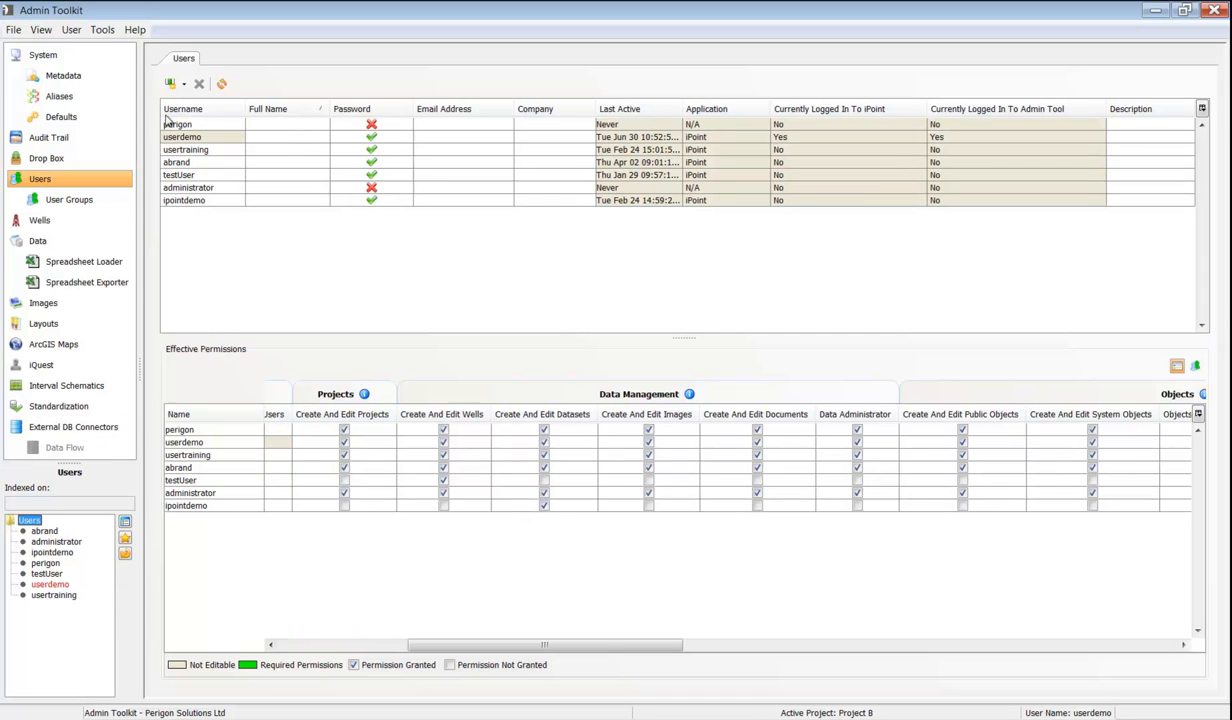
click(170, 84)
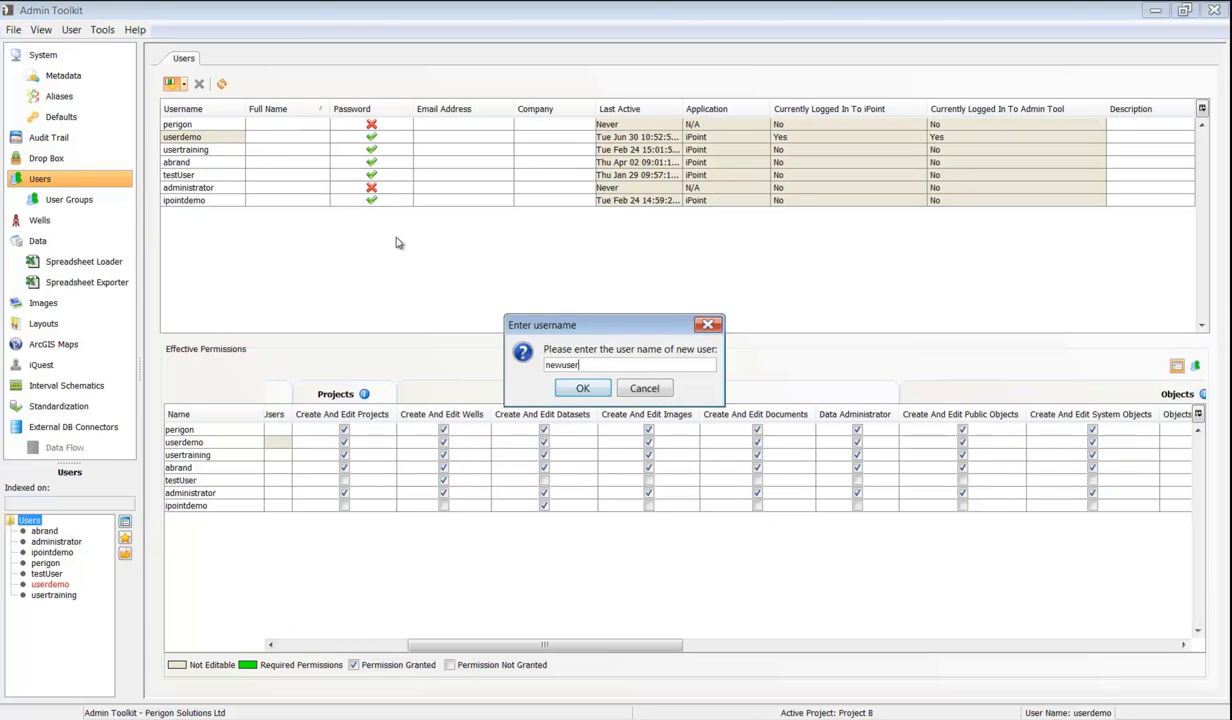
click(582, 388)
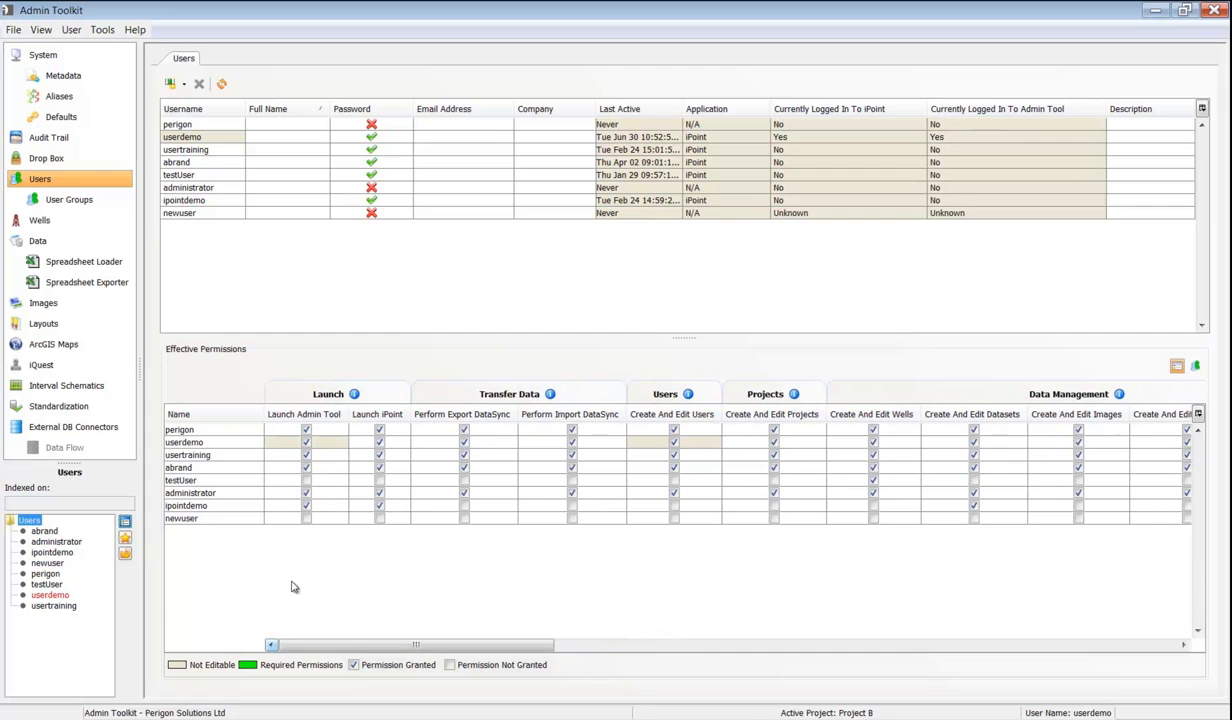
click(304, 518)
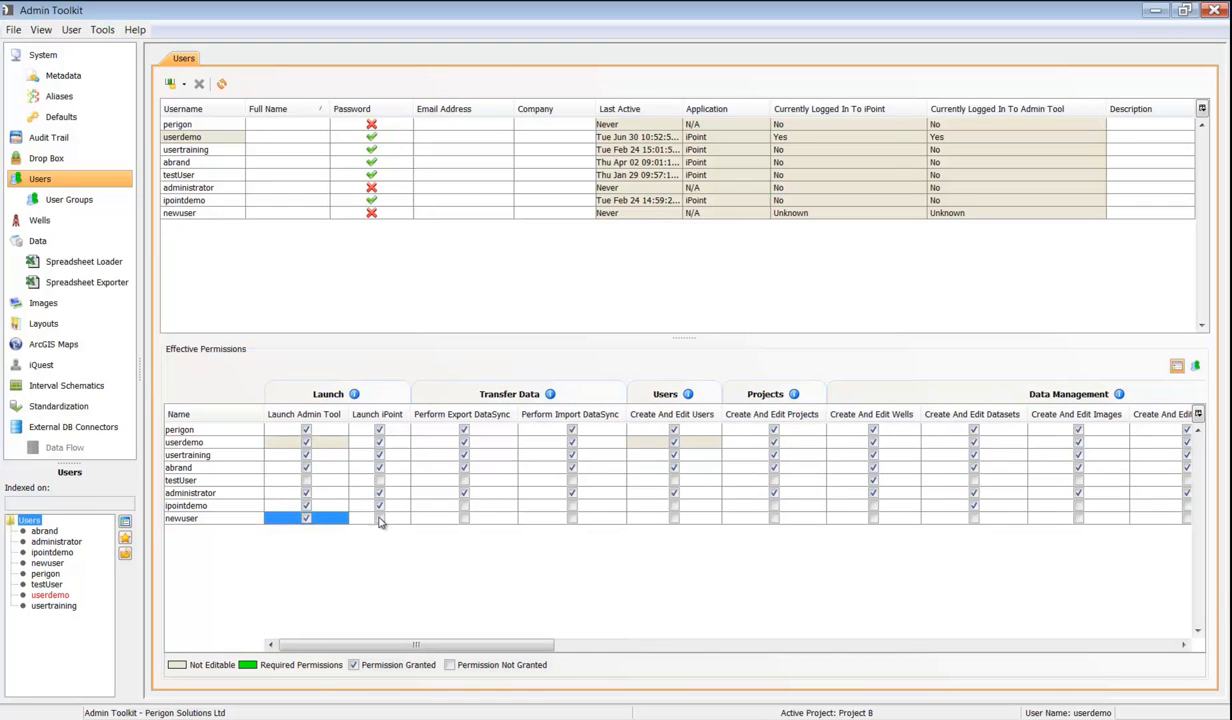
click(378, 518)
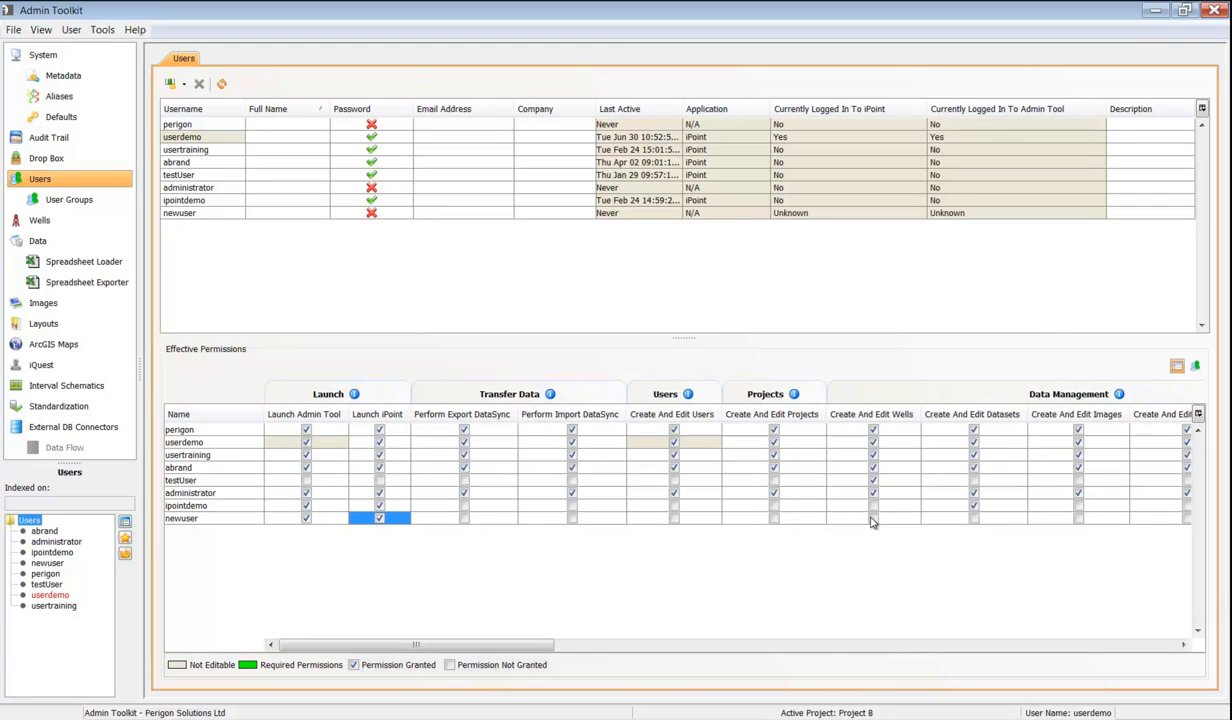
click(972, 518)
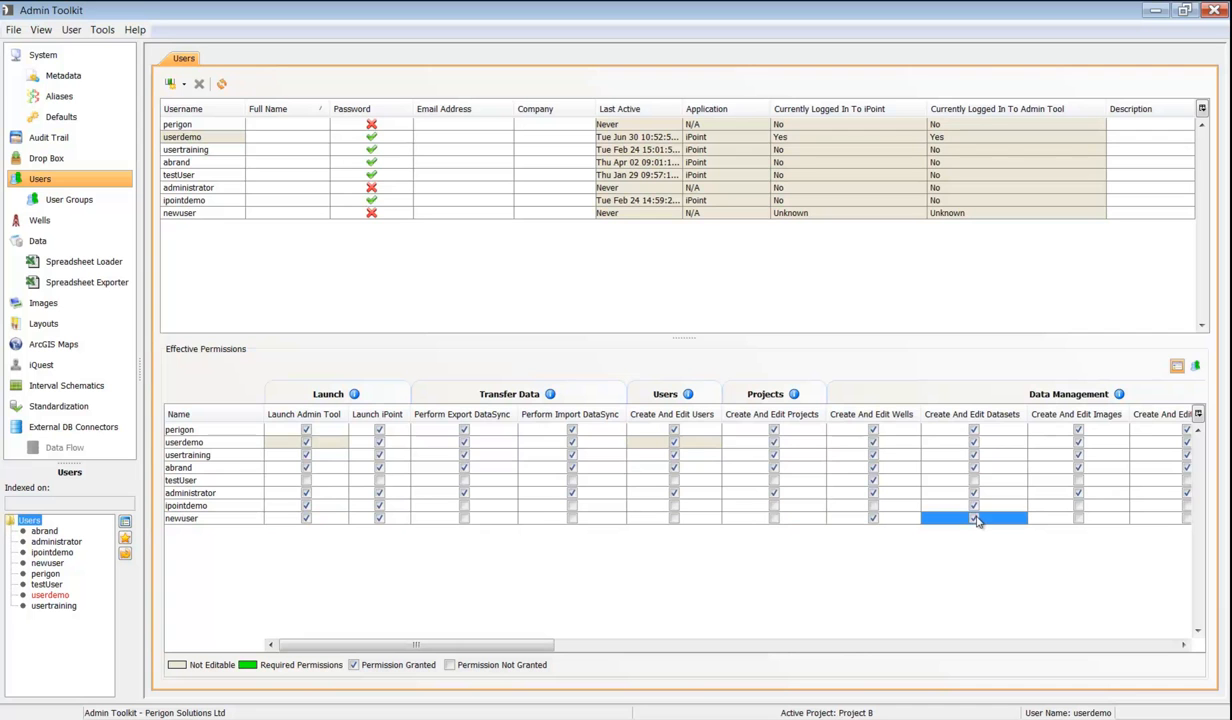
Start setting restricted access on a Project B well from the Wells list.
click(38, 218)
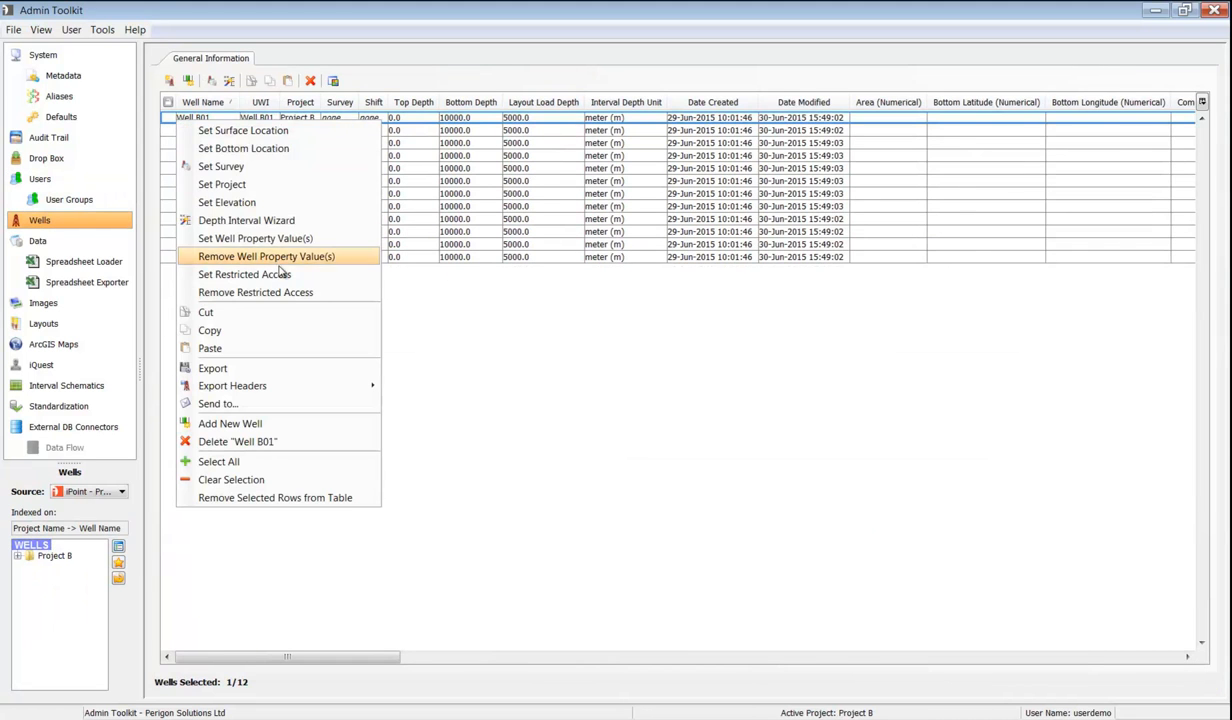
click(244, 274)
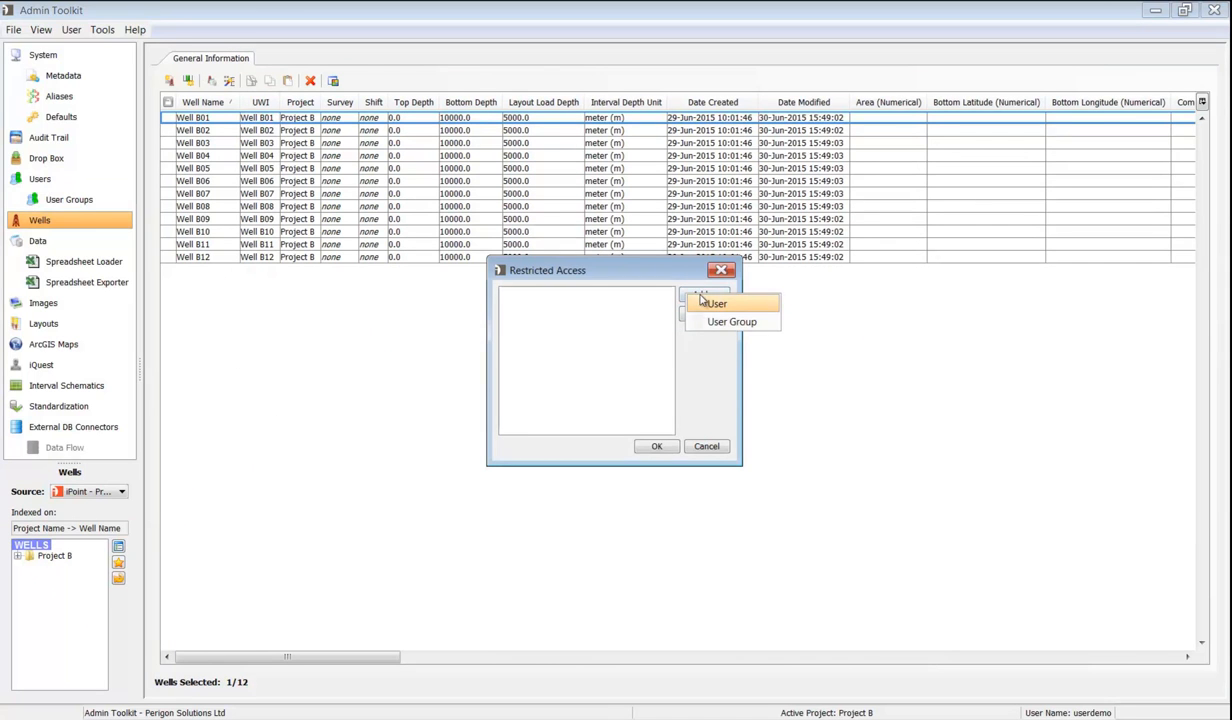
Grant a selected individual user restricted access to well B01.
click(716, 304)
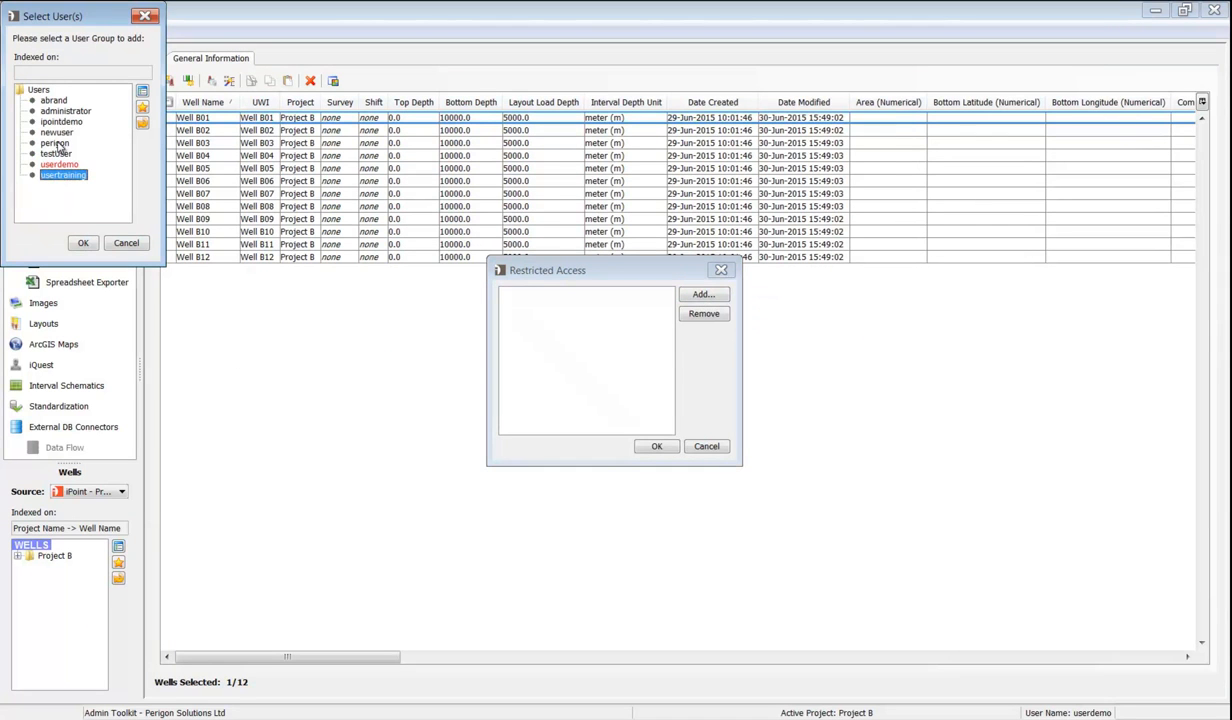
click(84, 244)
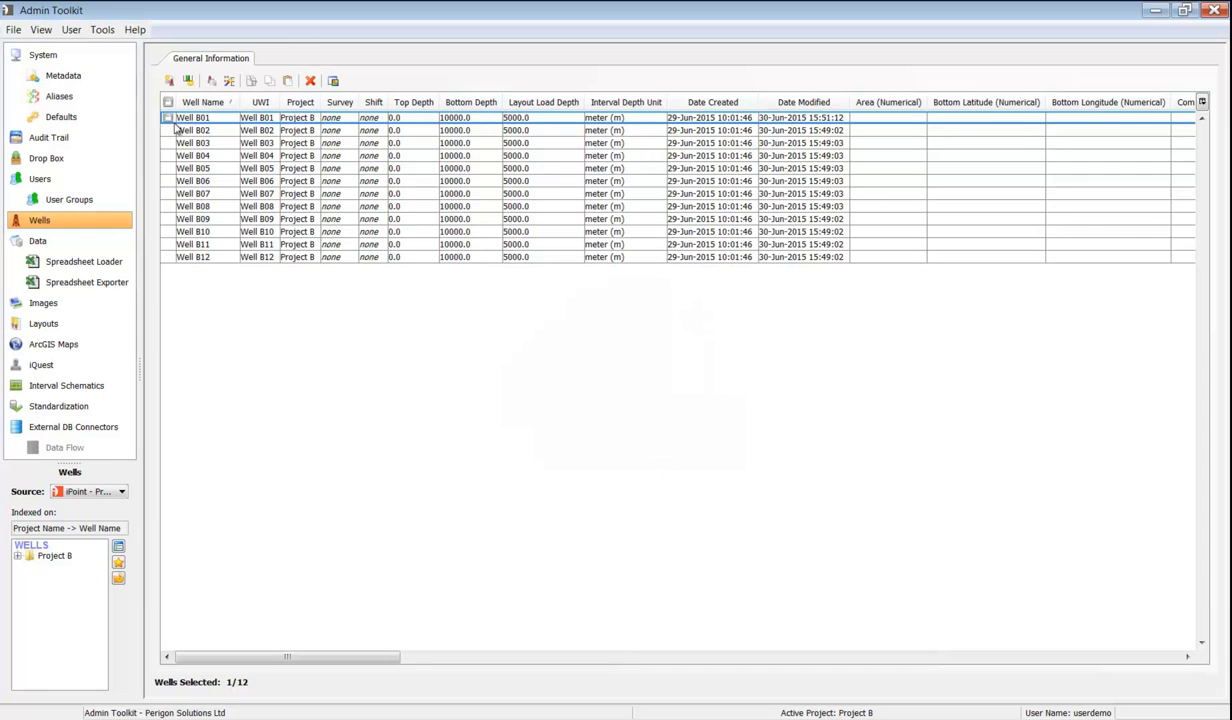
click(58, 96)
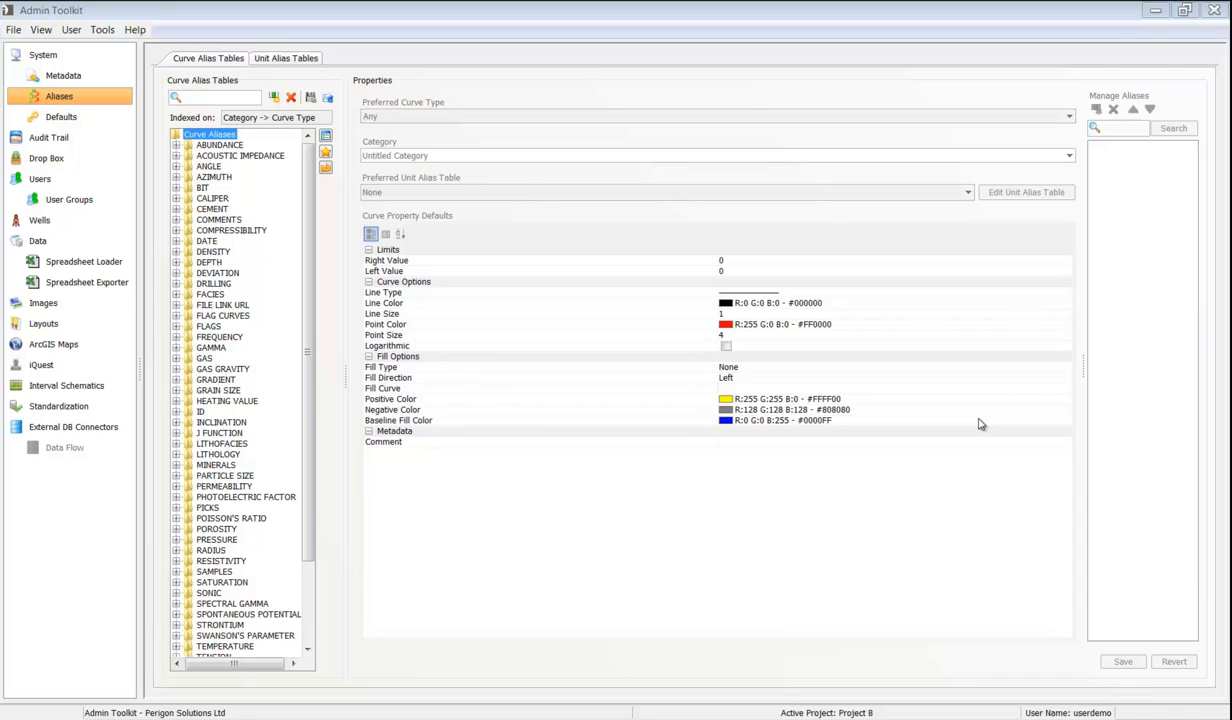
mouse_move(332, 116)
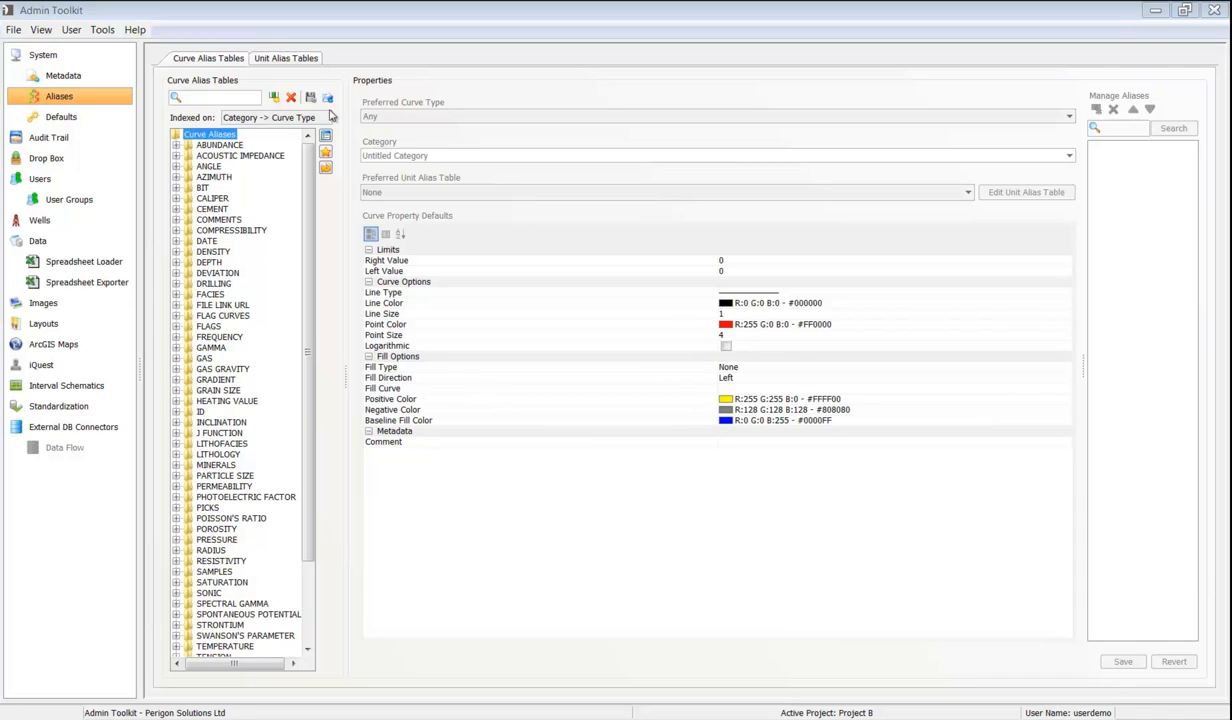
Browse the unit and curve alias tables, inspect POROSITY_HELIUM_HORIZONTAL, then go to Standardization.
click(286, 58)
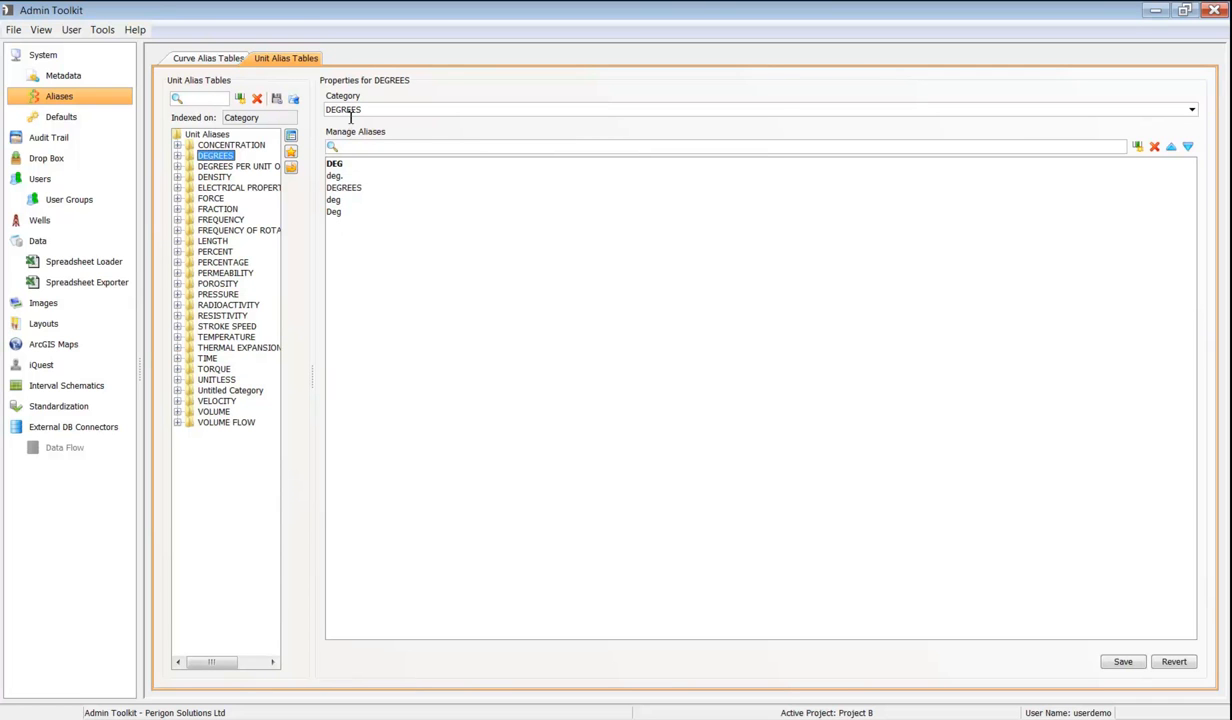
click(208, 56)
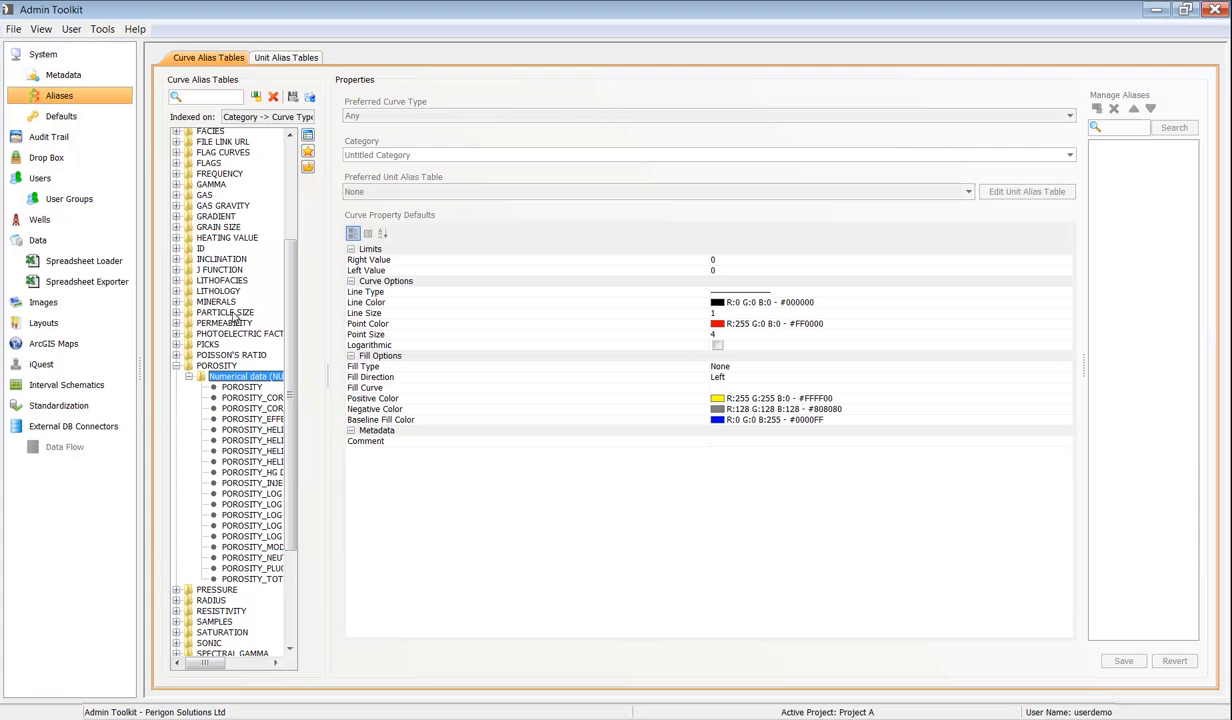
click(252, 440)
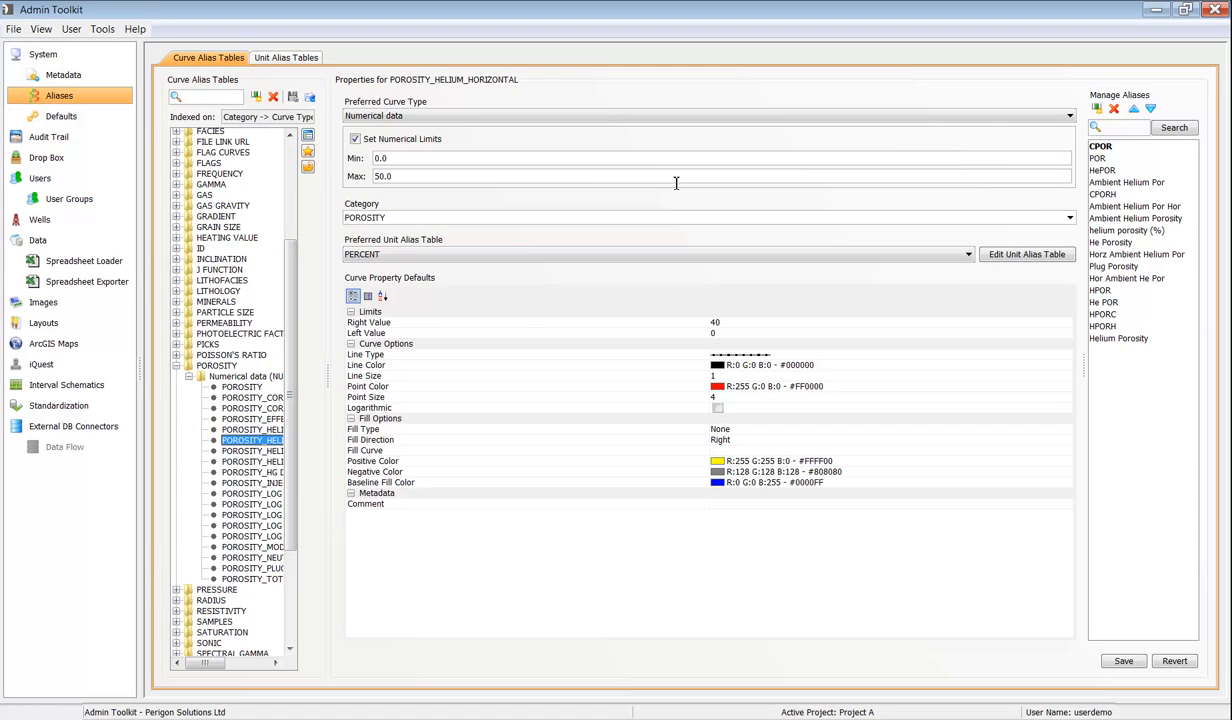
mouse_move(804, 416)
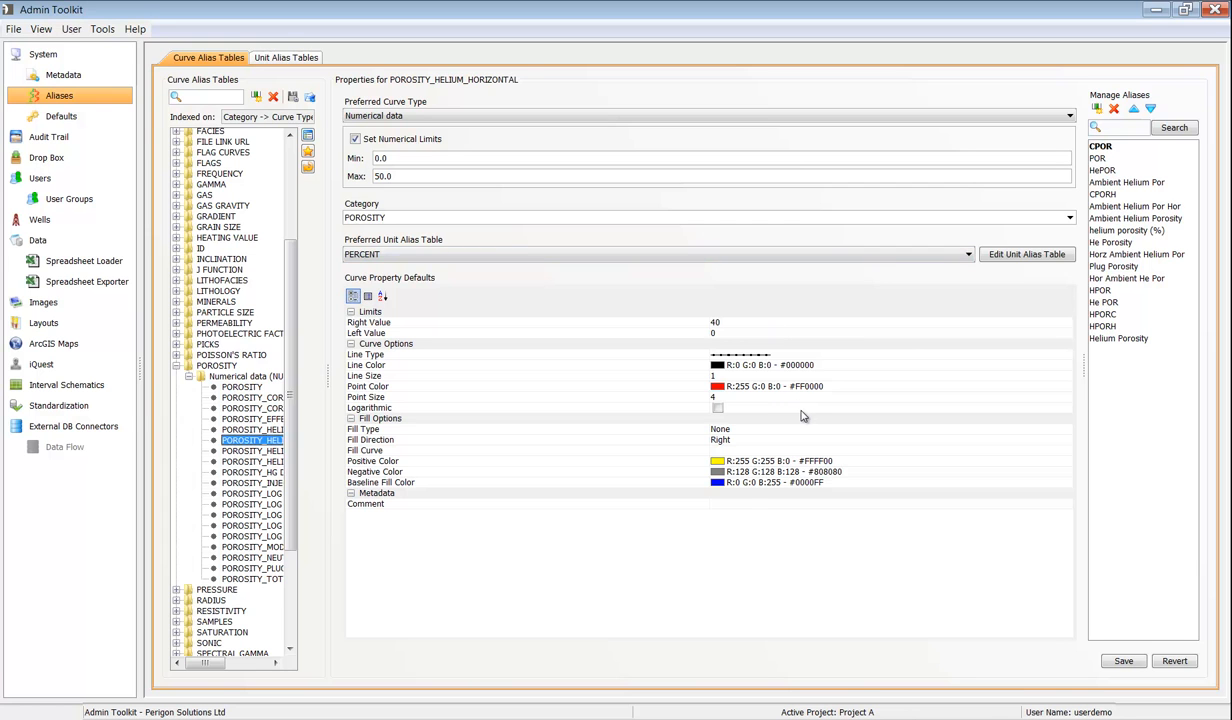
click(58, 406)
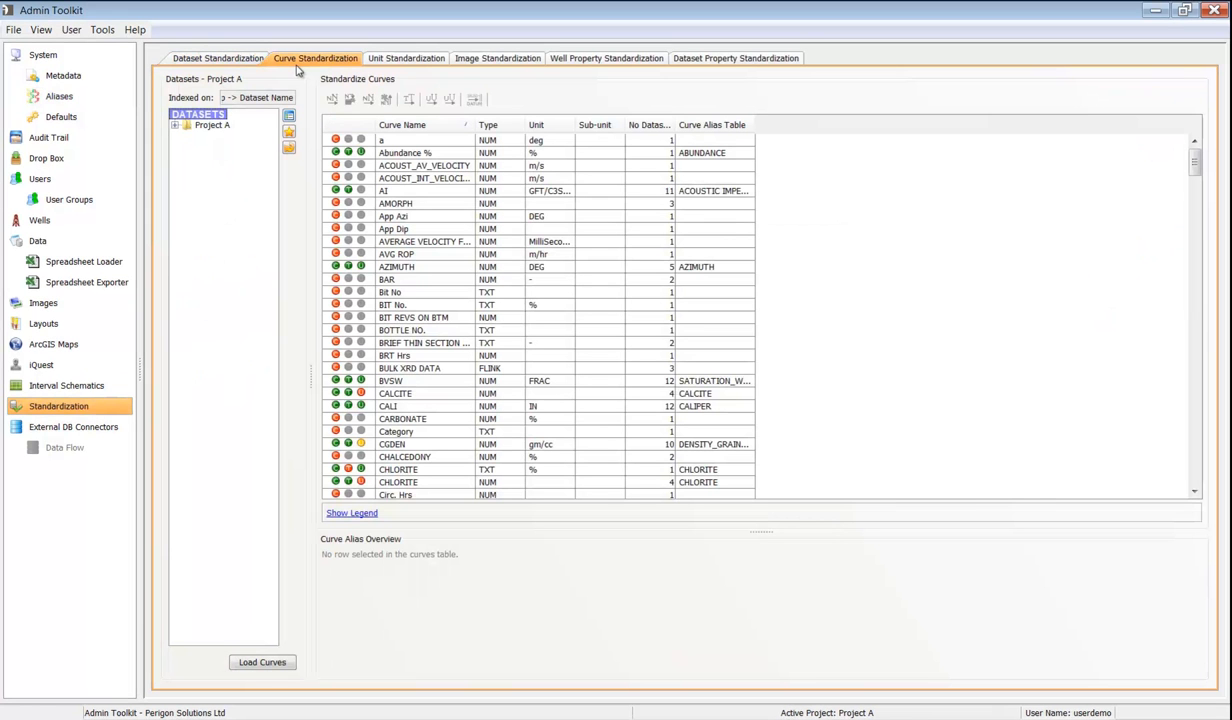
mouse_move(346, 378)
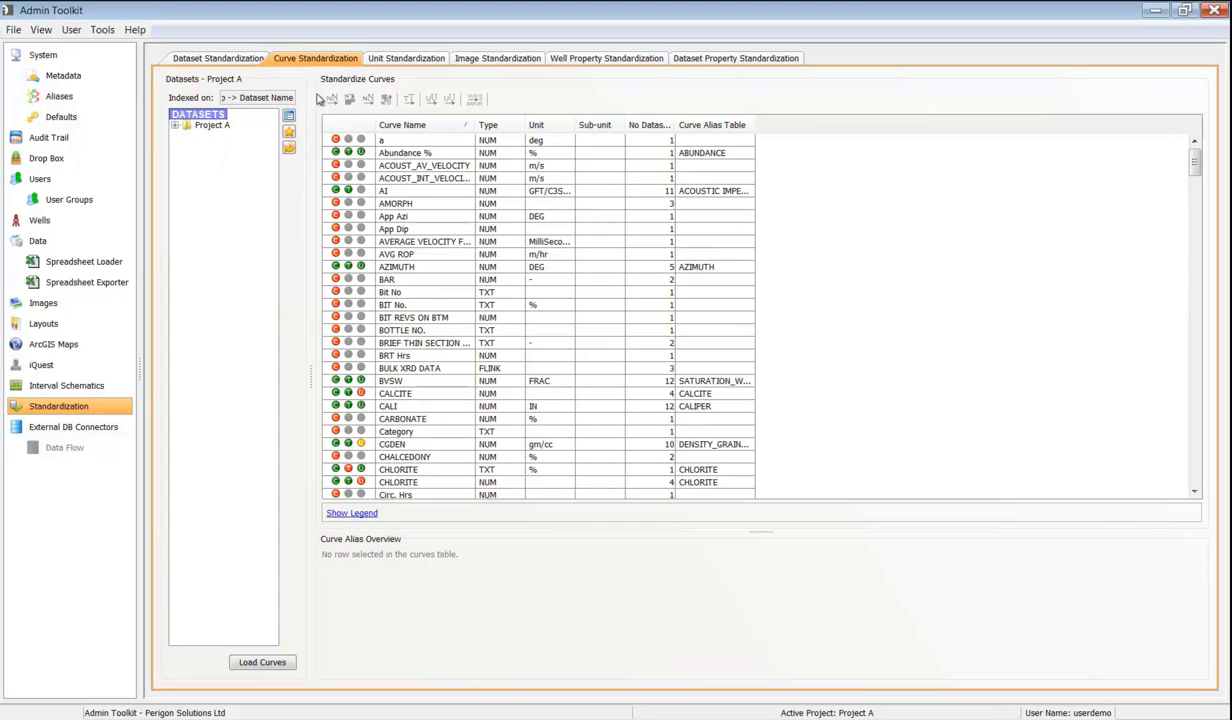
mouse_move(638, 100)
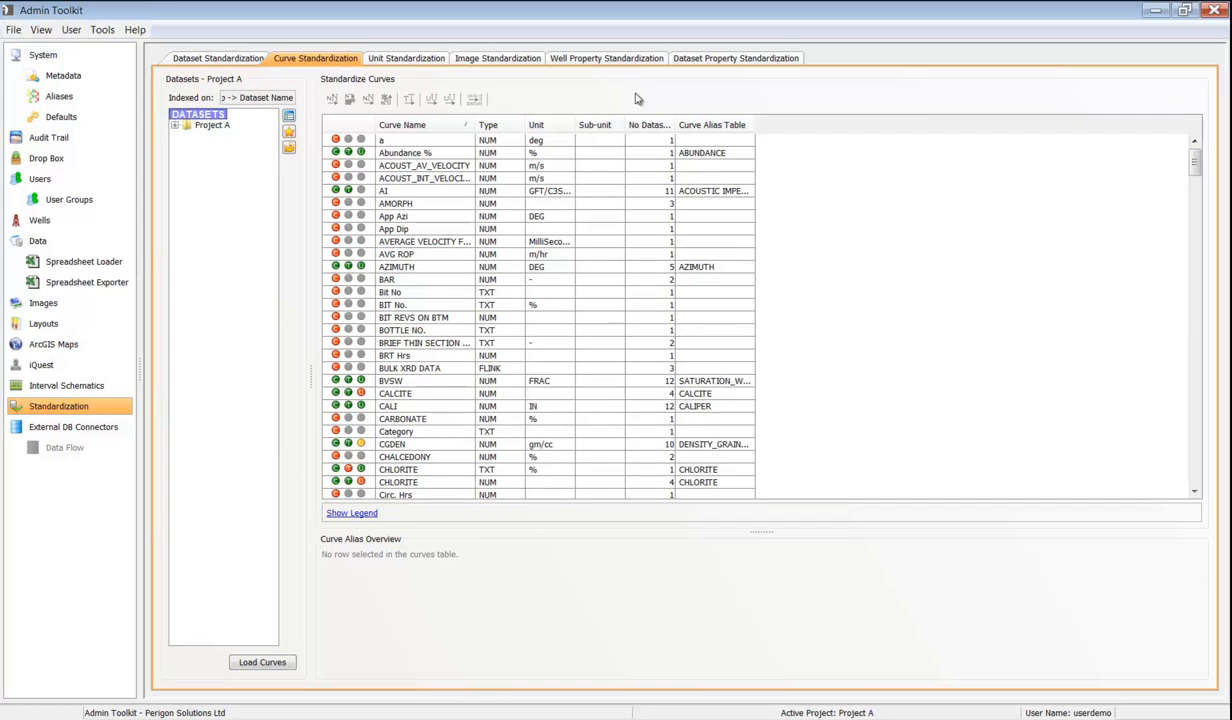
Add the App Azi curve name to the existing AZIMUTH alias table.
right_click(392, 216)
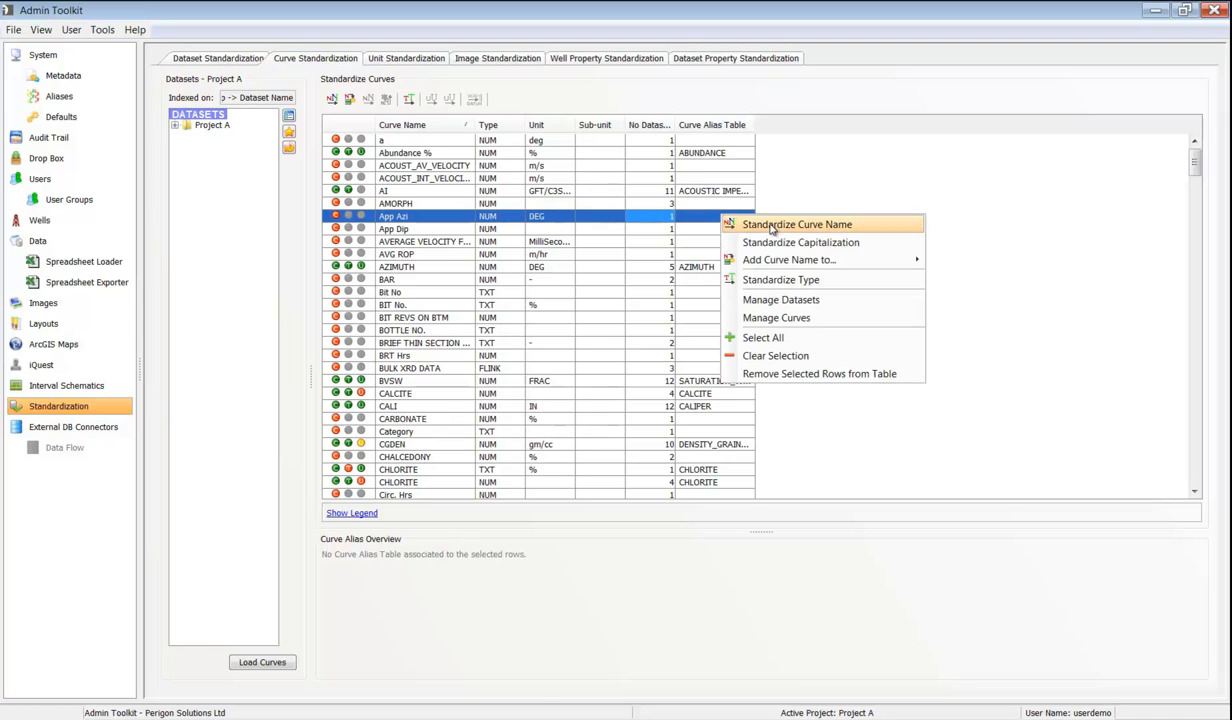
click(788, 260)
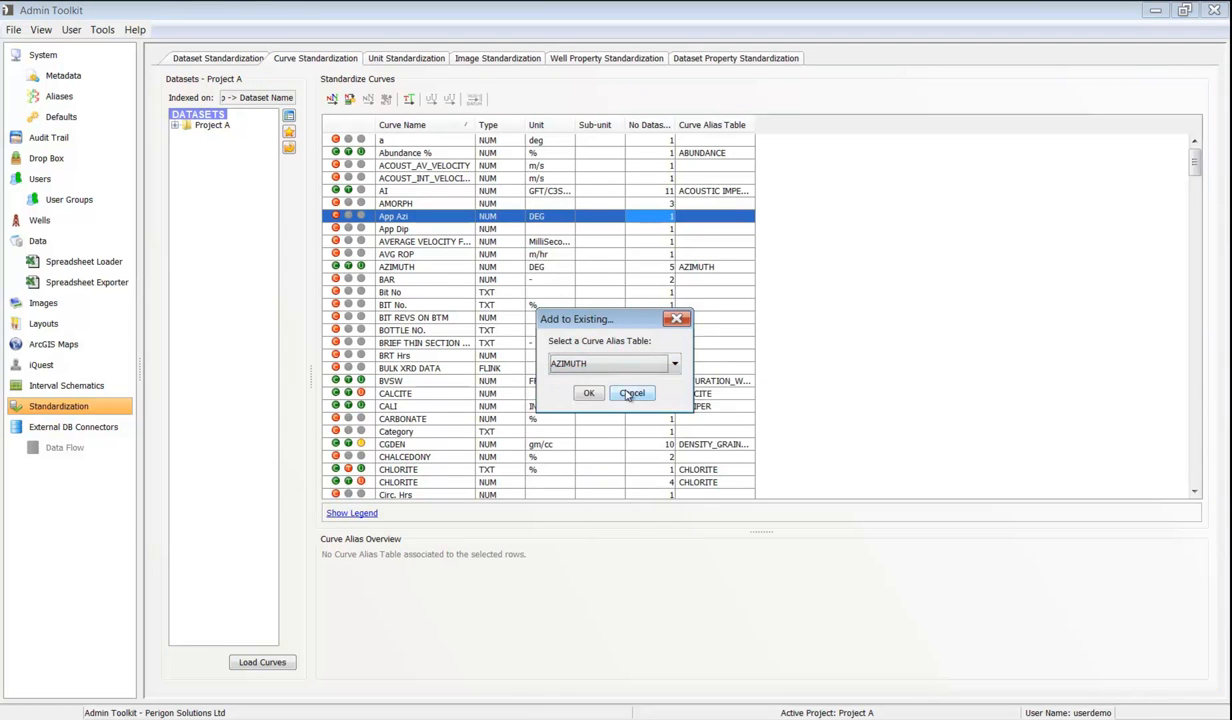
click(588, 392)
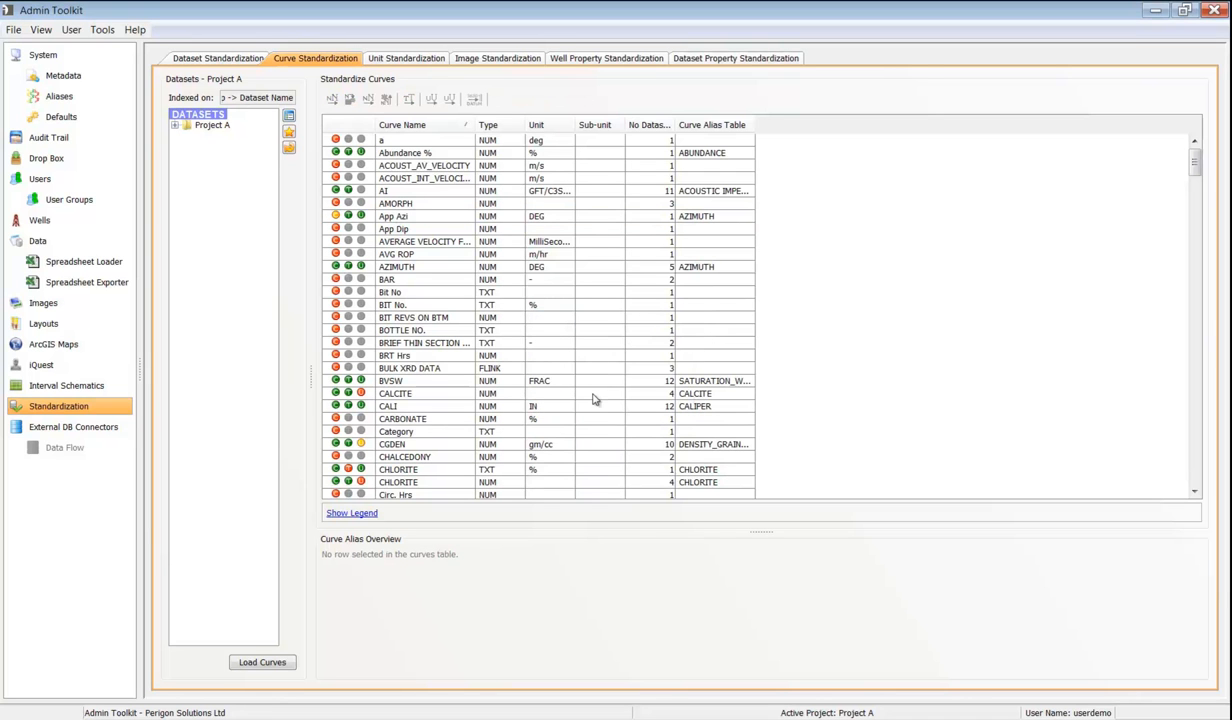
mouse_move(356, 224)
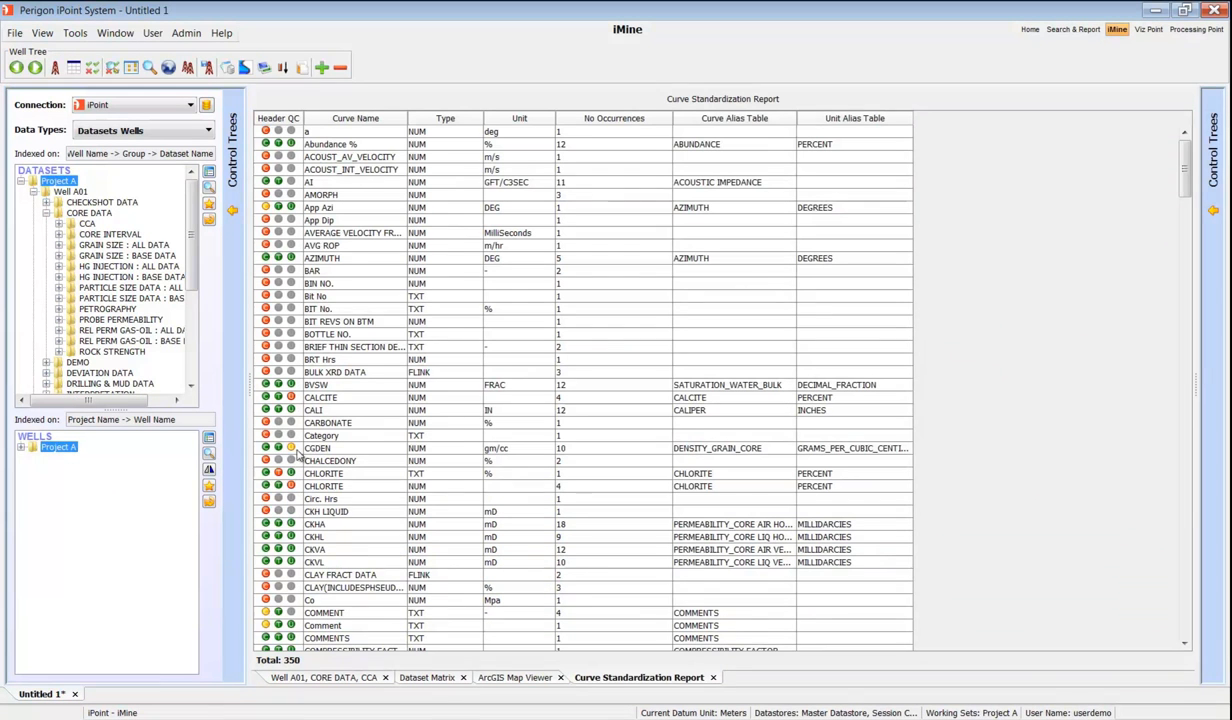
mouse_move(288, 164)
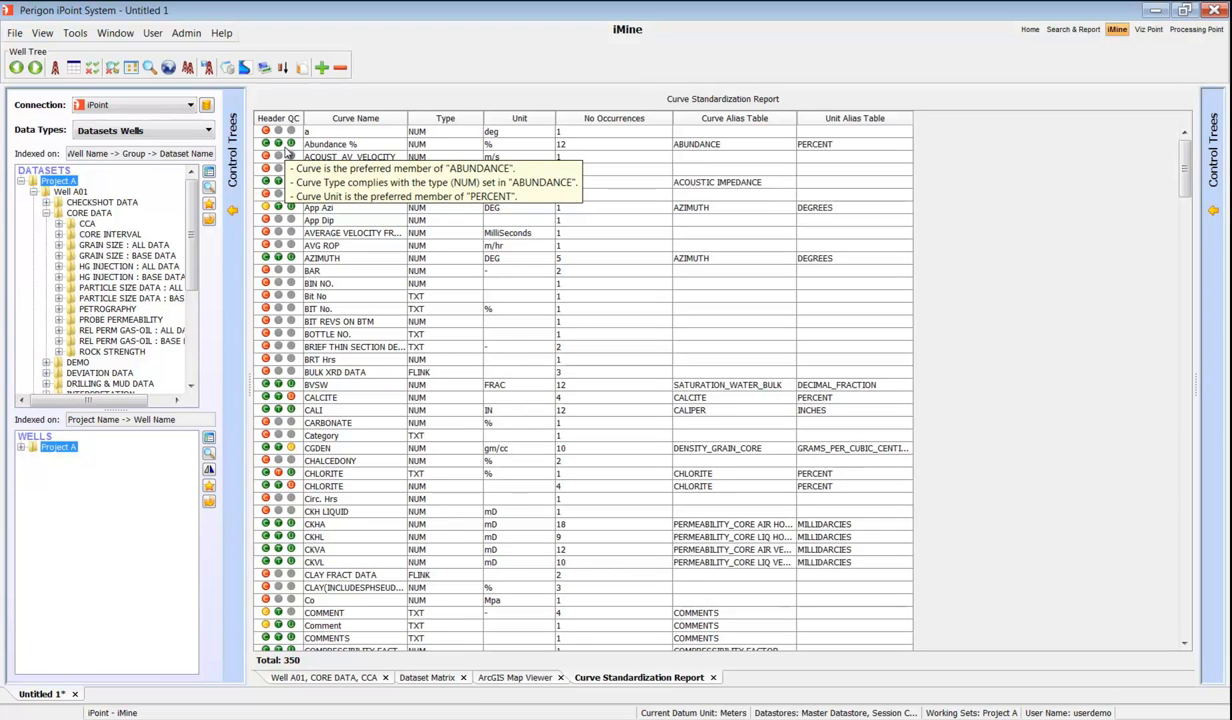
click(476, 96)
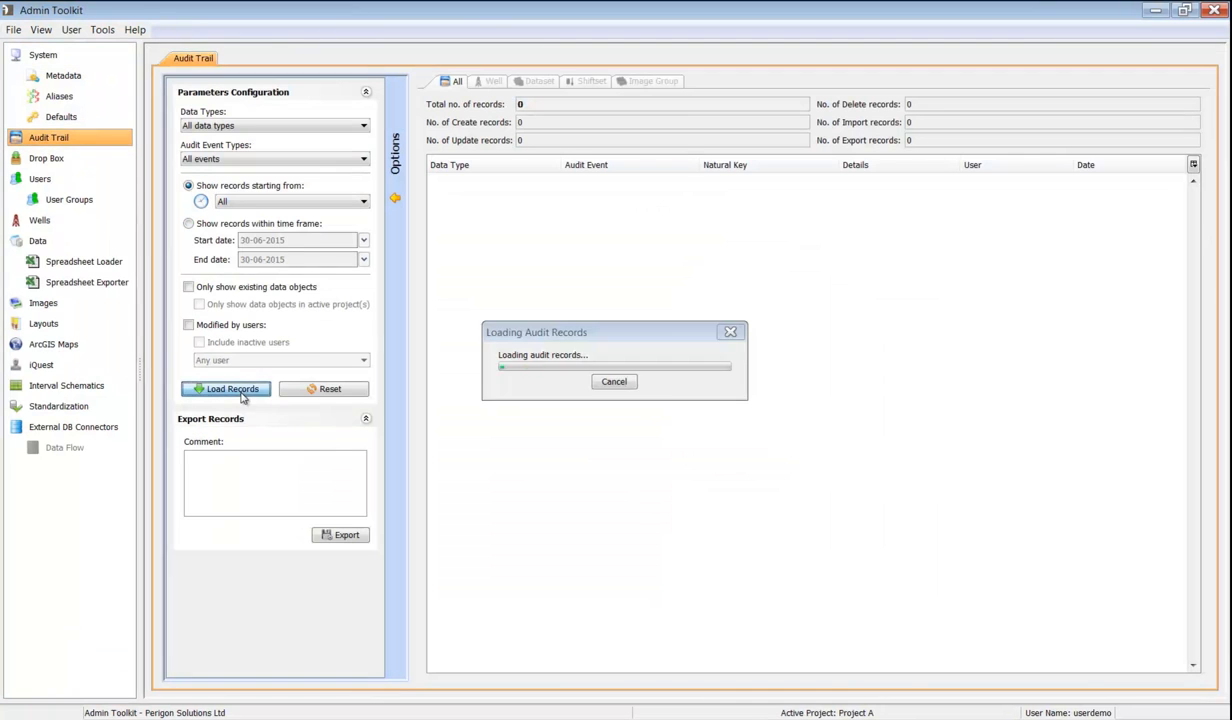
Load the audit trail records for all data types and all events.
click(226, 388)
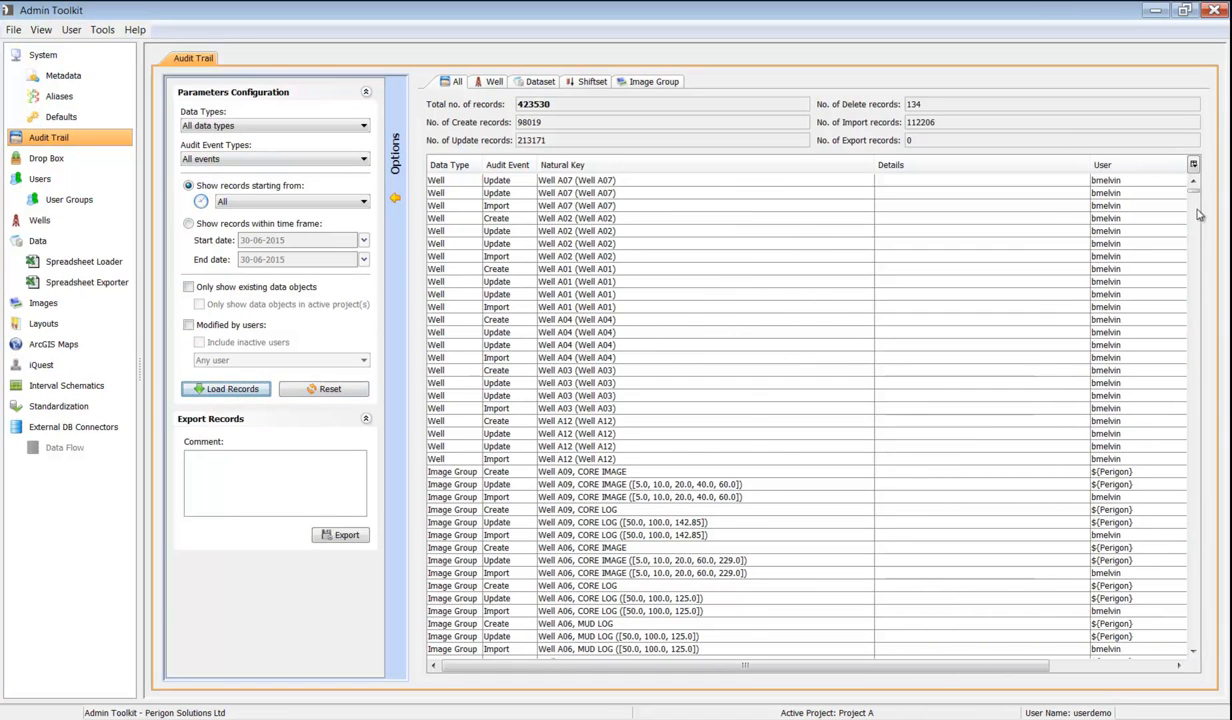
click(1192, 204)
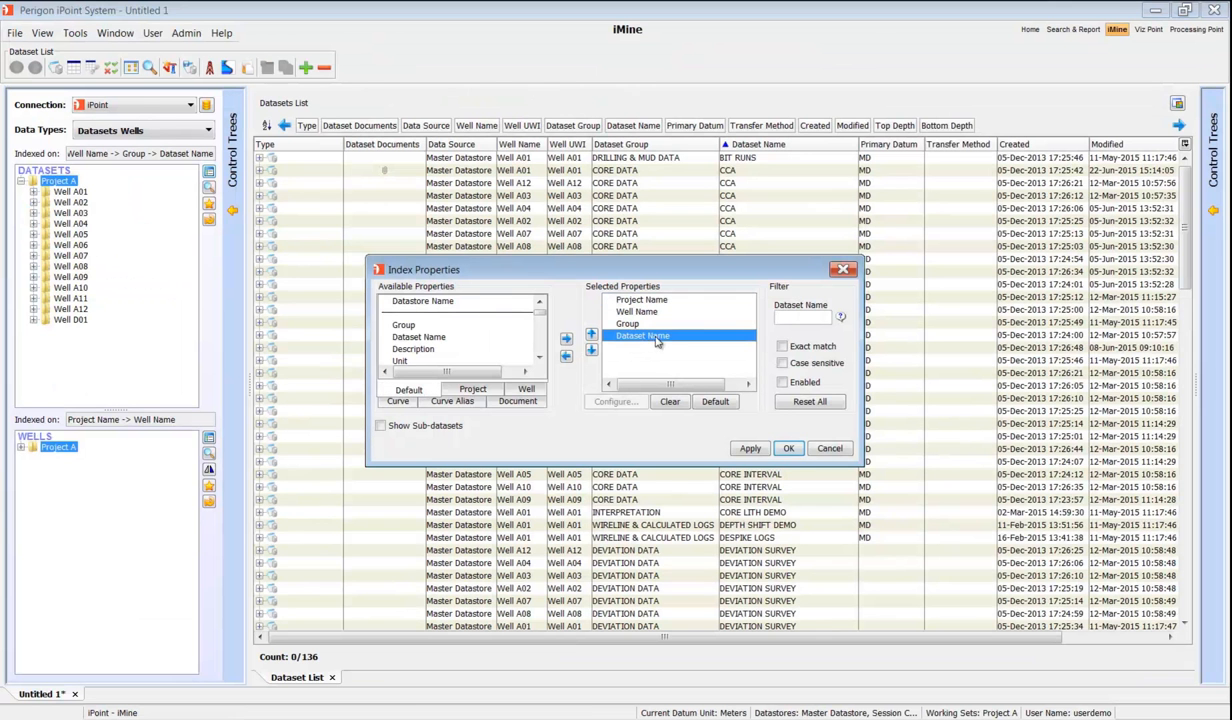
Filter the dataset tree to Dataset Name 'CCA' and expand CCA to list its wells under Project A.
click(800, 316)
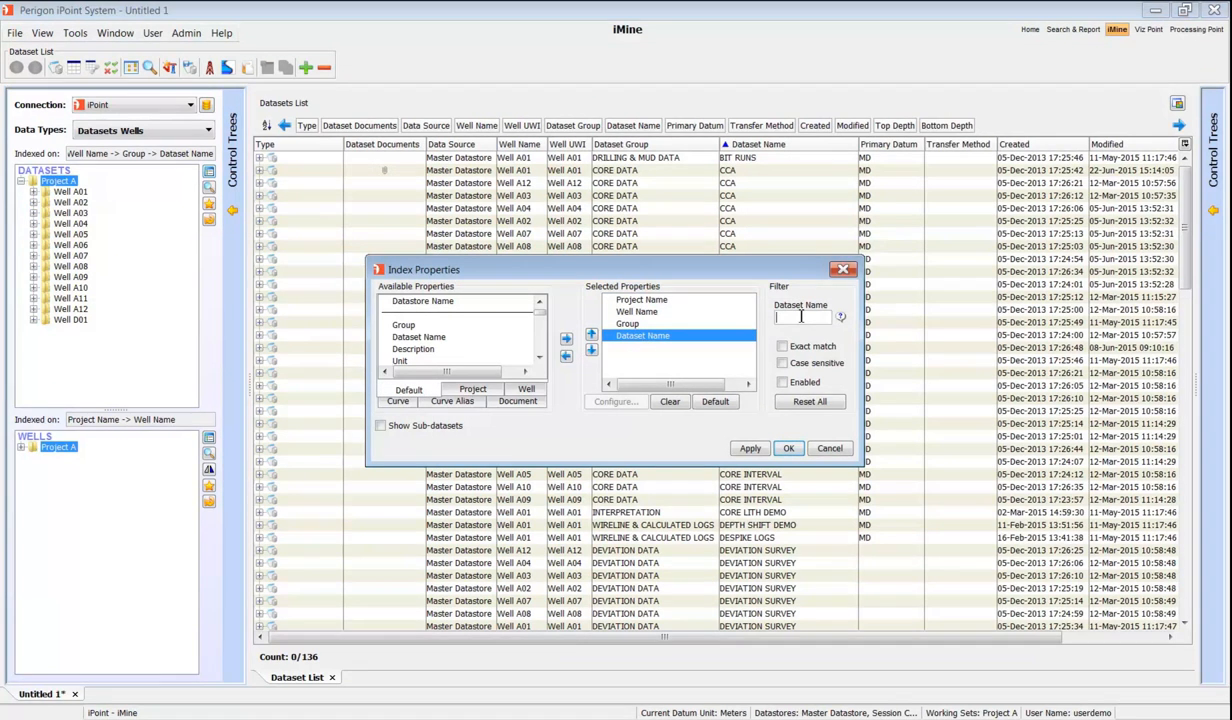
text(CCA)
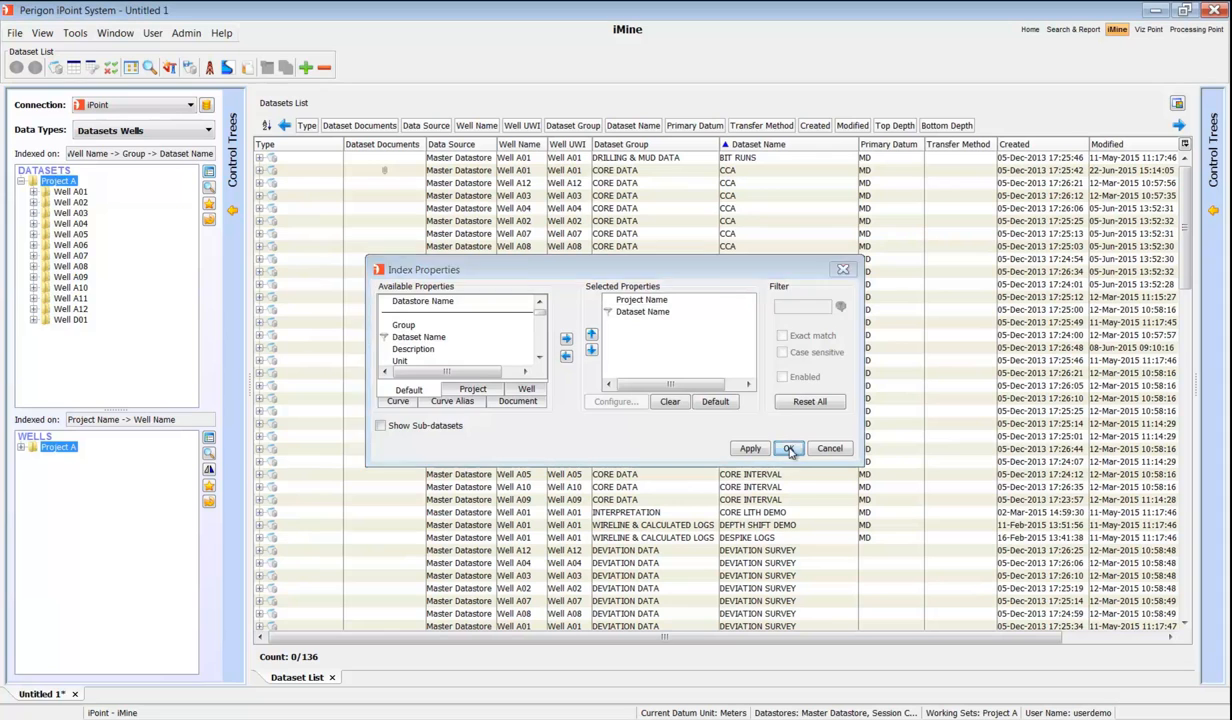
click(788, 448)
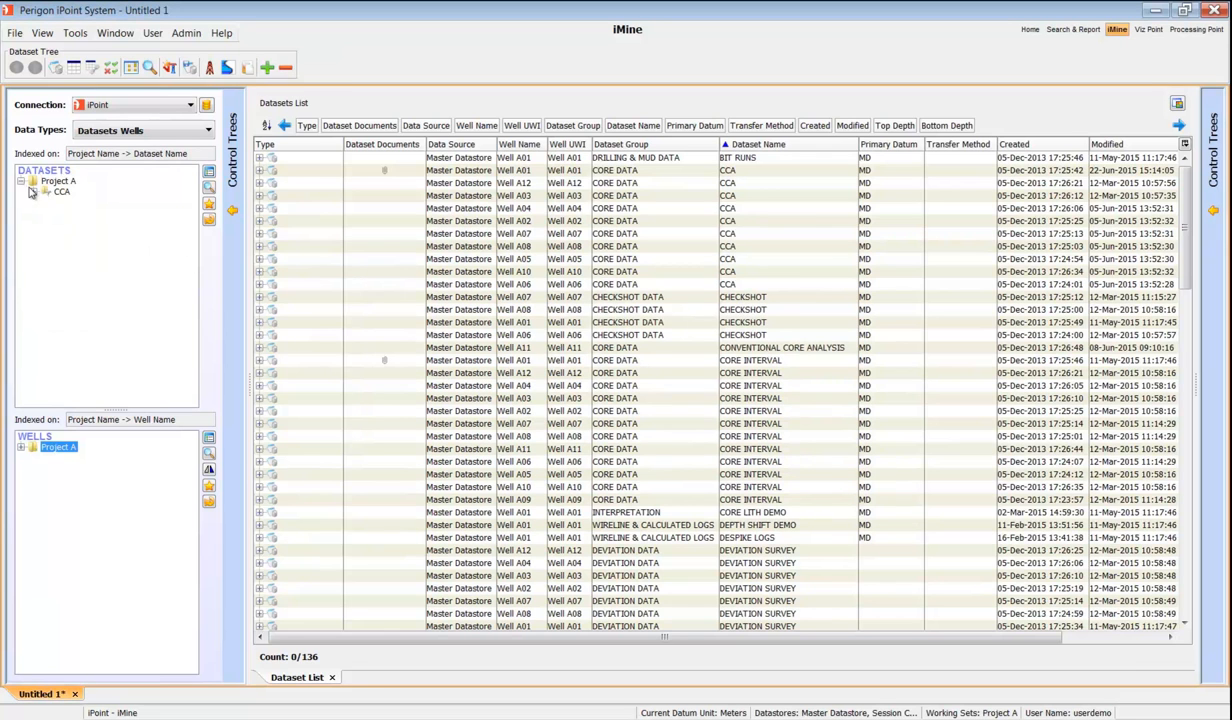
click(32, 192)
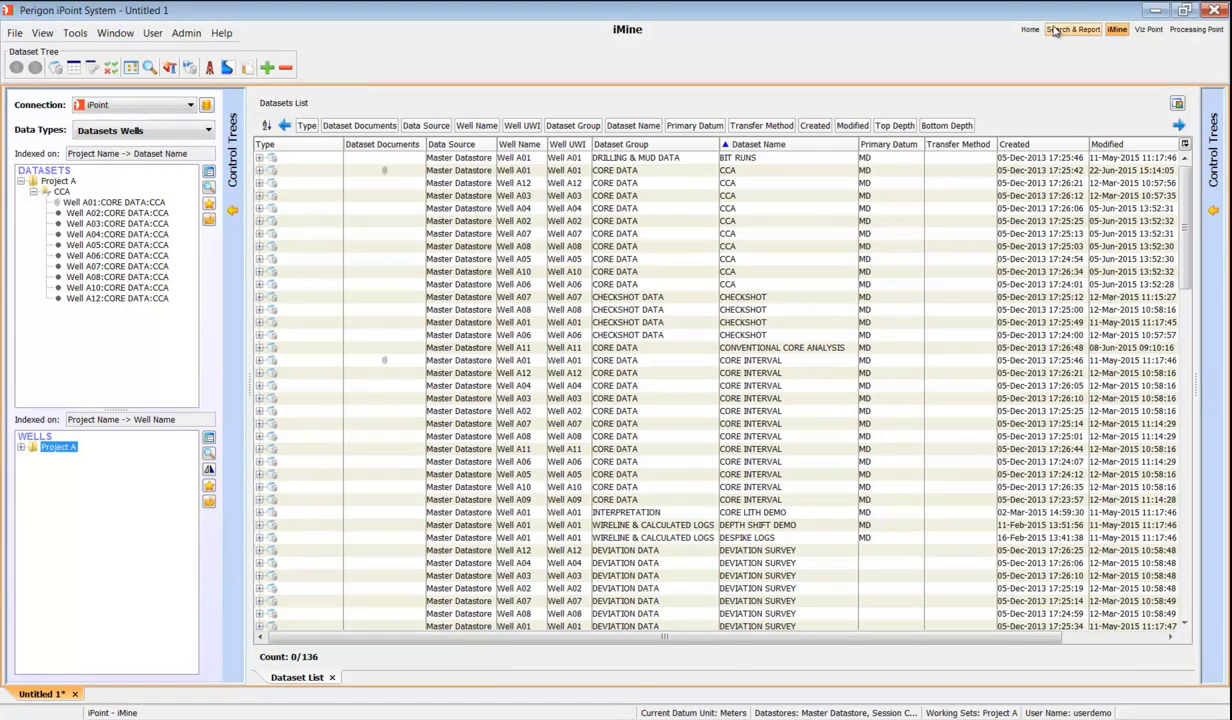
click(1072, 30)
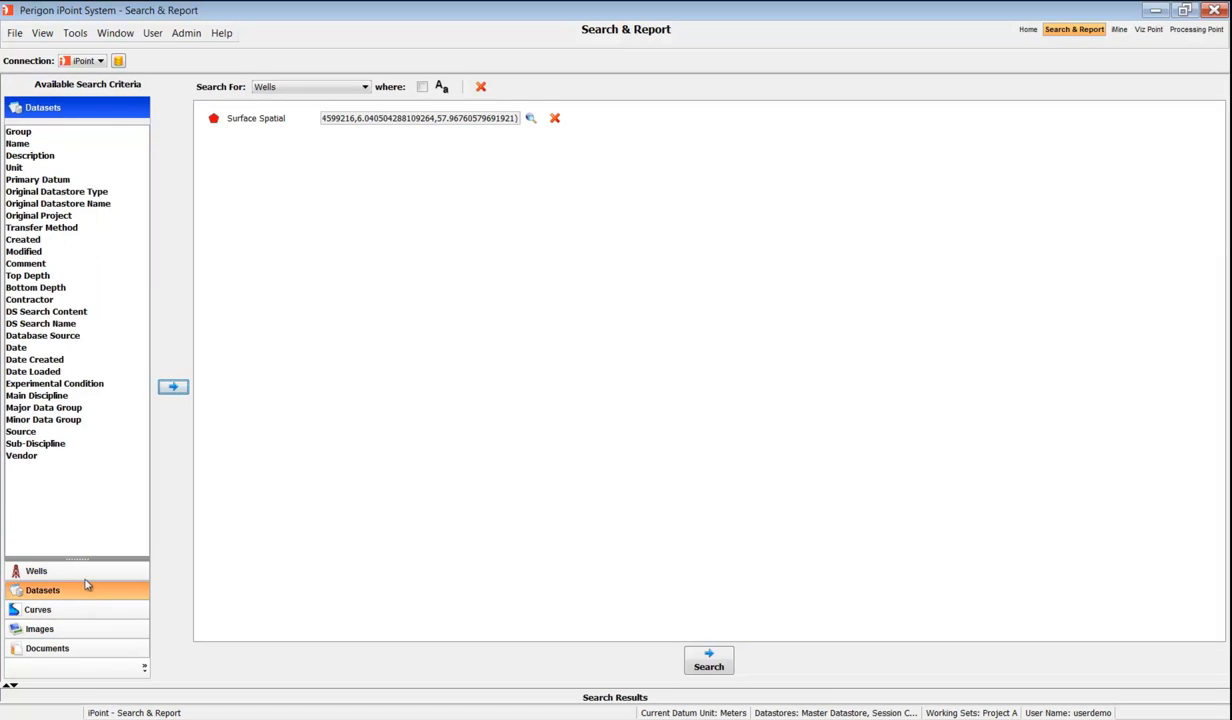
List the Datasets criteria available for the Wells surface spatial search.
click(18, 132)
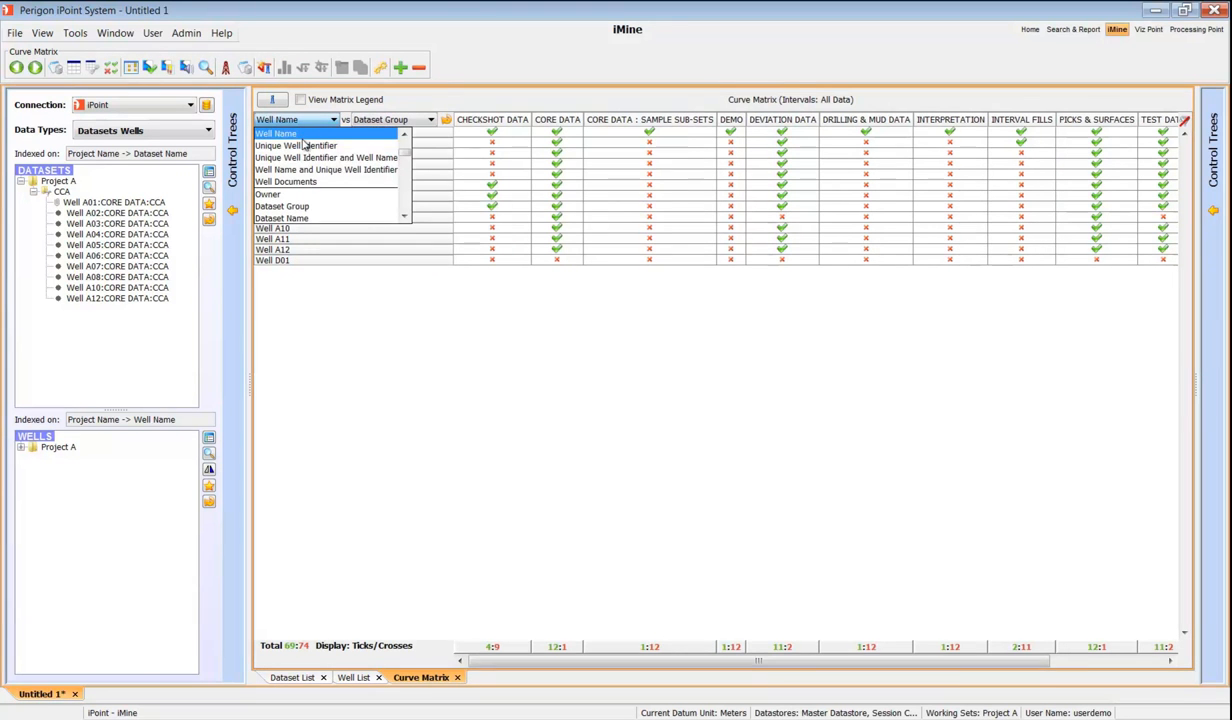
Break the curve matrix rows down by Dataset Name and chart depth coverage of the CCA datasets.
click(294, 132)
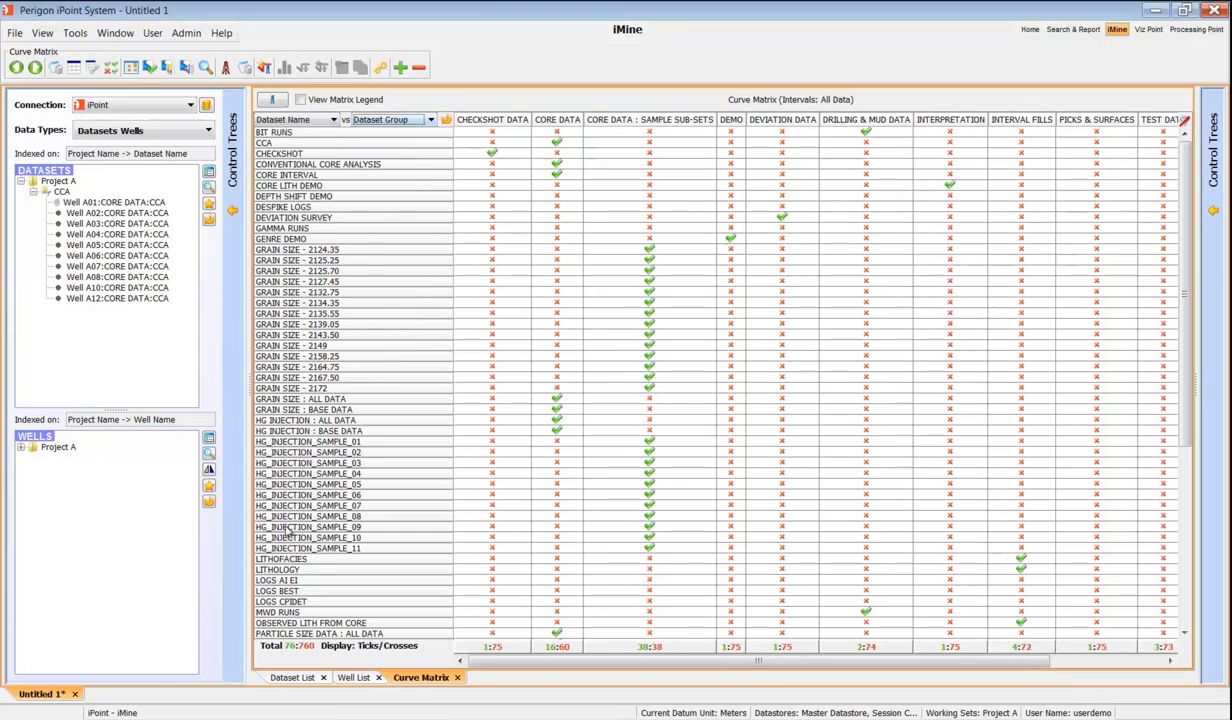
mouse_move(338, 404)
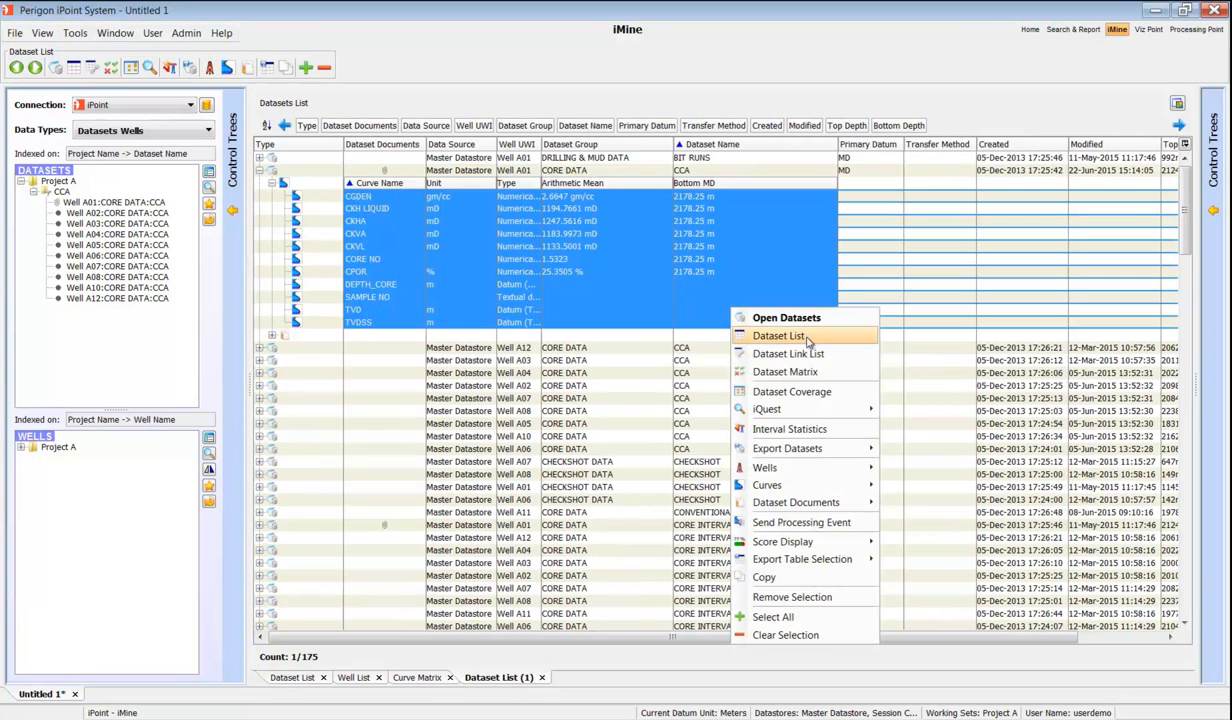
click(792, 390)
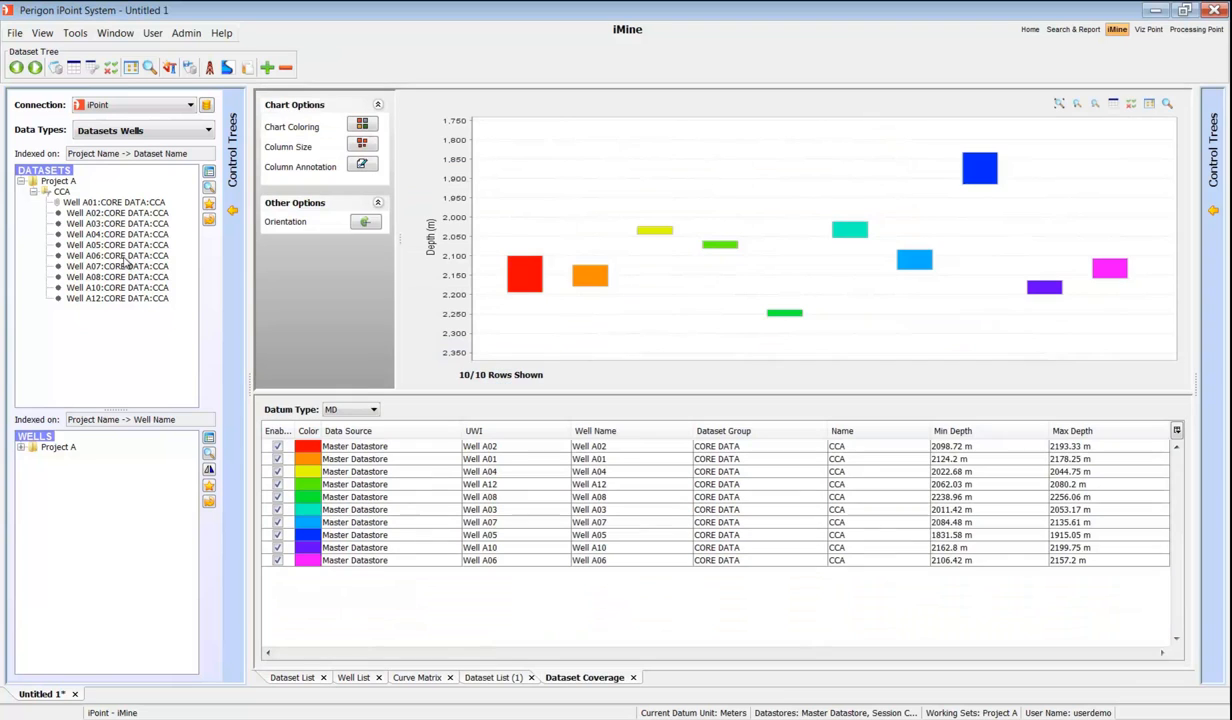
mouse_move(680, 168)
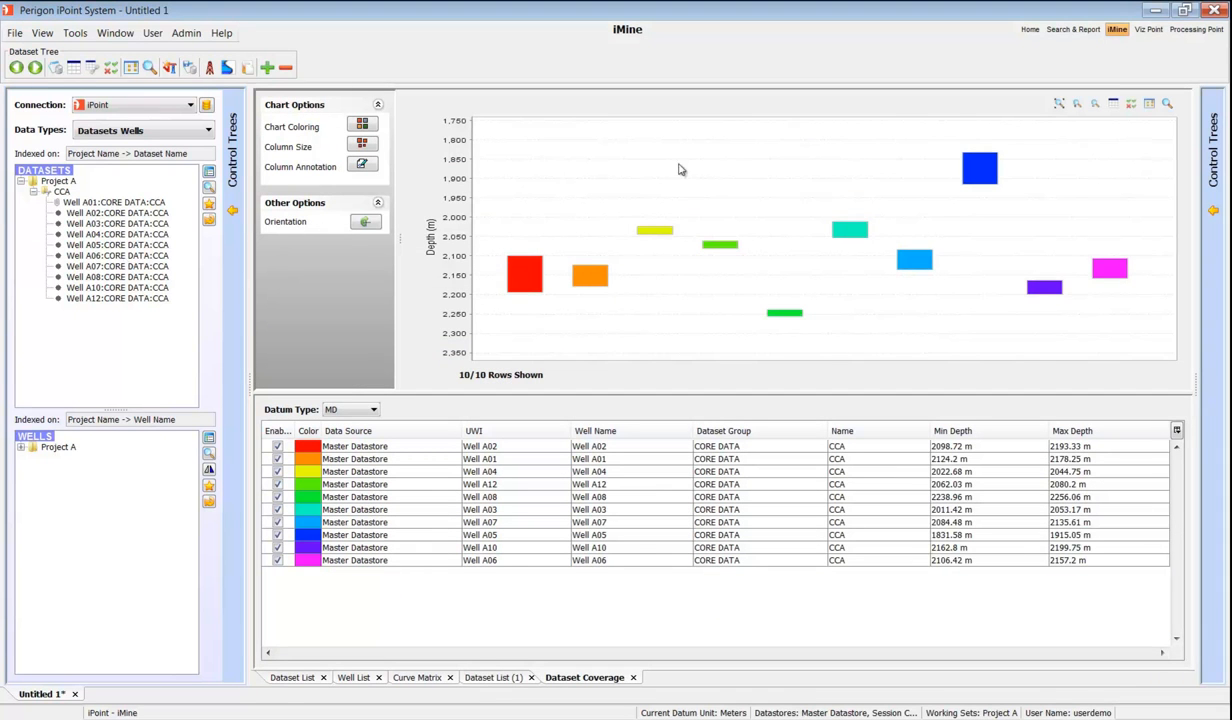
mouse_move(990, 172)
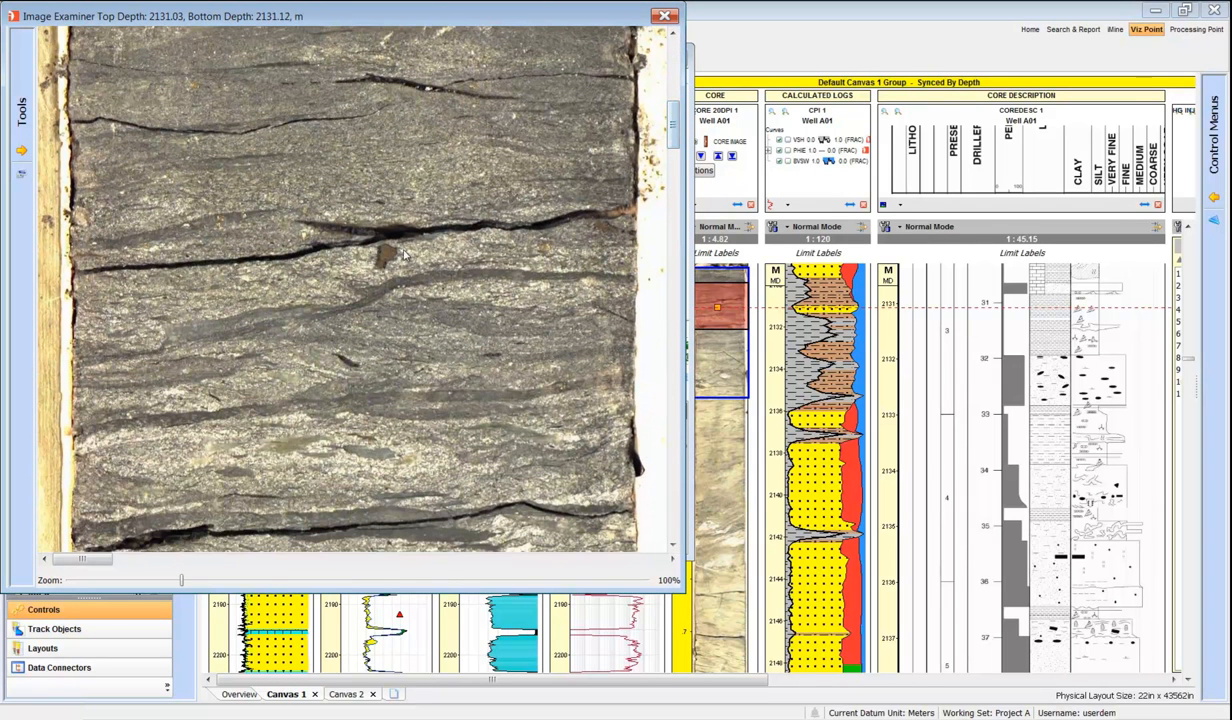
Compare against the Qwell well set and export the Well A01 core-to-log layout as an image.
click(664, 16)
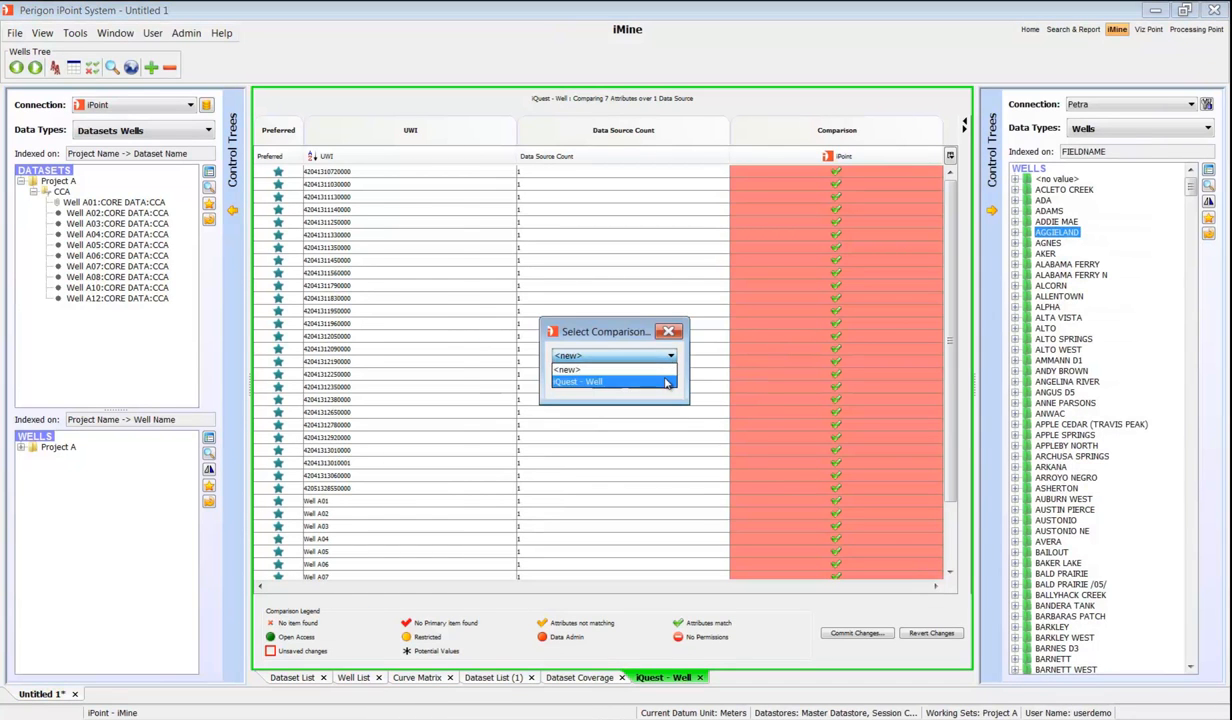
click(578, 380)
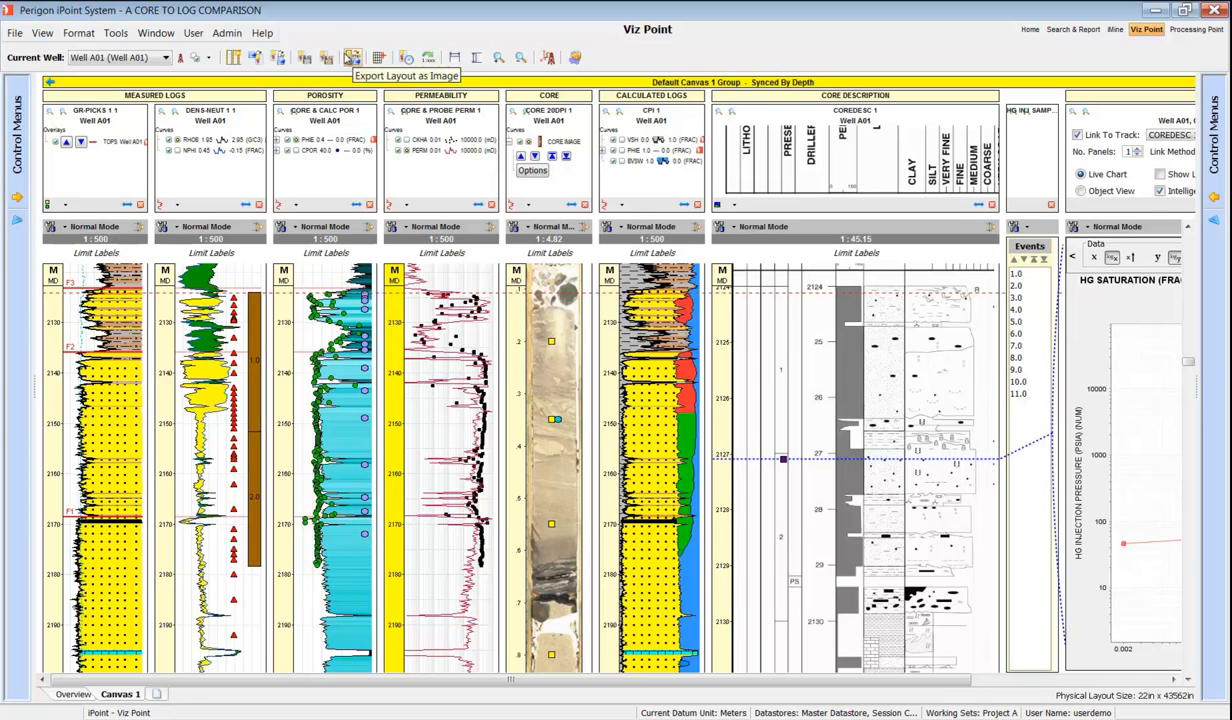
click(1196, 30)
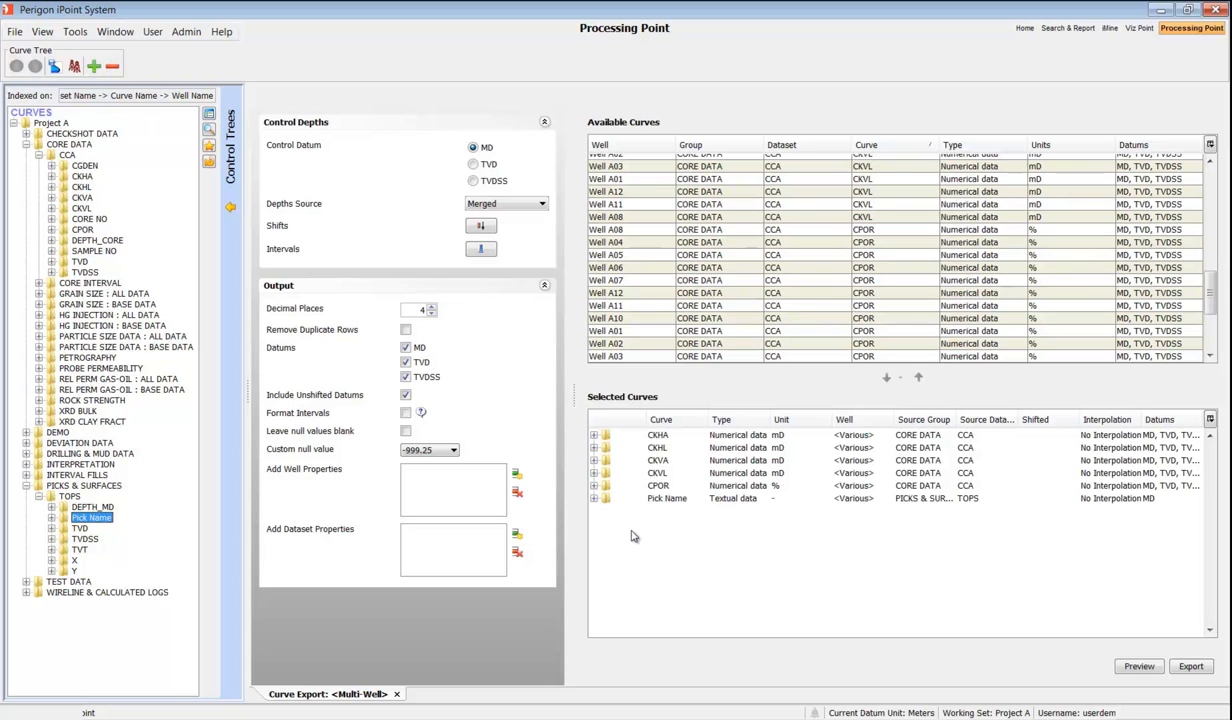
mouse_move(48, 480)
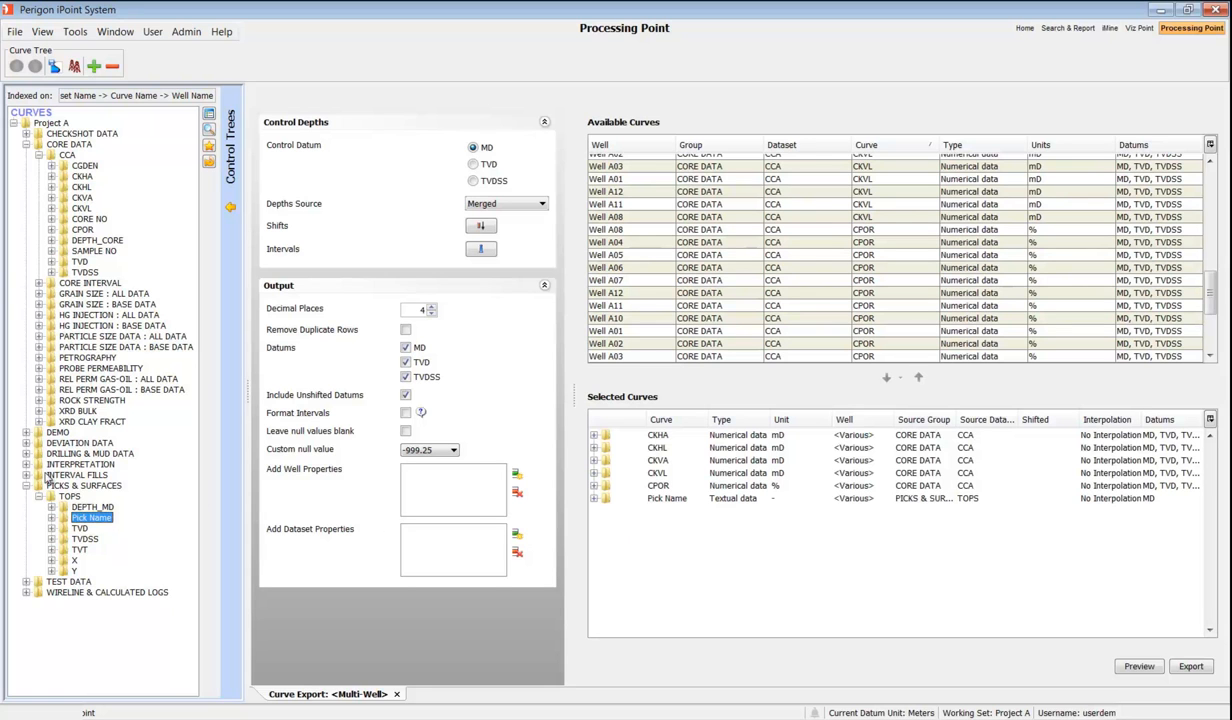
Add the LITHOFACIES Entry Name from INTERVAL FILLS to the multi-well curve export.
click(38, 464)
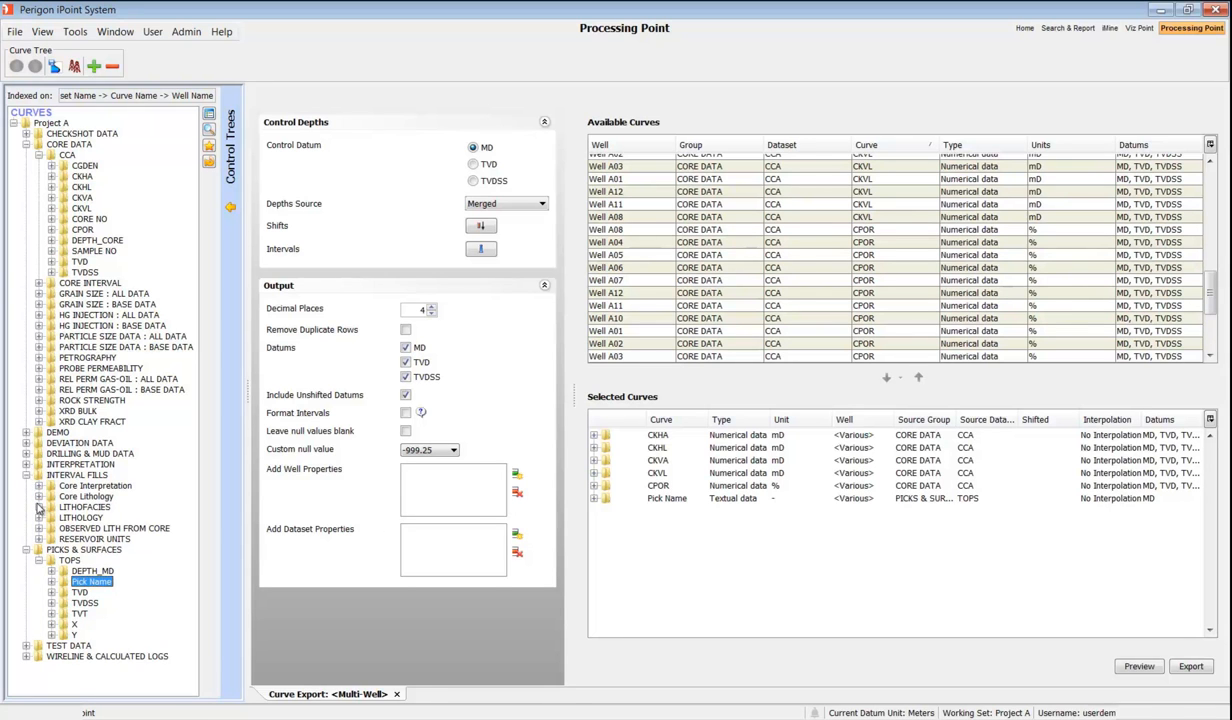
click(38, 508)
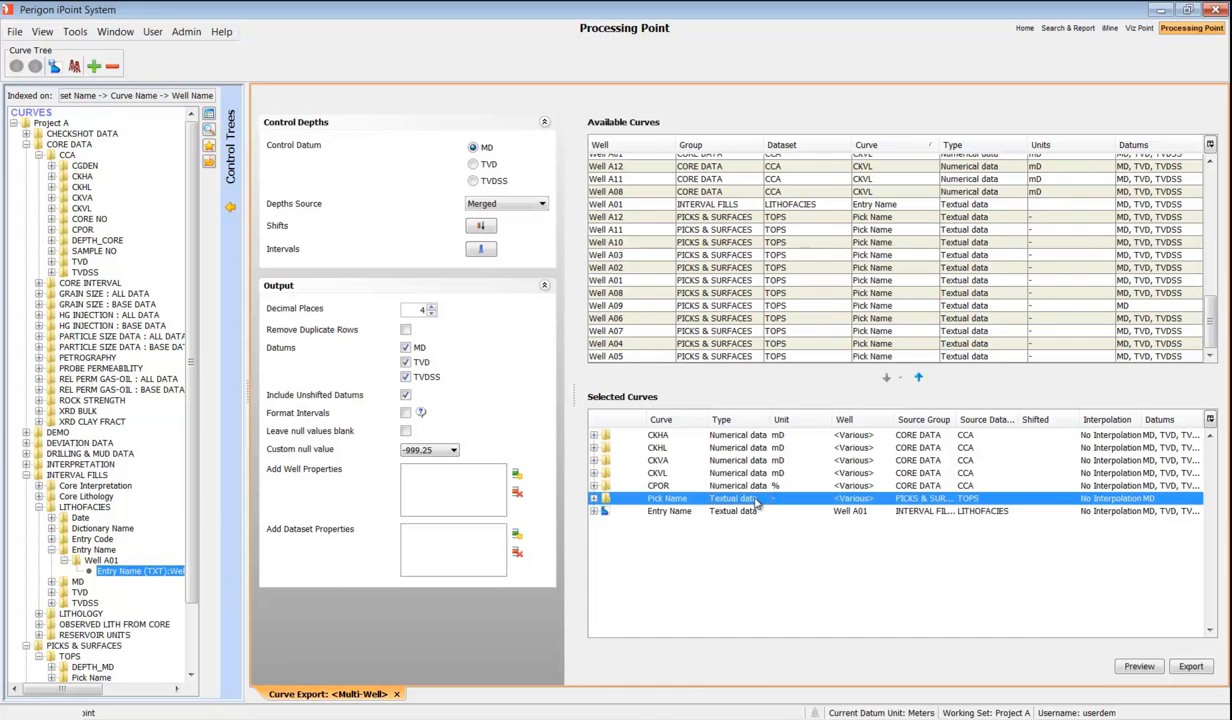
click(1116, 30)
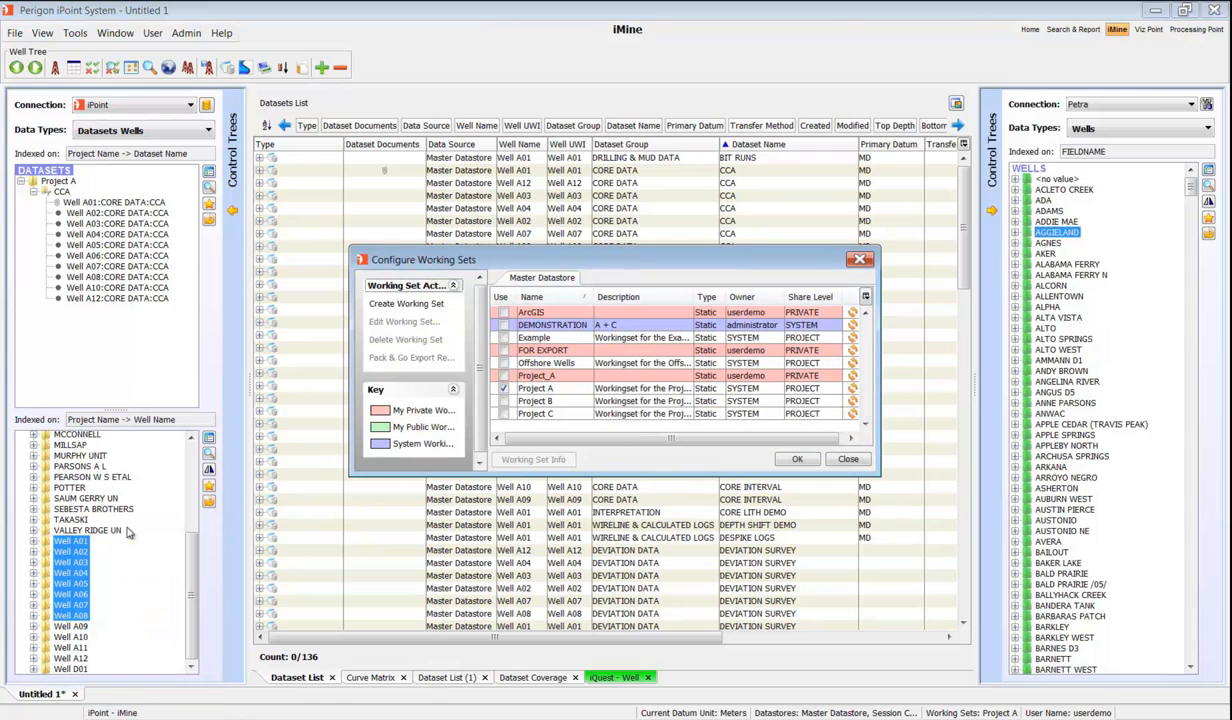
Request a Pack and Go export for the Project_A working set with wells A01–A08 checked.
click(544, 350)
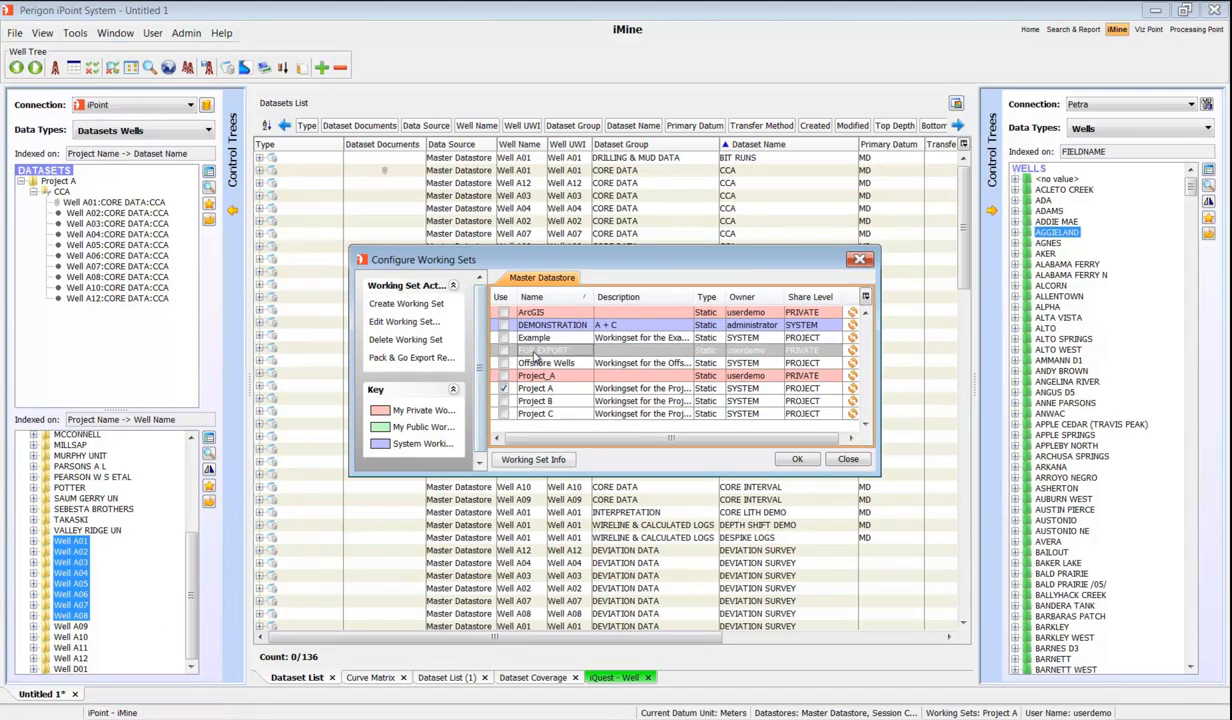
click(412, 356)
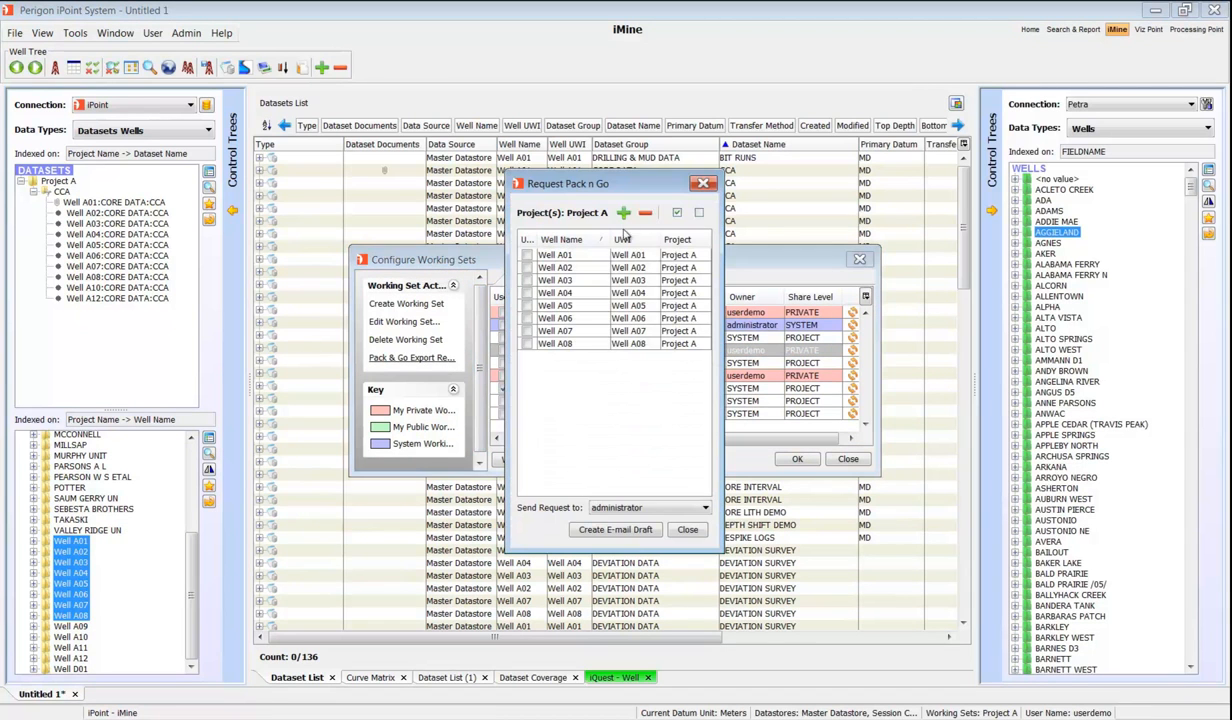
click(678, 212)
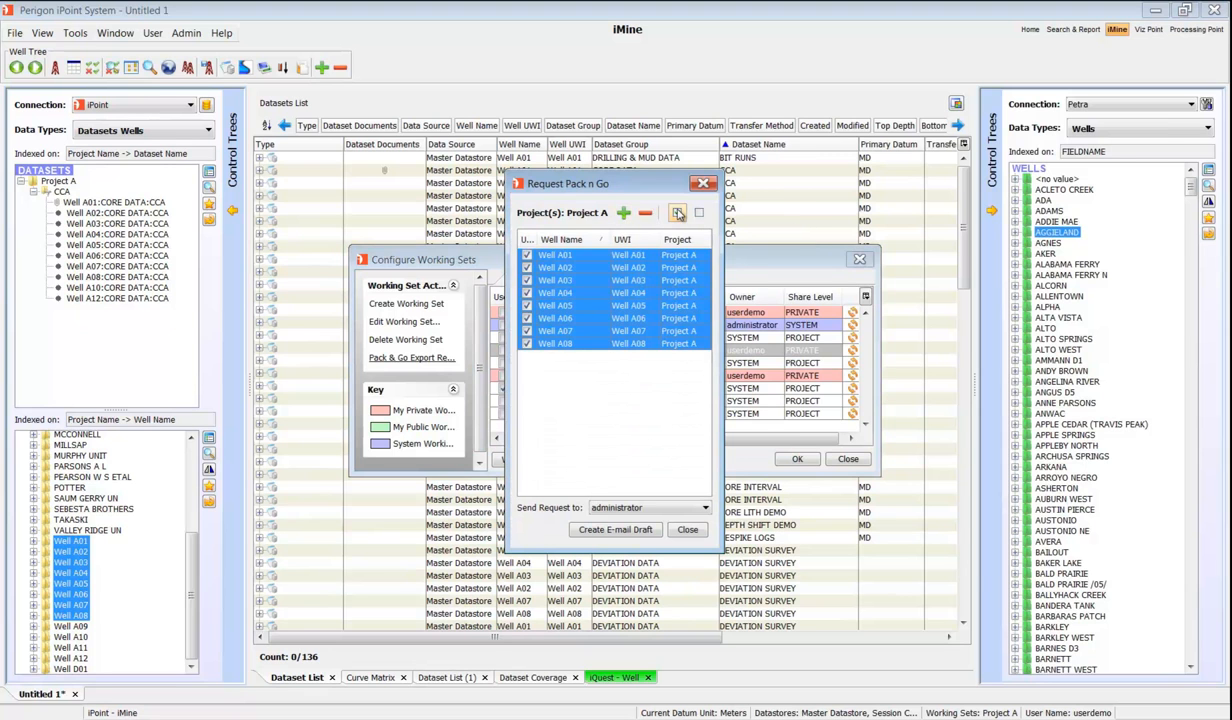